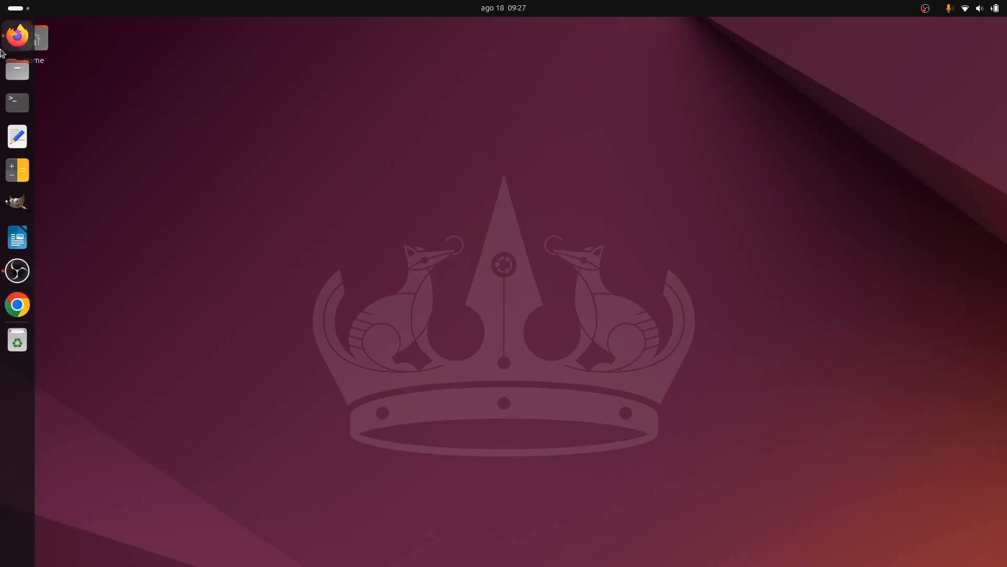
Step: Reach the NuttX Getting Started installing page from nuttx.apache.org via Documentation
{"action": "left_click", "coordinate": [16, 36]}
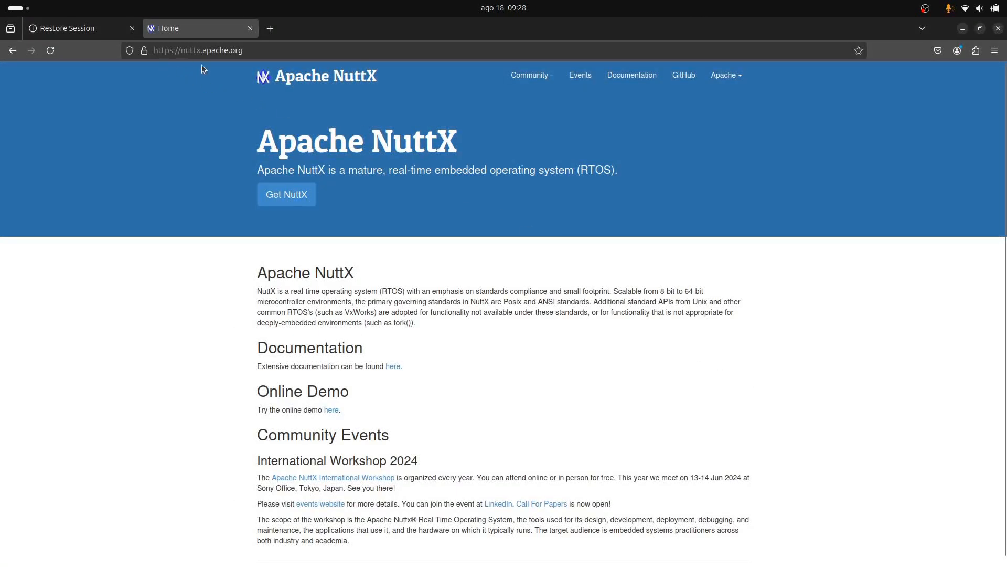
{"action": "mouse_move", "coordinate": [205, 64]}
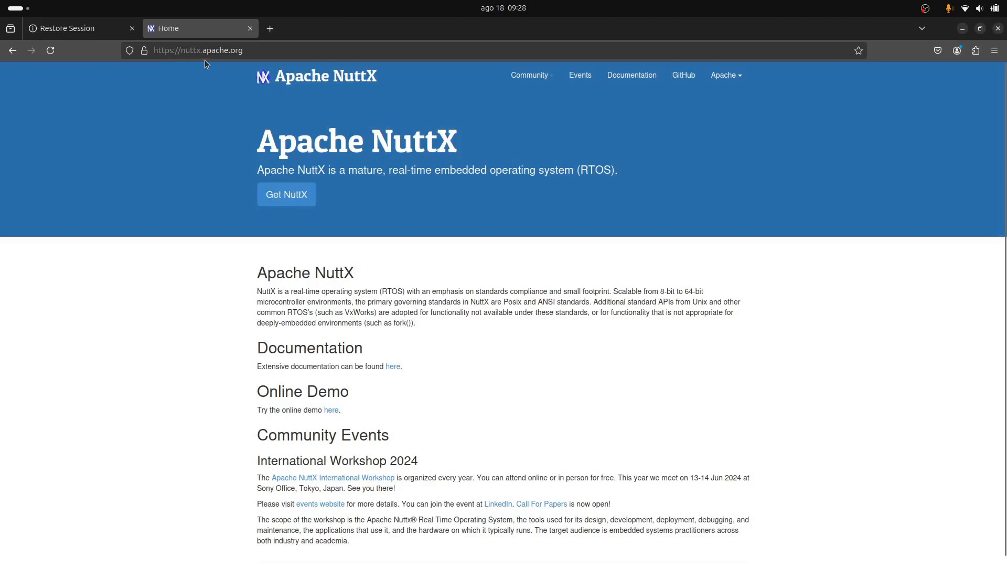
{"action": "mouse_move", "coordinate": [260, 67]}
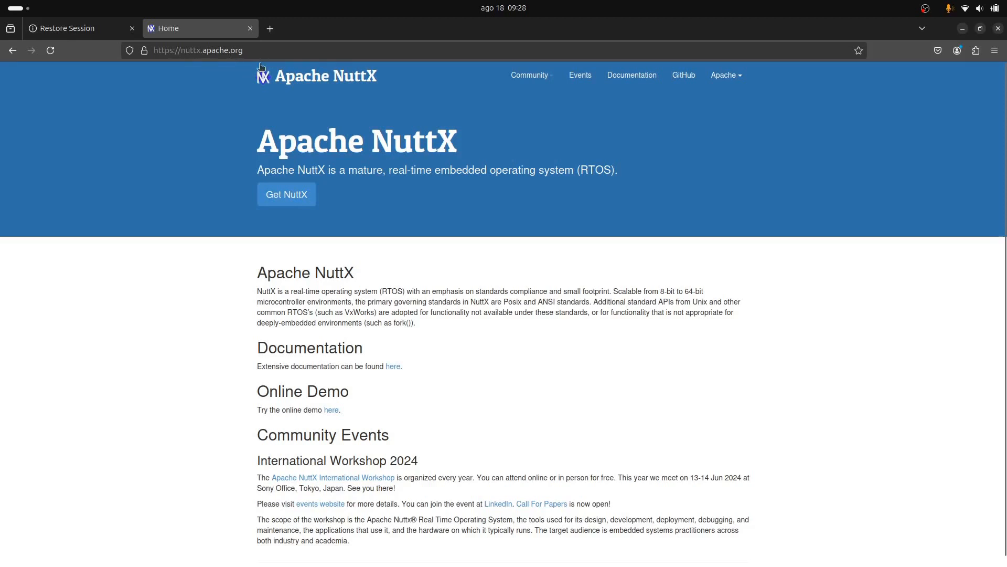
{"action": "mouse_move", "coordinate": [556, 222]}
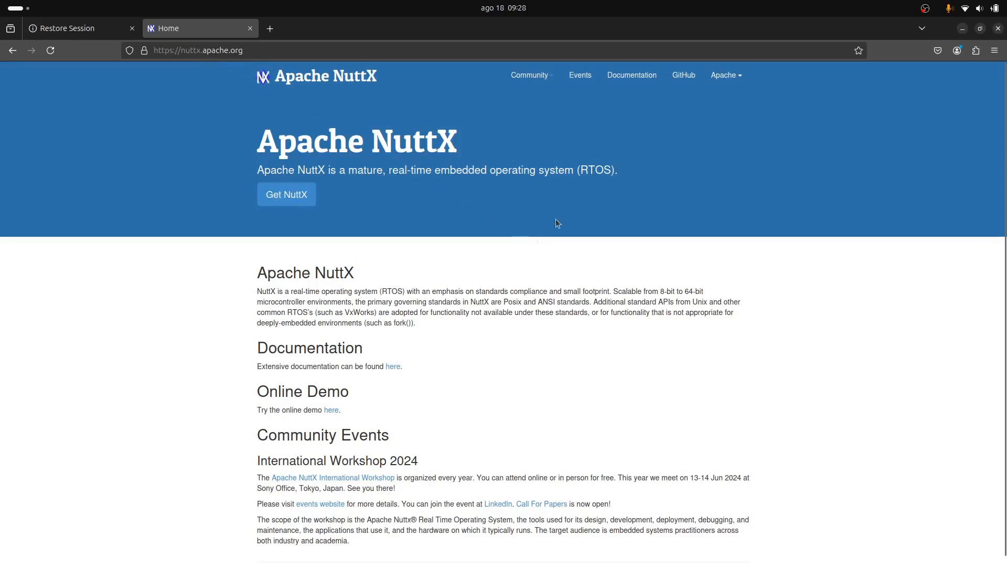
{"action": "left_click", "coordinate": [631, 76]}
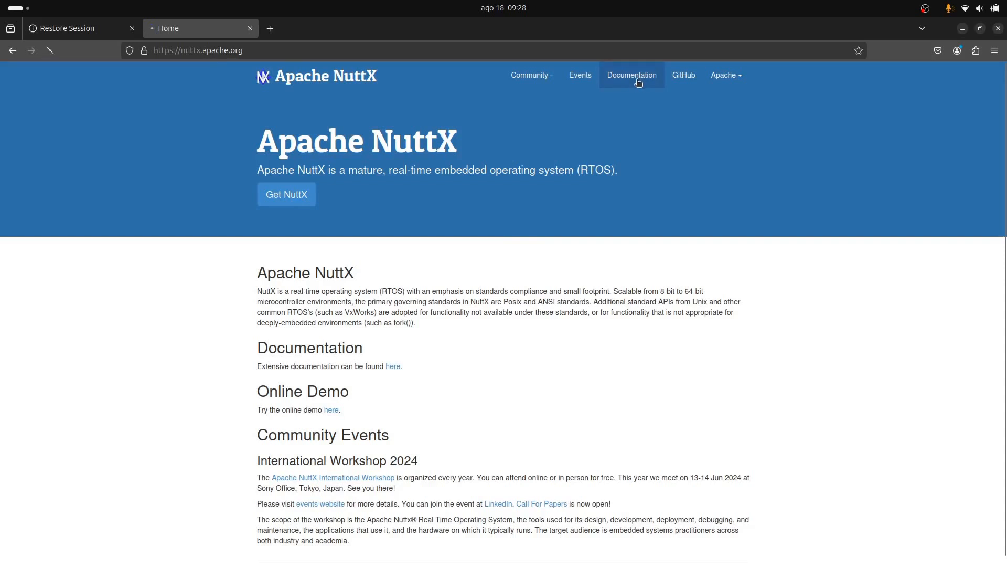
{"action": "left_click", "coordinate": [630, 75]}
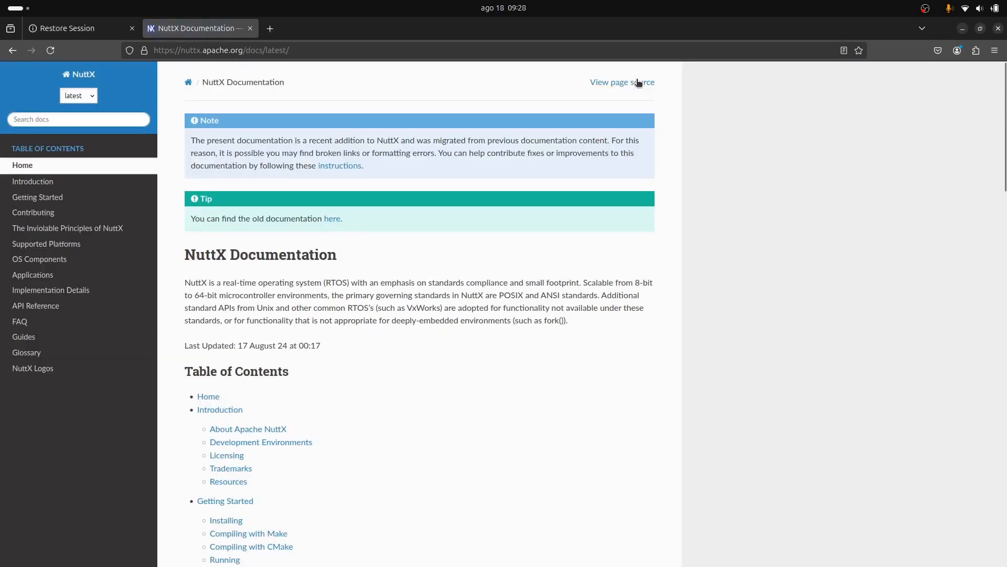
{"action": "mouse_move", "coordinate": [450, 225]}
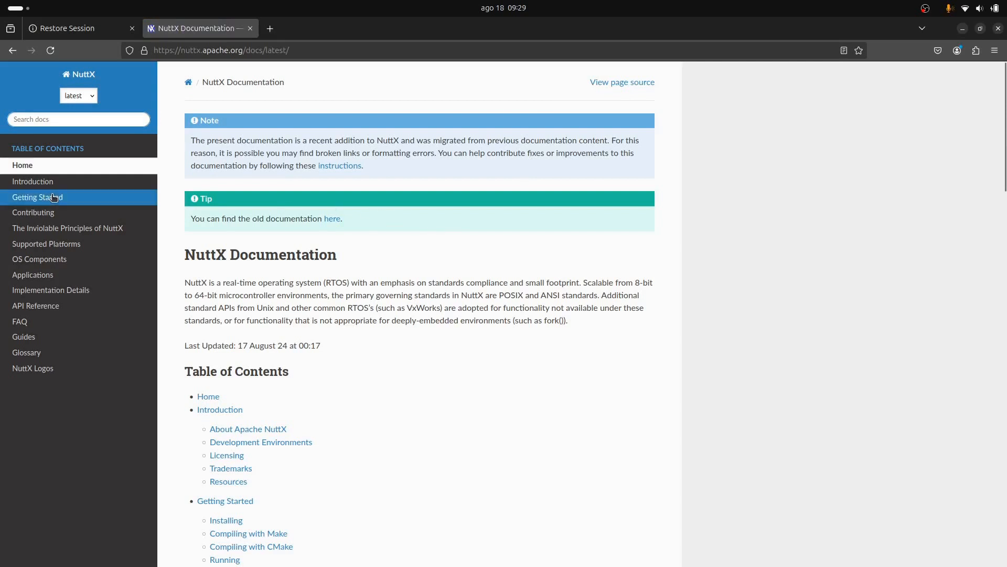
{"action": "left_click", "coordinate": [37, 197]}
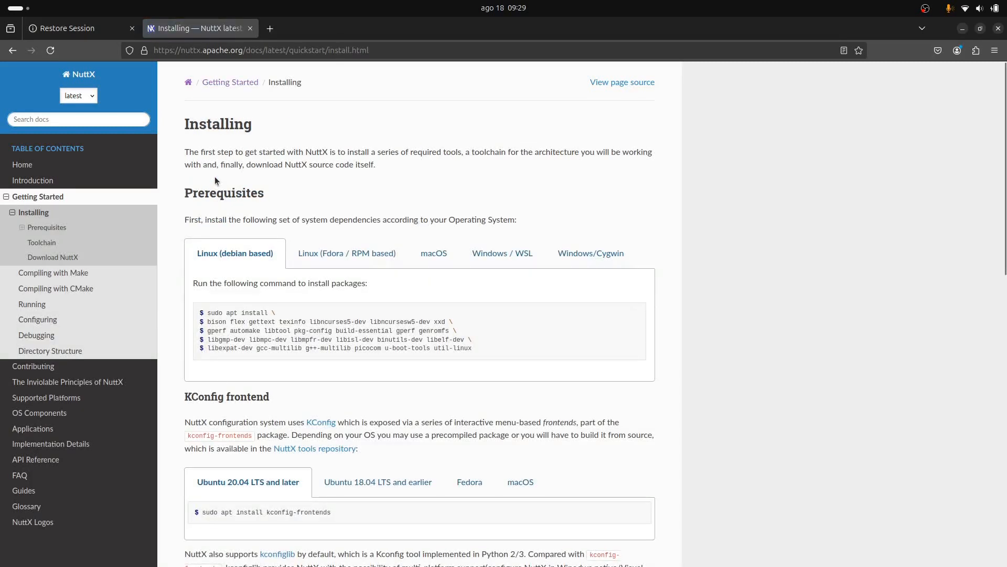
{"action": "mouse_move", "coordinate": [219, 382]}
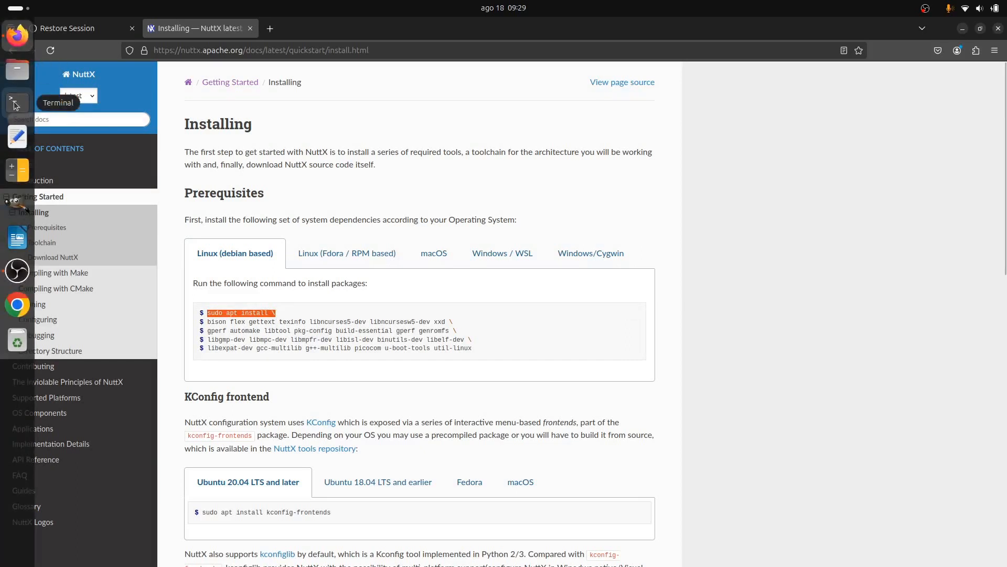
Step: Start 'sudo apt install \' in a maximized terminal and select the docs' package-name lines
{"action": "left_click", "coordinate": [14, 103]}
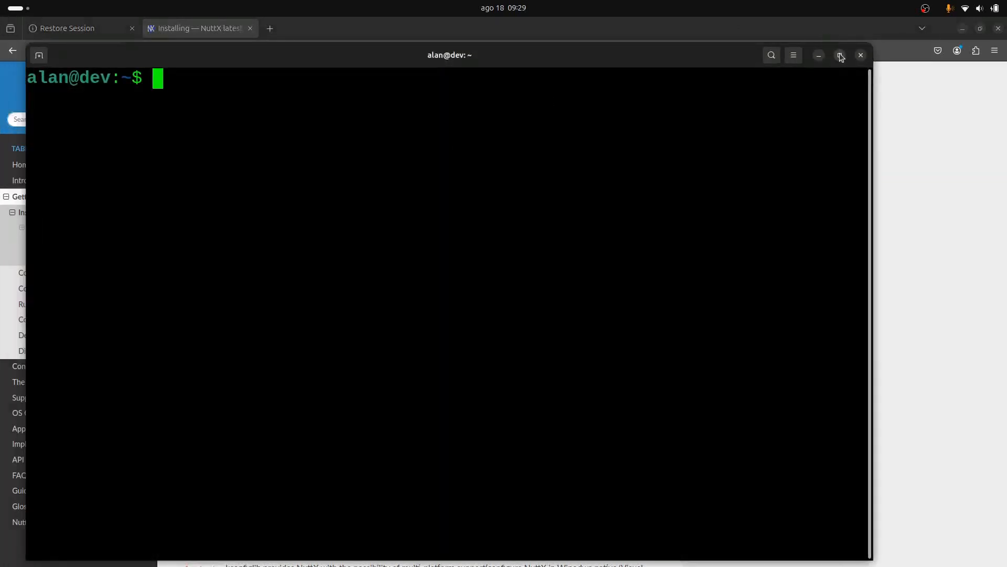
{"action": "left_click", "coordinate": [840, 55]}
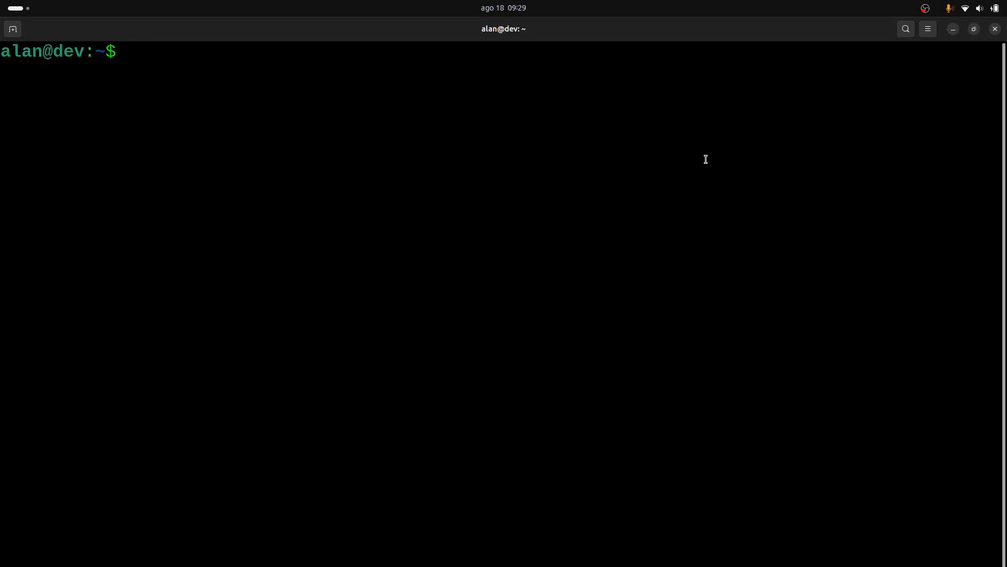
{"action": "type", "text": "sudo apt install \\"}
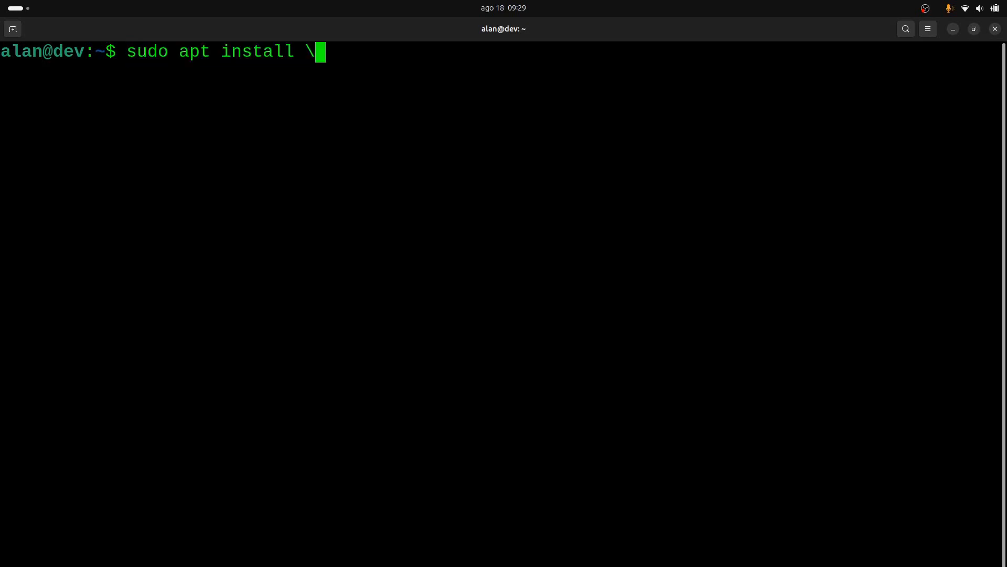
{"action": "key", "text": "Return"}
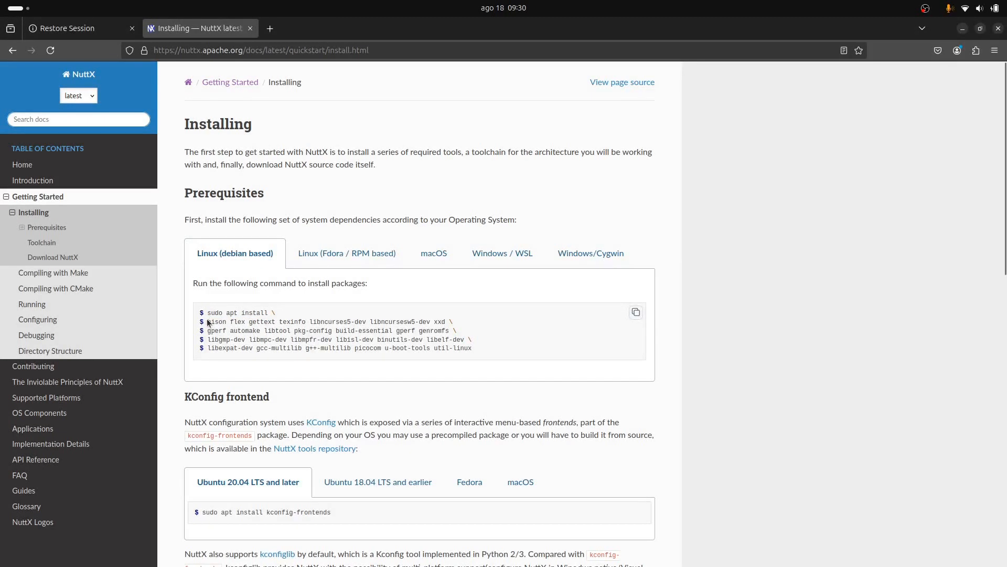
{"action": "left_click_drag", "start_coordinate": [208, 322], "coordinate": [471, 347]}
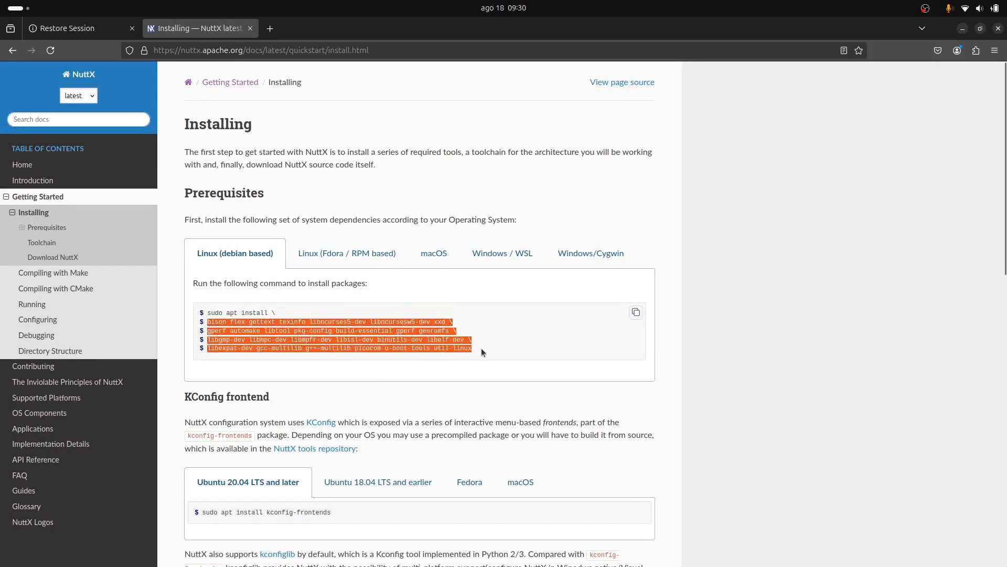
{"action": "mouse_move", "coordinate": [510, 331]}
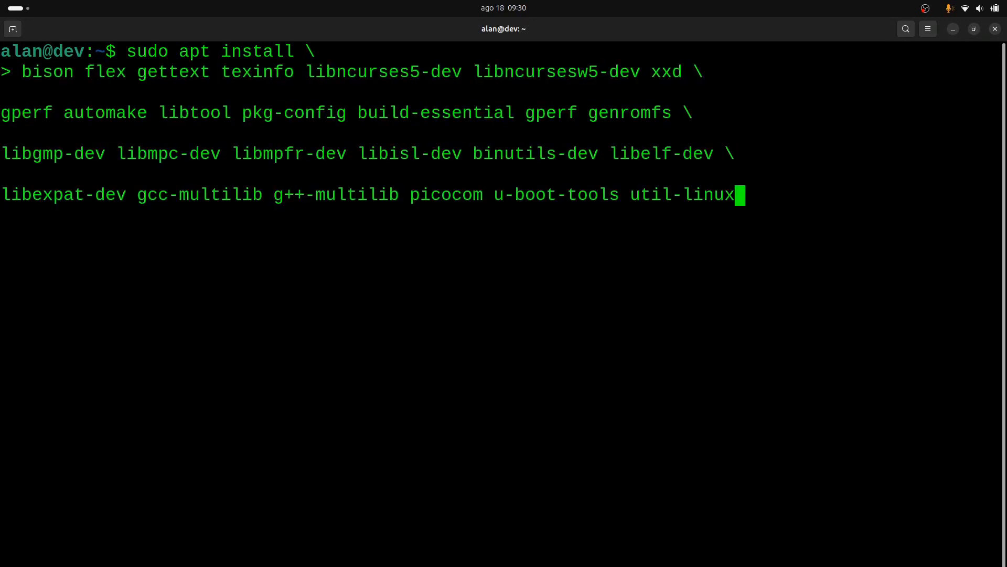
Step: Execute the prerequisite install so the 29 new packages download from the Ubuntu archive
{"action": "key", "text": "Return"}
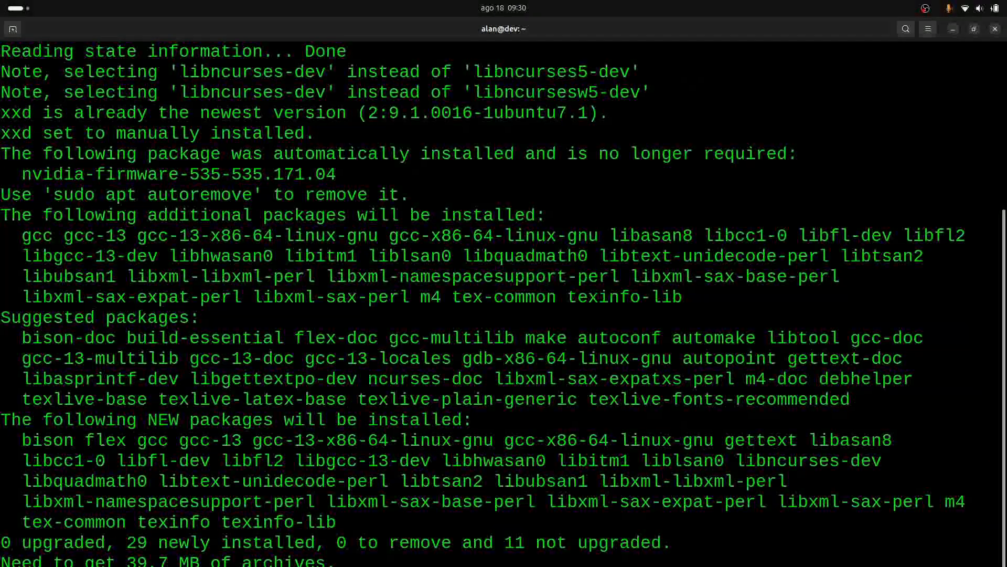
{"action": "scroll", "scroll_direction": "down", "scroll_amount": 3}
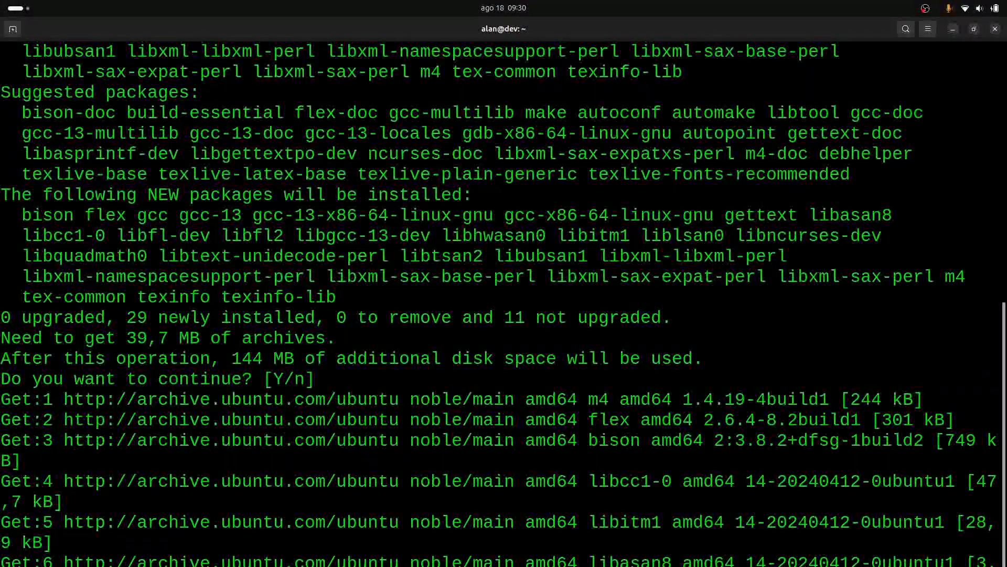
{"action": "scroll", "scroll_direction": "down", "scroll_amount": 3}
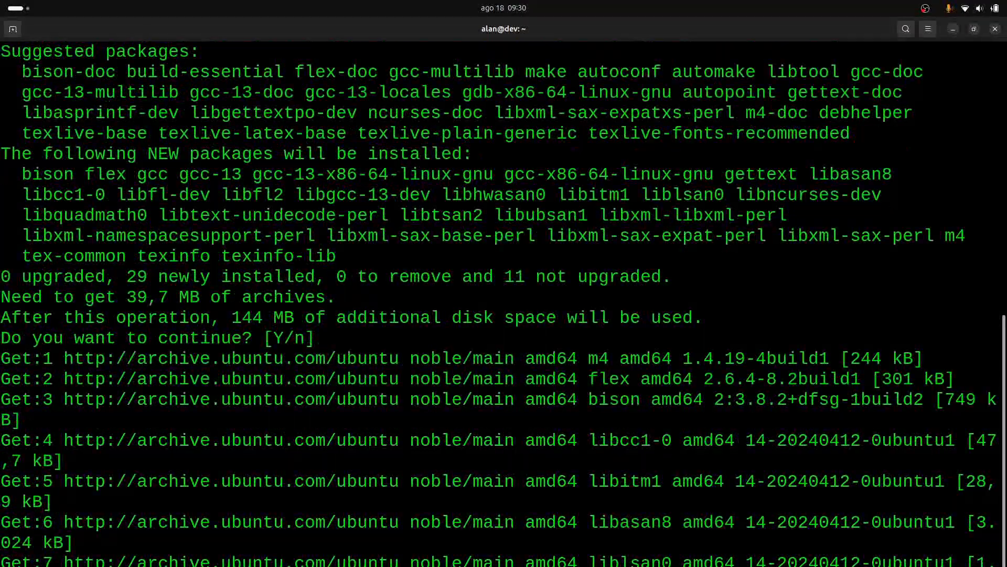
{"action": "scroll", "scroll_direction": "down", "scroll_amount": 3}
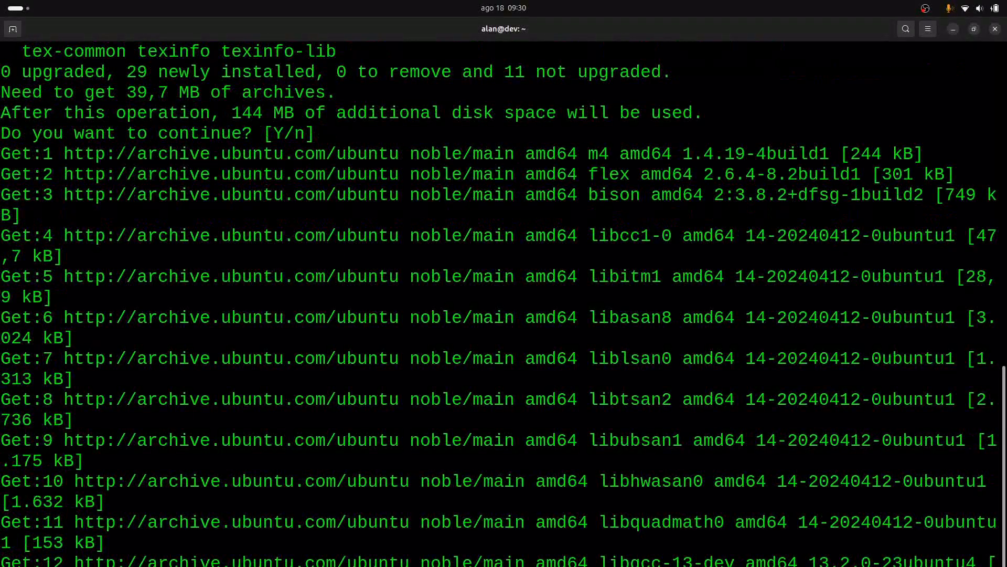
{"action": "scroll", "scroll_direction": "down", "scroll_amount": 3}
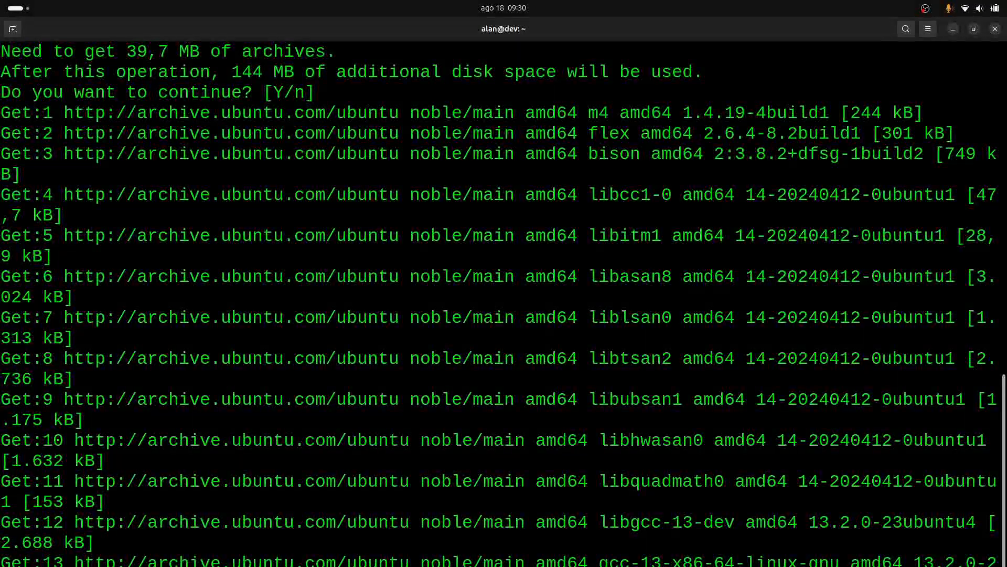
{"action": "scroll", "scroll_direction": "down", "scroll_amount": 3}
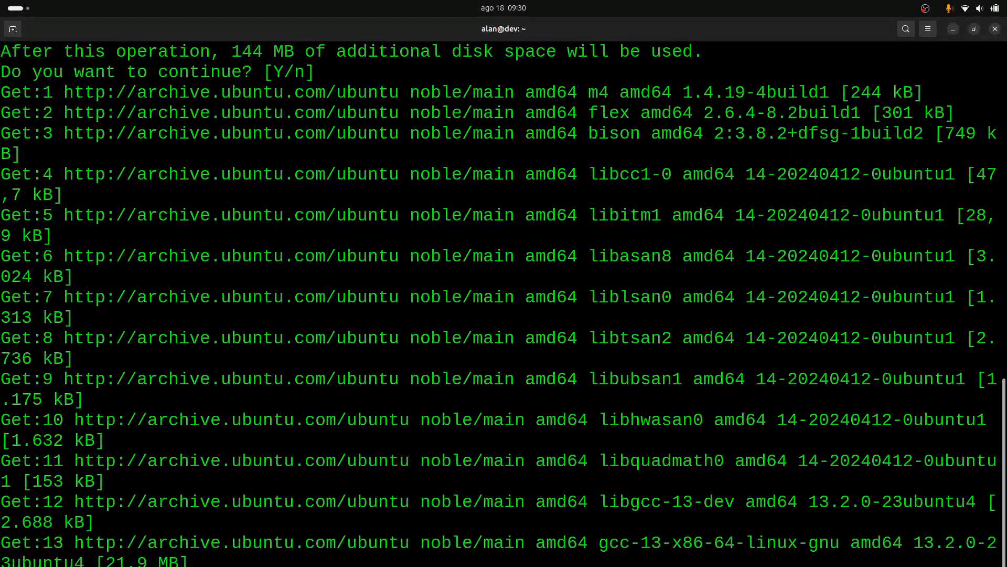
{"action": "scroll", "scroll_direction": "down", "scroll_amount": 3}
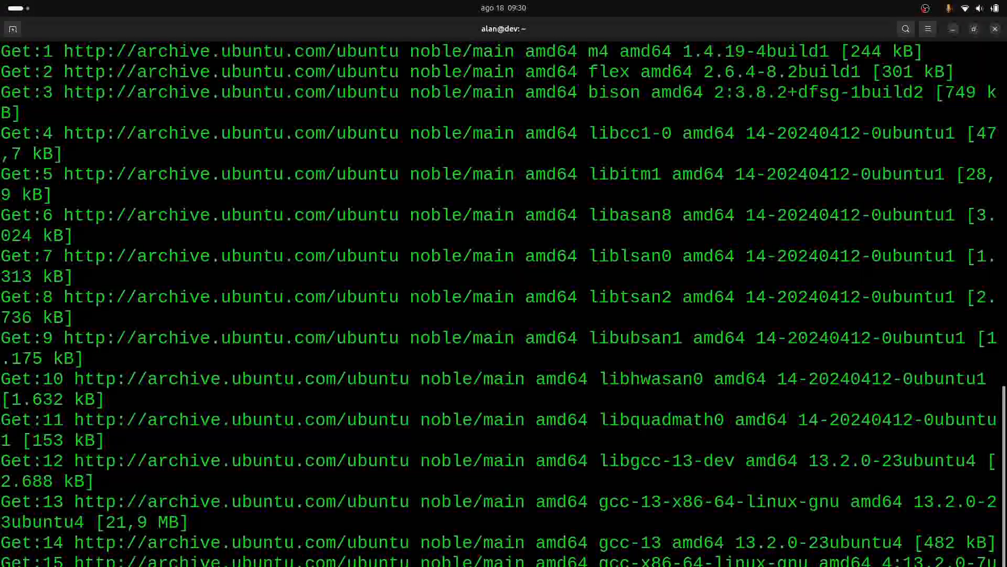
{"action": "scroll", "scroll_direction": "down", "scroll_amount": 3}
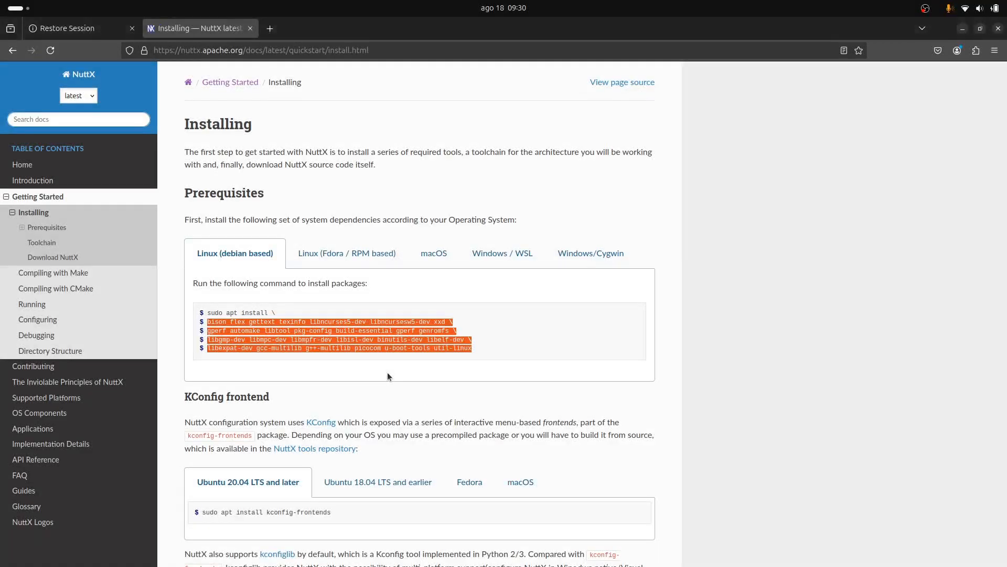
{"action": "mouse_move", "coordinate": [480, 413]}
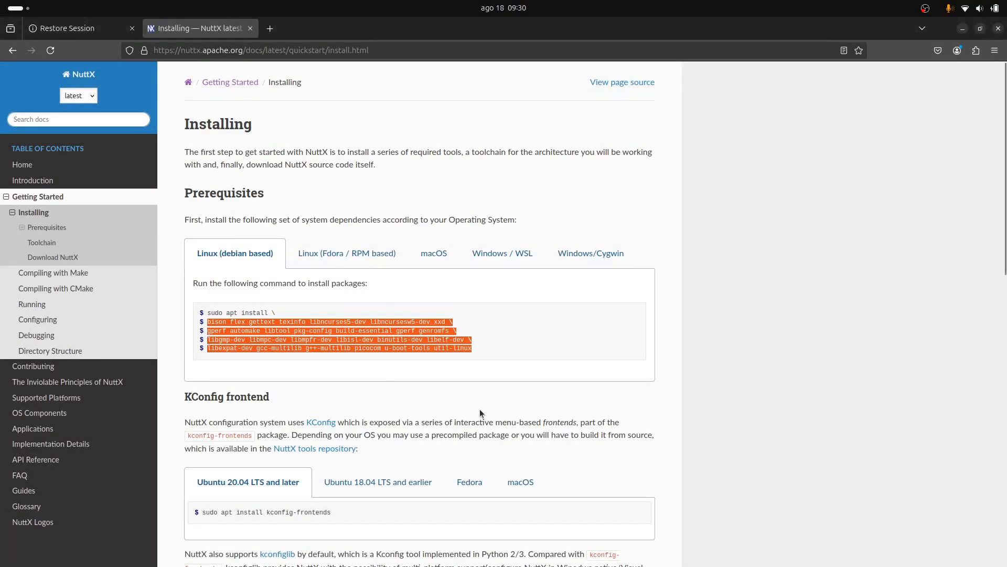
Step: Copy the kconfig-frontends install command and scroll on to the Toolchain section
{"action": "scroll", "scroll_direction": "down", "scroll_amount": 3}
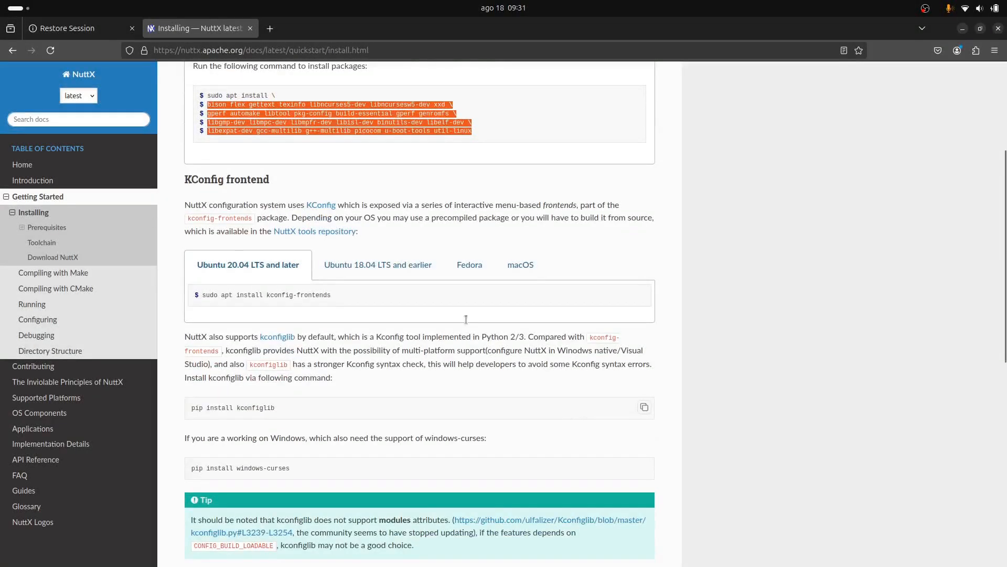
{"action": "mouse_move", "coordinate": [214, 179]}
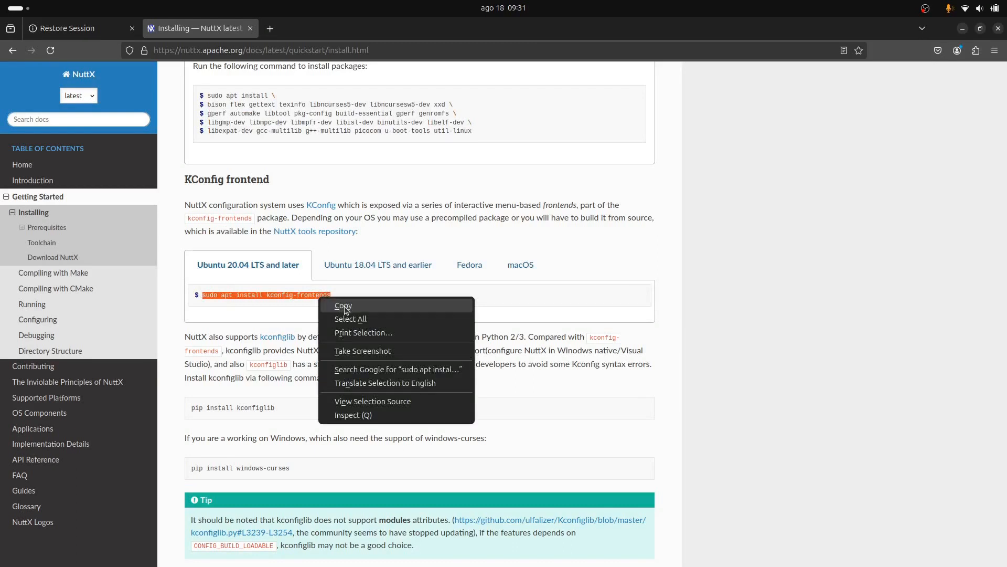
{"action": "left_click", "coordinate": [344, 305]}
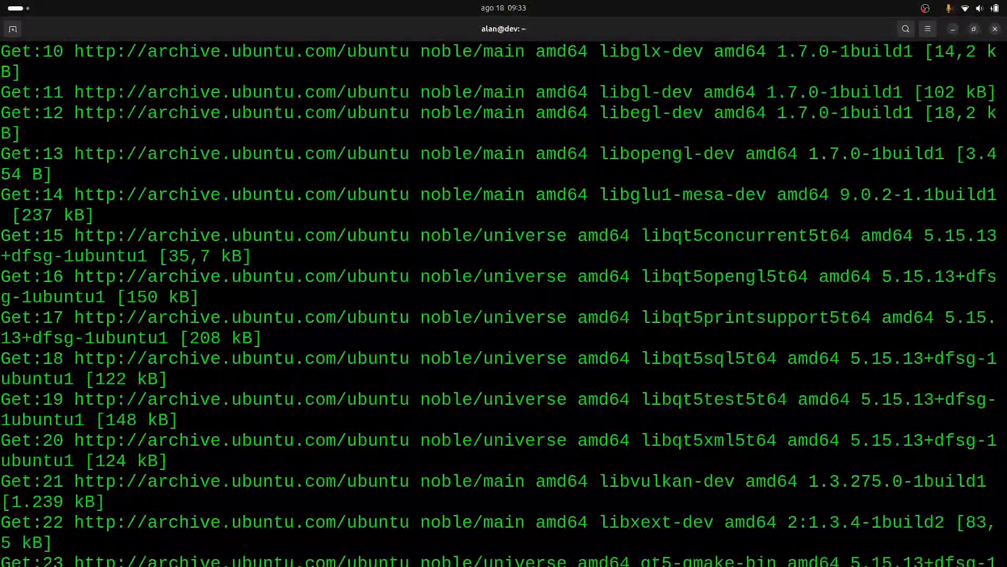
{"action": "scroll", "scroll_direction": "down", "scroll_amount": 3}
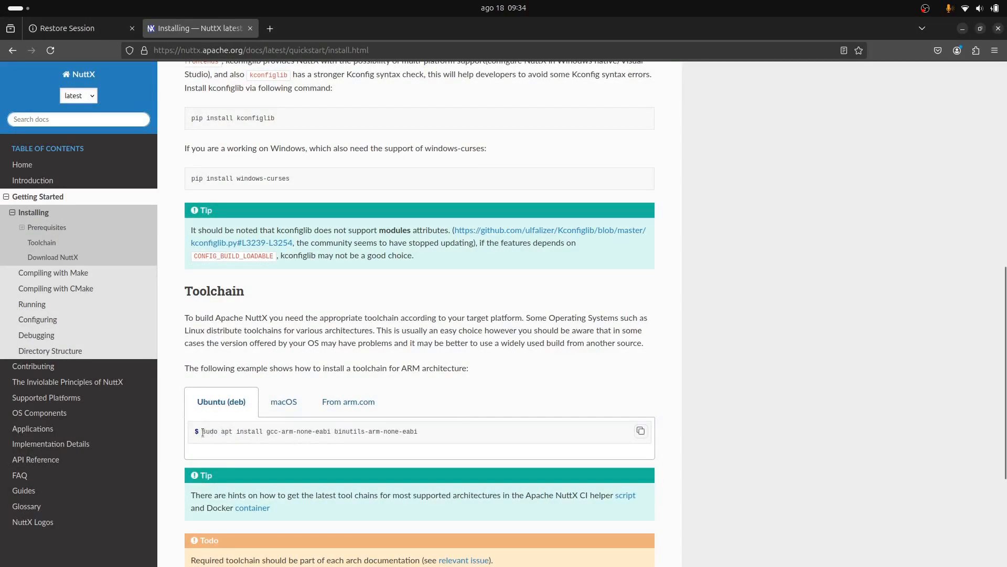
Step: Select the 'sudo apt install gcc-arm-none-eabi binutils-arm-none-eabi' line in the guide
{"action": "left_click_drag", "start_coordinate": [202, 432], "coordinate": [416, 432]}
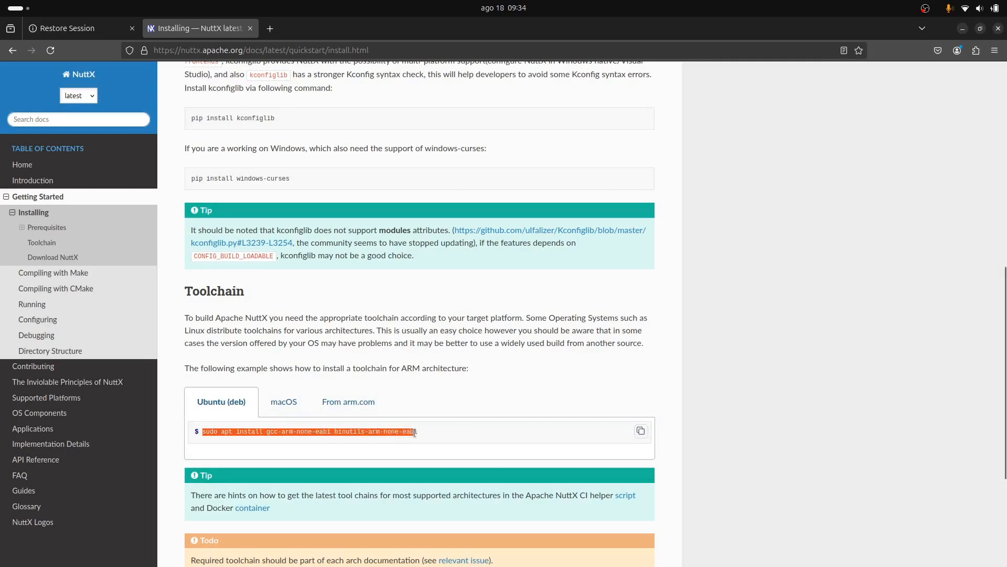
{"action": "scroll", "scroll_direction": "down", "scroll_amount": 3}
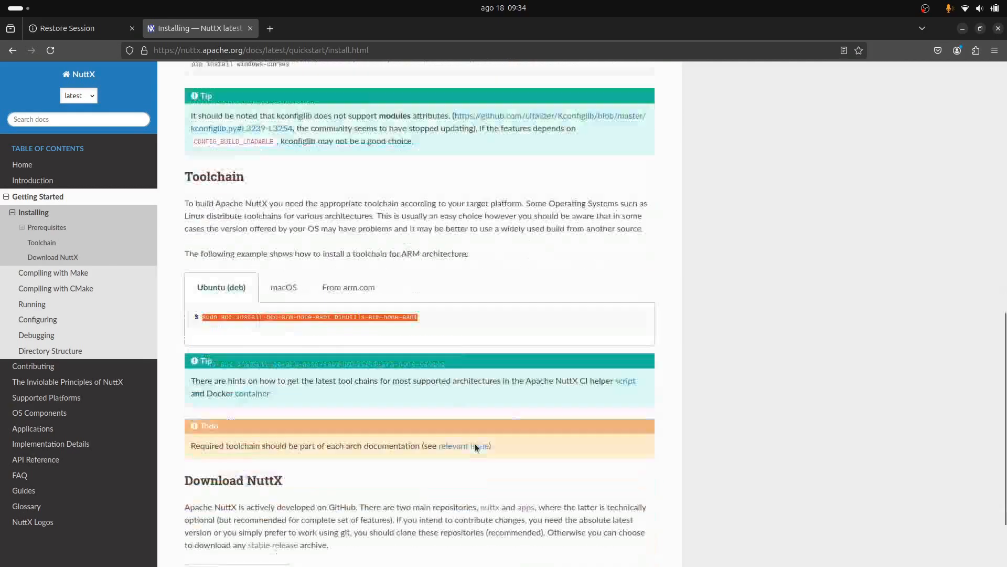
{"action": "scroll", "scroll_direction": "down", "scroll_amount": 3}
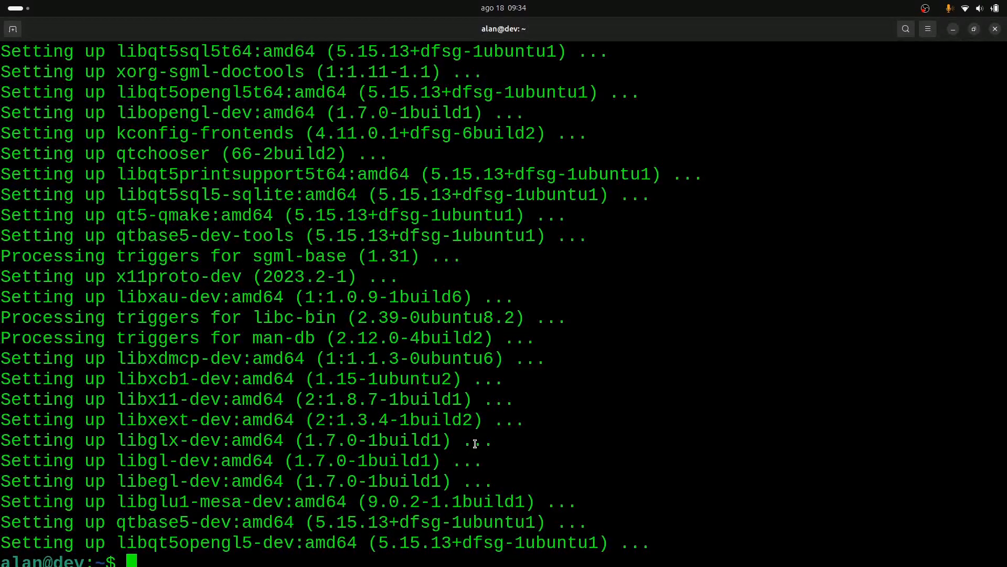
Step: Run 'sudo apt install gcc-arm-none-eabi binutils-arm-none-eabi' and accept the six new packages
{"action": "type", "text": "sudo apt install gcc-arm-none-eabi binutils-arm-none-eabi"}
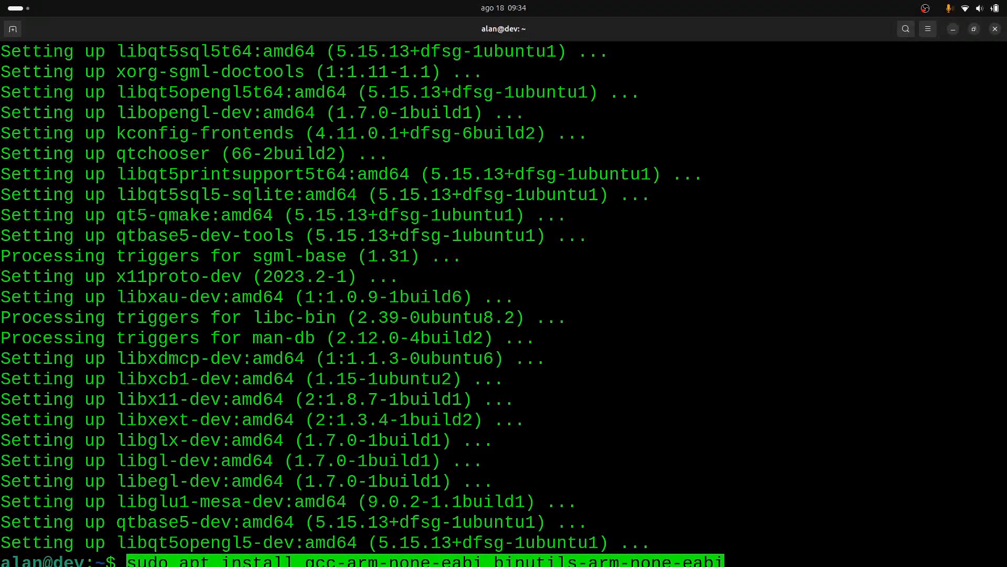
{"action": "key", "text": "Return"}
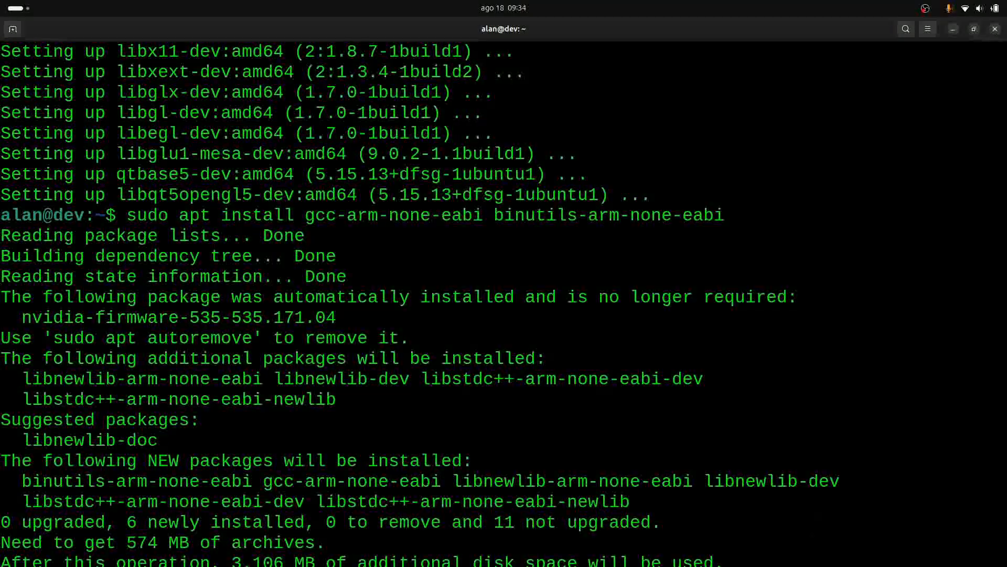
{"action": "key", "text": "Return"}
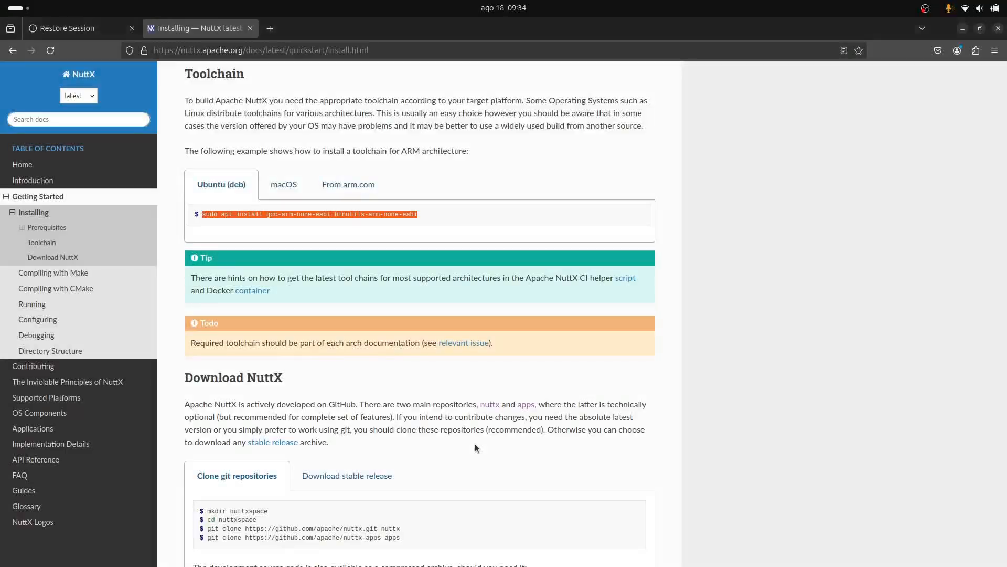
Step: Copy the 'mkdir nuttxspace' command from the Download NuttX section
{"action": "scroll", "scroll_direction": "down", "scroll_amount": 3}
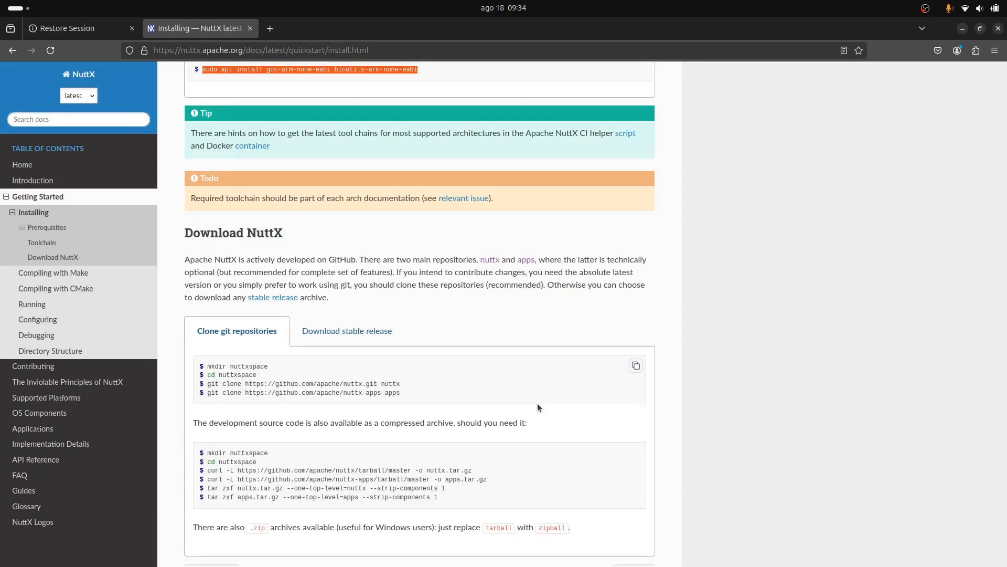
{"action": "mouse_move", "coordinate": [296, 389]}
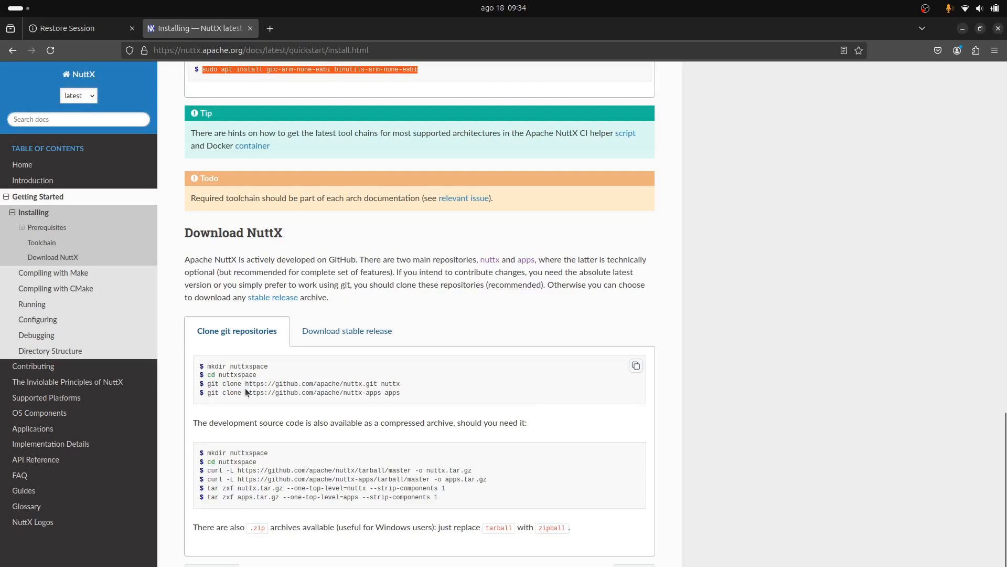
{"action": "mouse_move", "coordinate": [353, 400]}
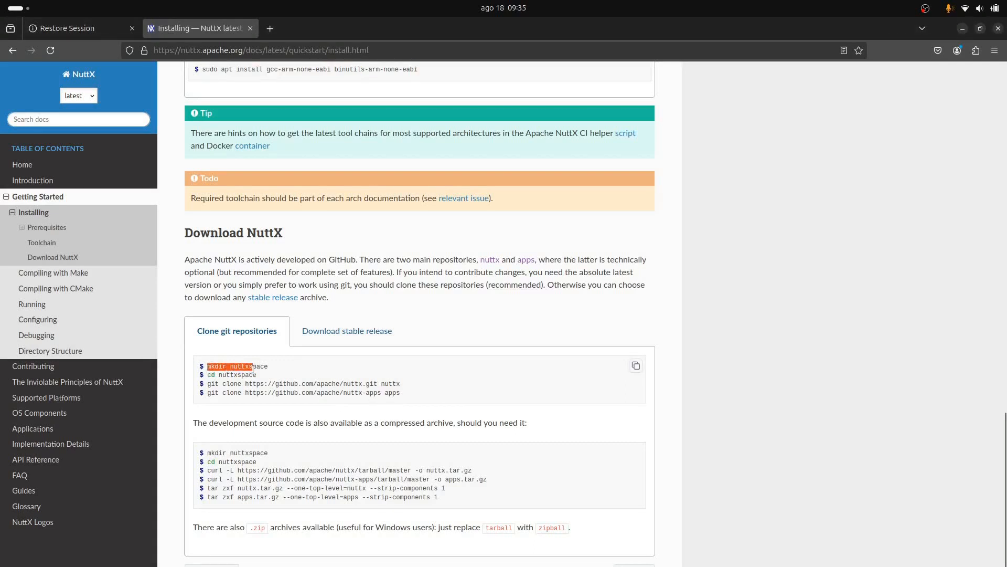
{"action": "right_click", "coordinate": [238, 366]}
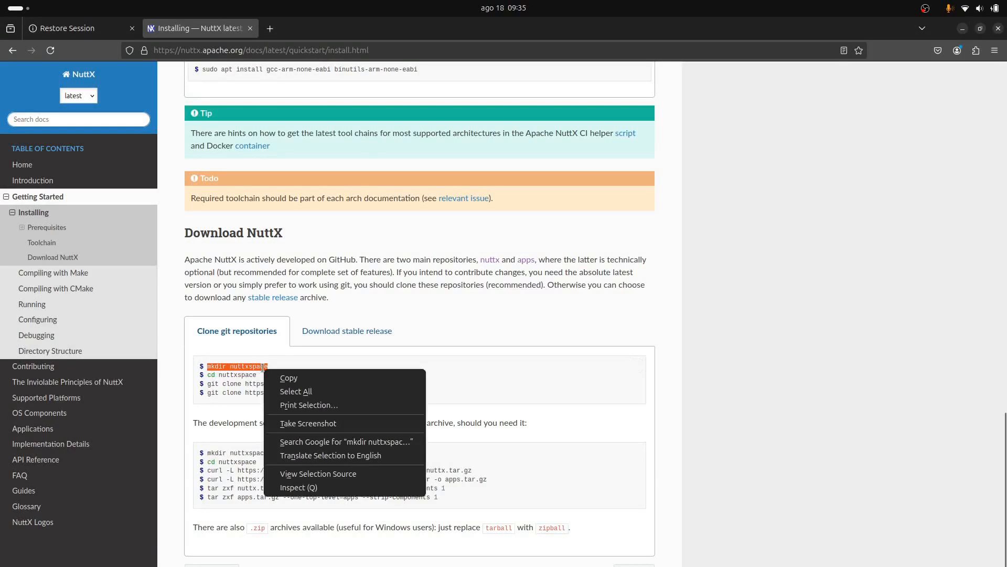
{"action": "left_click", "coordinate": [416, 419]}
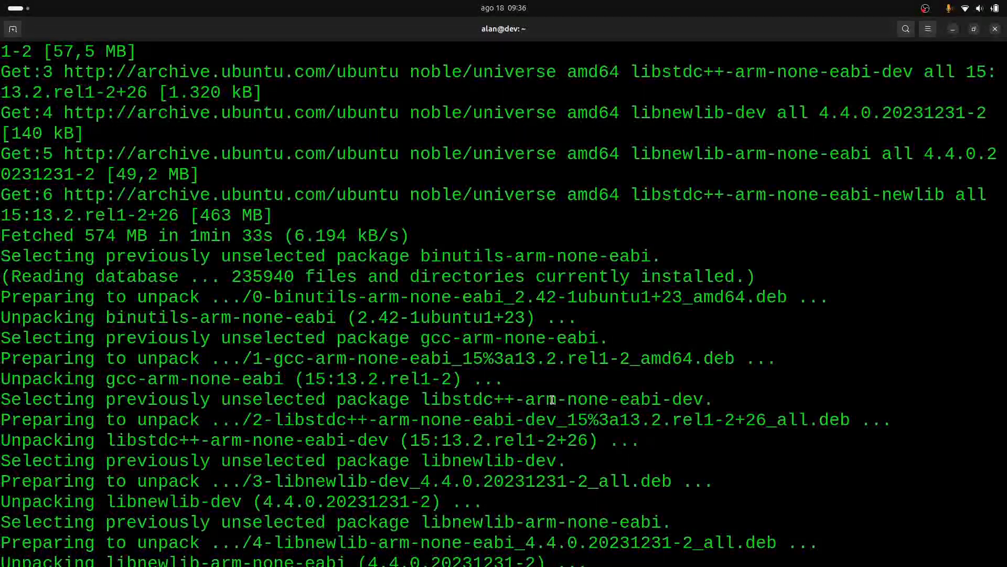
Step: Scroll the guide while creating and entering nuttxspace; the nuttx clone fails without git
{"action": "scroll", "scroll_direction": "down", "scroll_amount": 3}
{"action": "type", "text": "git clone https://github.com/apache/nuttx.git nuttx"}
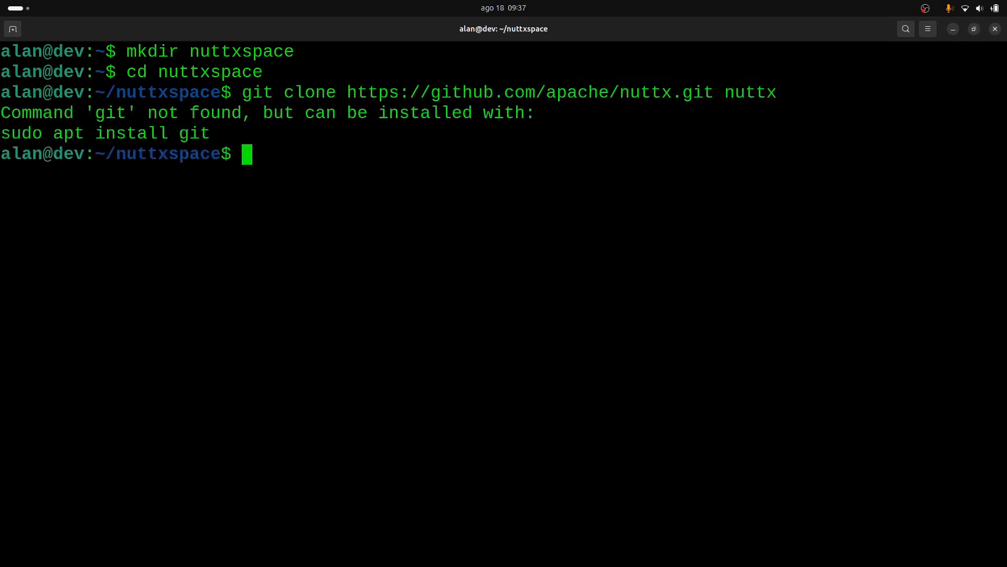
Step: Enter 'sudo apt install git' to install git for cloning the repositories
{"action": "type", "text": "sudo apt i"}
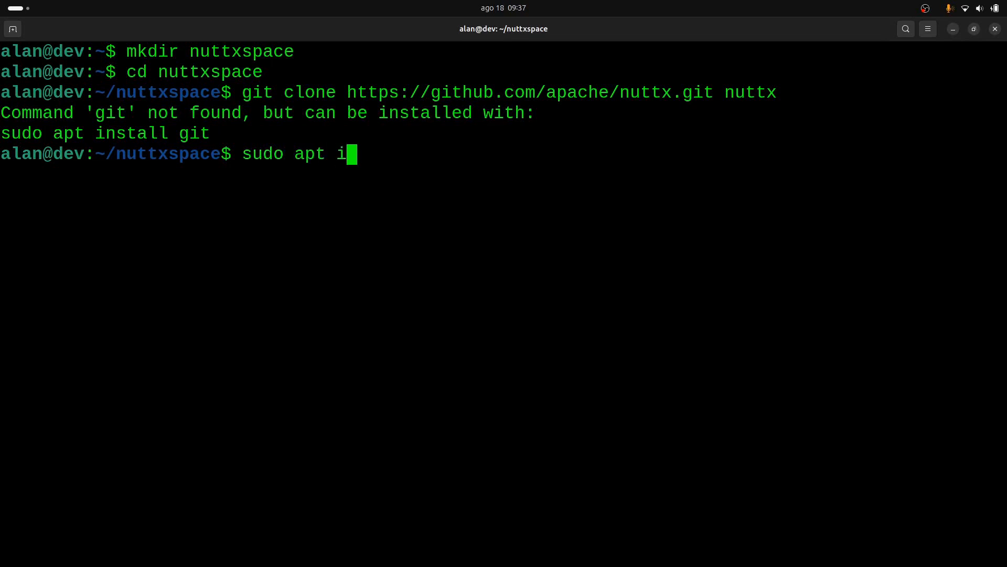
{"action": "type", "text": "nstall"}
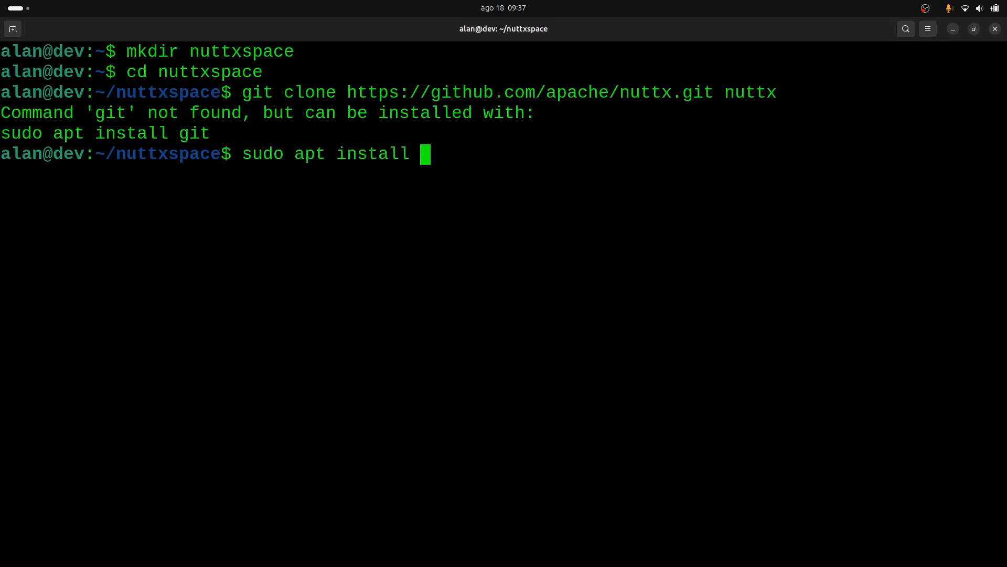
{"action": "type", "text": "git"}
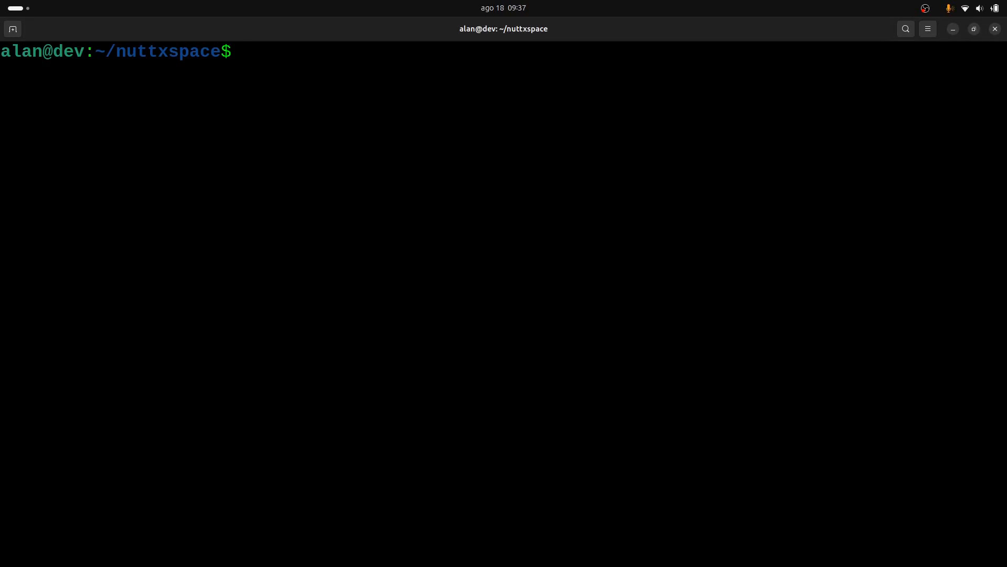
Step: Clone apache/nuttx.git into nuttx and apache/nuttx-apps into apps inside nuttxspace
{"action": "type", "text": "git clone https://github.com/apache/nuttx.git nuttx"}
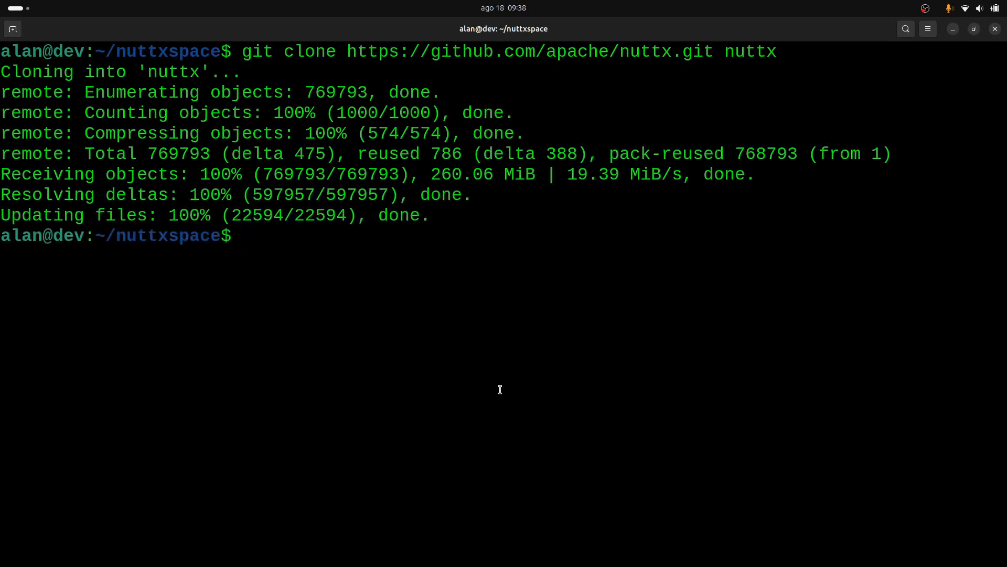
{"action": "type", "text": "git clone https://github.com/apache/nuttx-apps apps"}
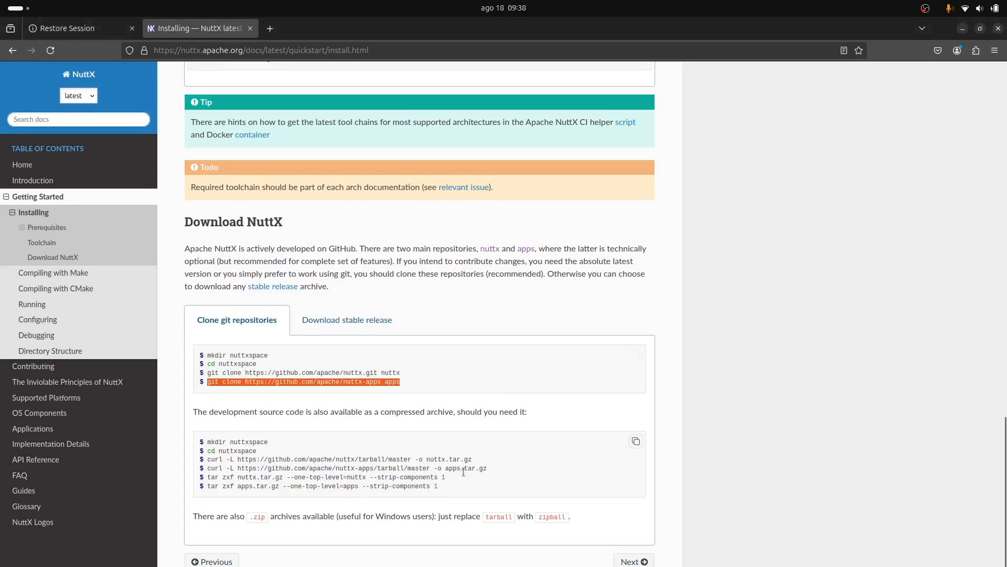
{"action": "mouse_move", "coordinate": [421, 479]}
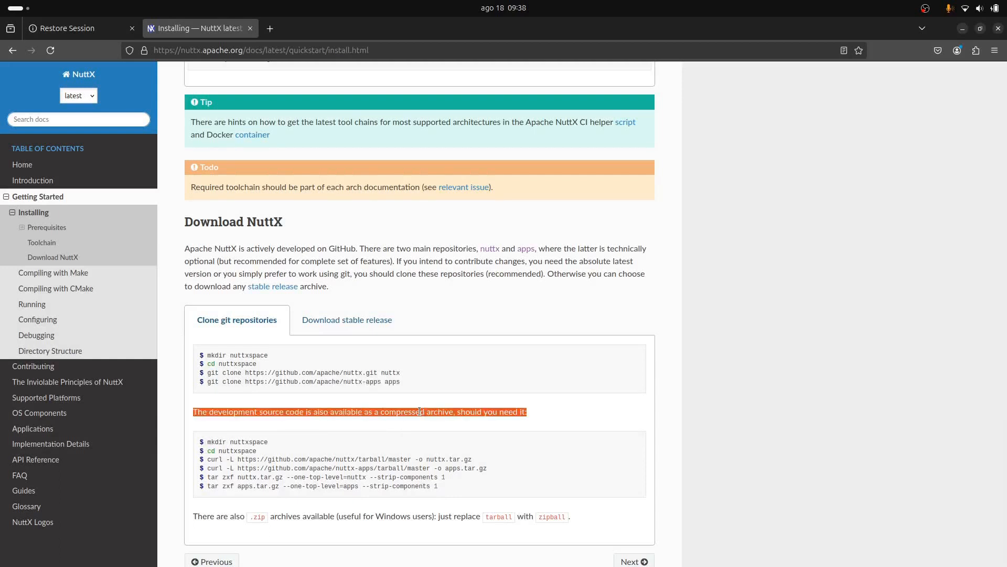
{"action": "mouse_move", "coordinate": [496, 473]}
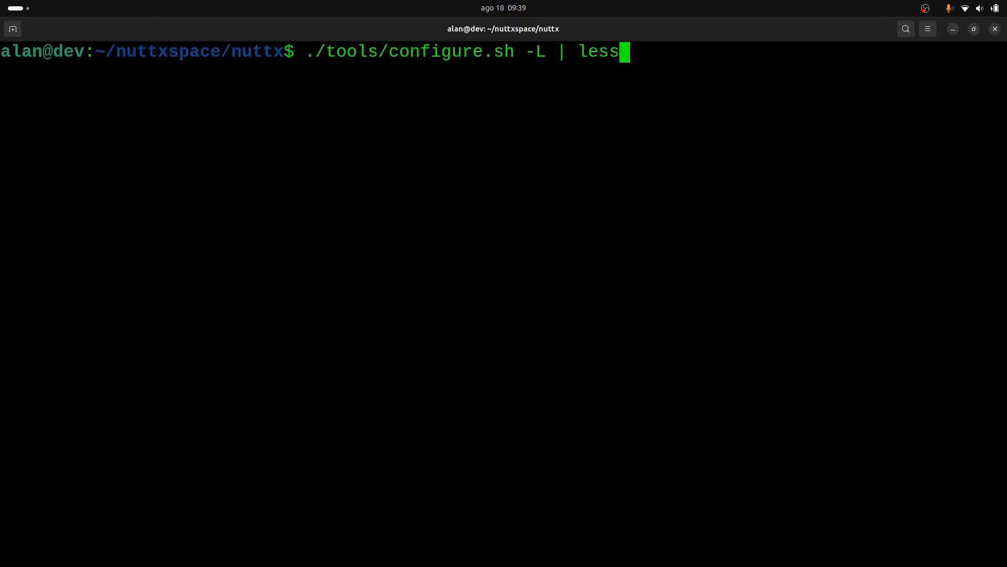
Step: Page through the board configuration list, highlighting the adafruit-feather-rp2040:enc28j60 entry as an example
{"action": "key", "text": "Return"}
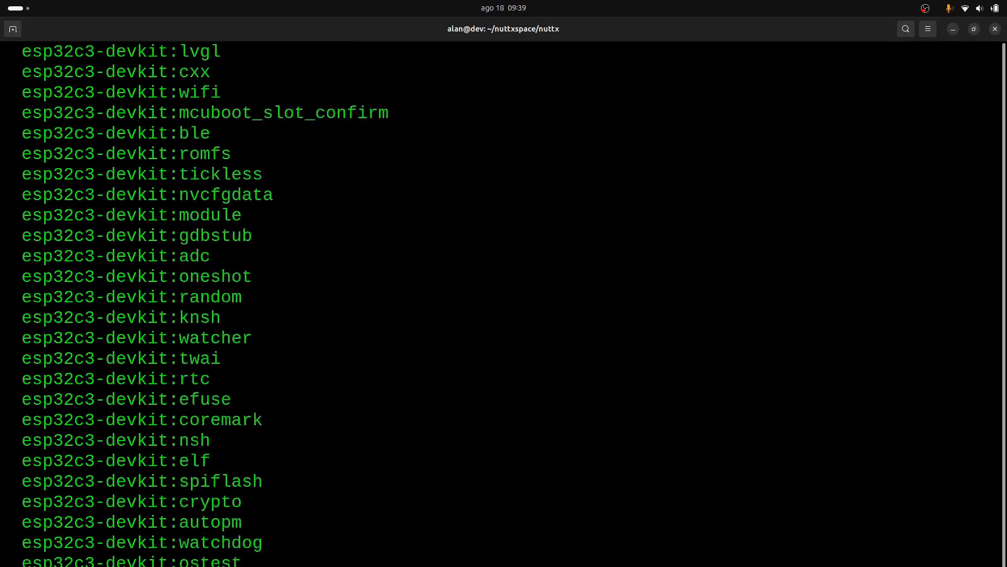
{"action": "scroll", "scroll_direction": "down", "scroll_amount": 3}
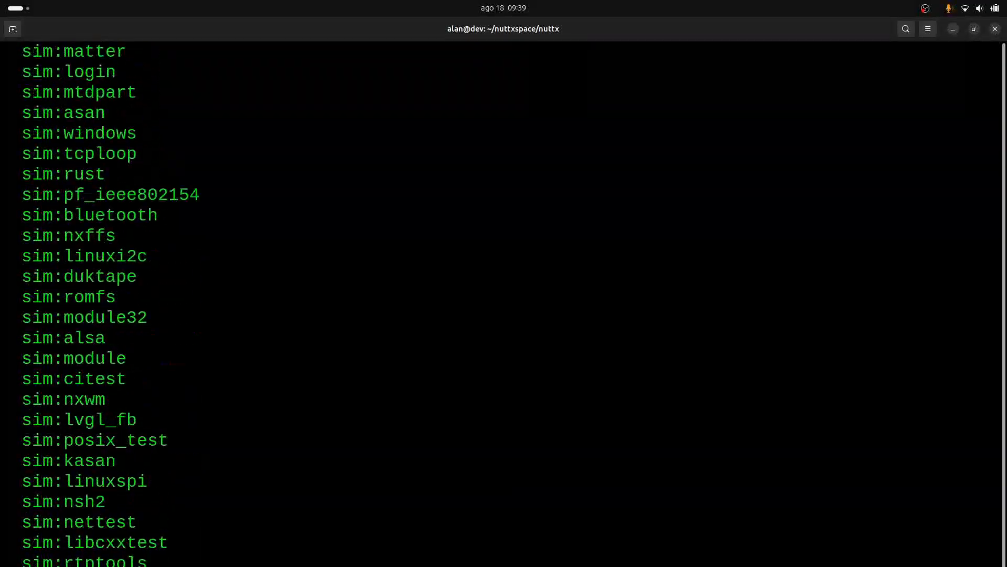
{"action": "scroll", "scroll_direction": "down", "scroll_amount": 3}
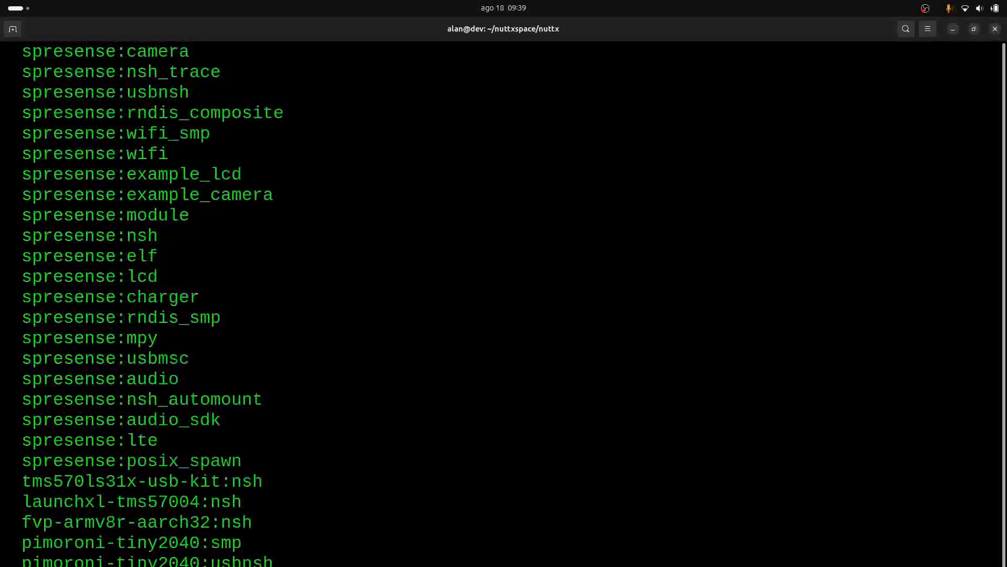
{"action": "scroll", "scroll_direction": "down", "scroll_amount": 3}
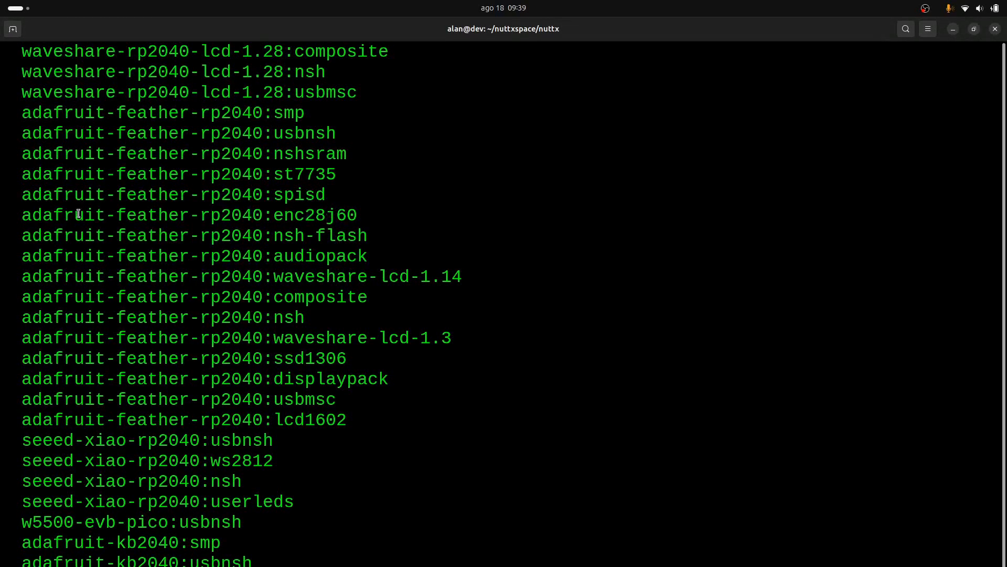
{"action": "mouse_move", "coordinate": [132, 218]}
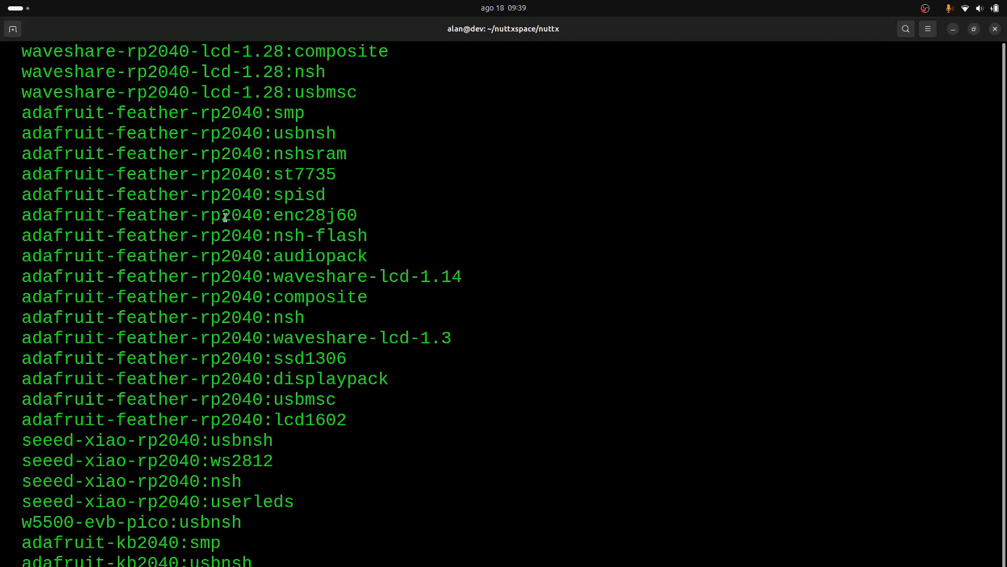
{"action": "mouse_move", "coordinate": [264, 216]}
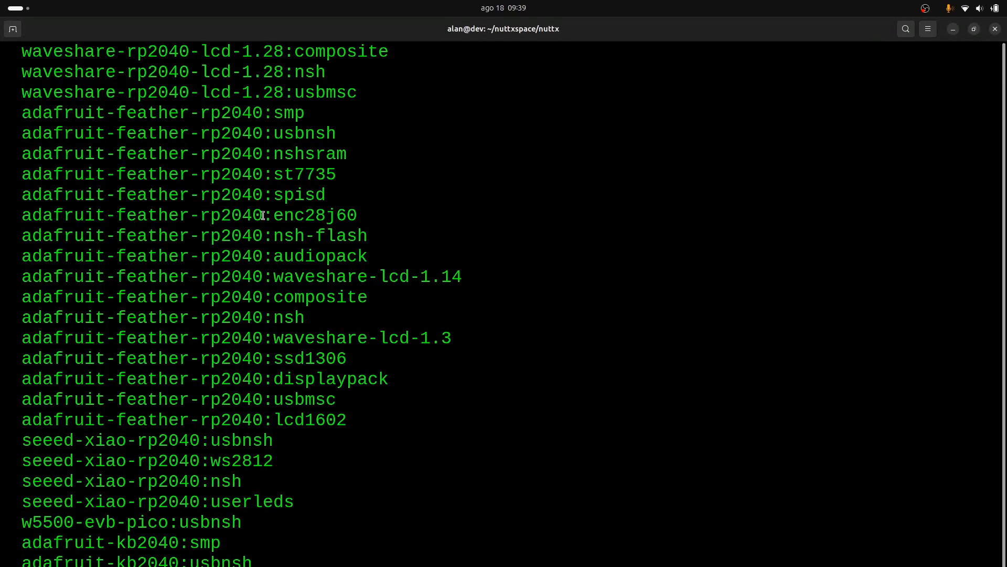
{"action": "mouse_move", "coordinate": [275, 214]}
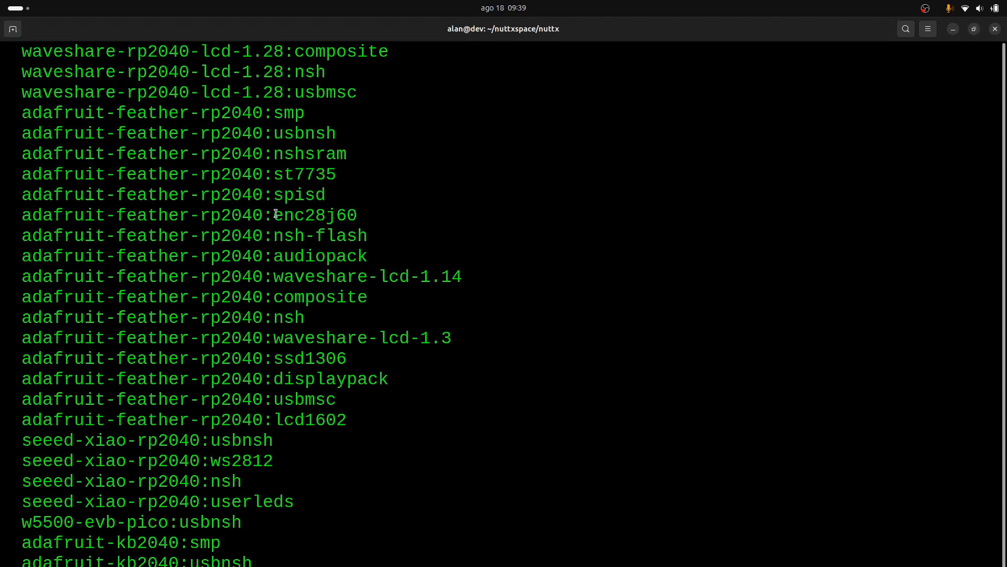
{"action": "double_click", "coordinate": [313, 215]}
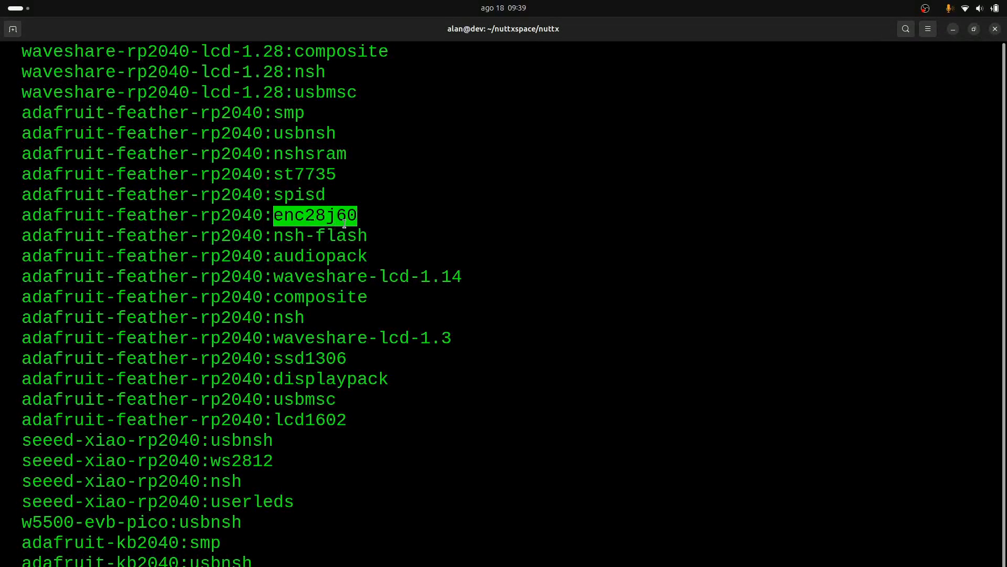
{"action": "mouse_move", "coordinate": [312, 197]}
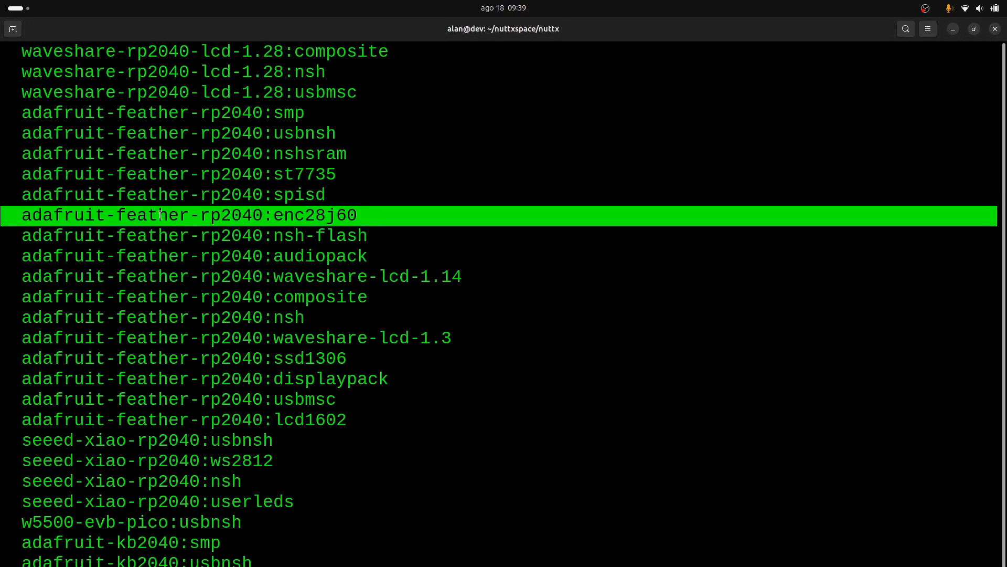
{"action": "double_click", "coordinate": [315, 215]}
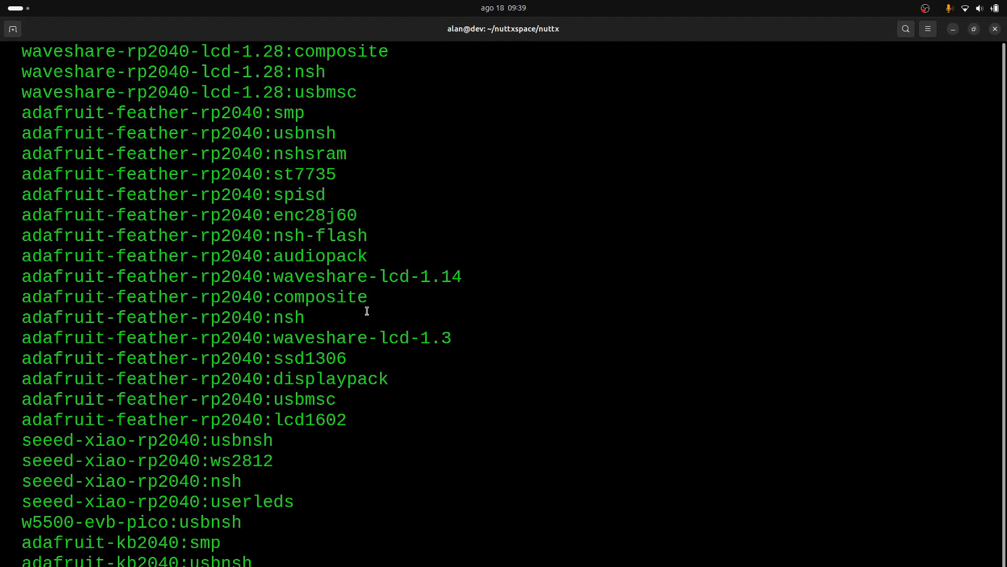
Step: Scroll down past the stm32f4discovery entries and quit the list with q
{"action": "scroll", "scroll_direction": "down", "scroll_amount": 3}
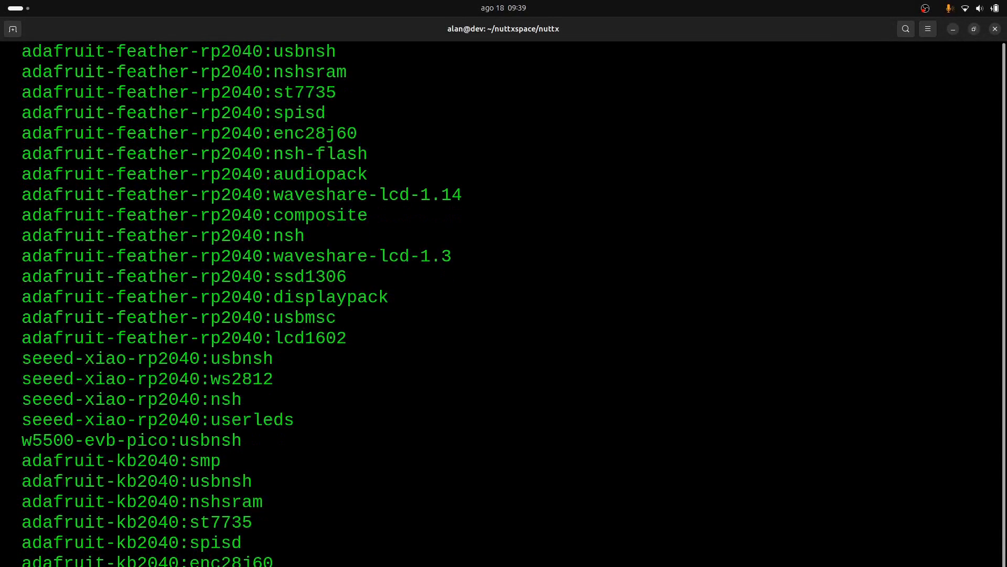
{"action": "scroll", "scroll_direction": "down", "scroll_amount": 3}
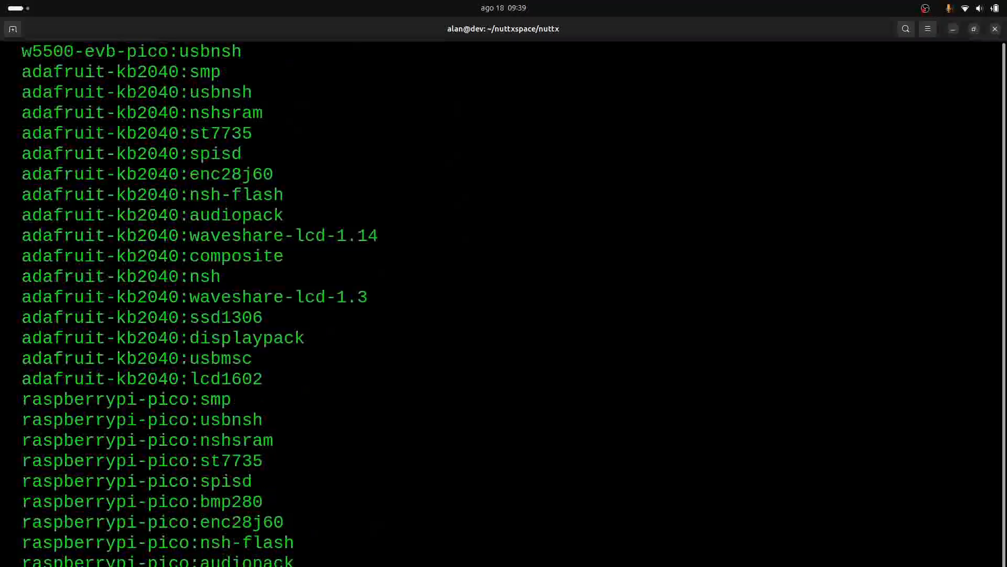
{"action": "scroll", "scroll_direction": "down", "scroll_amount": 3}
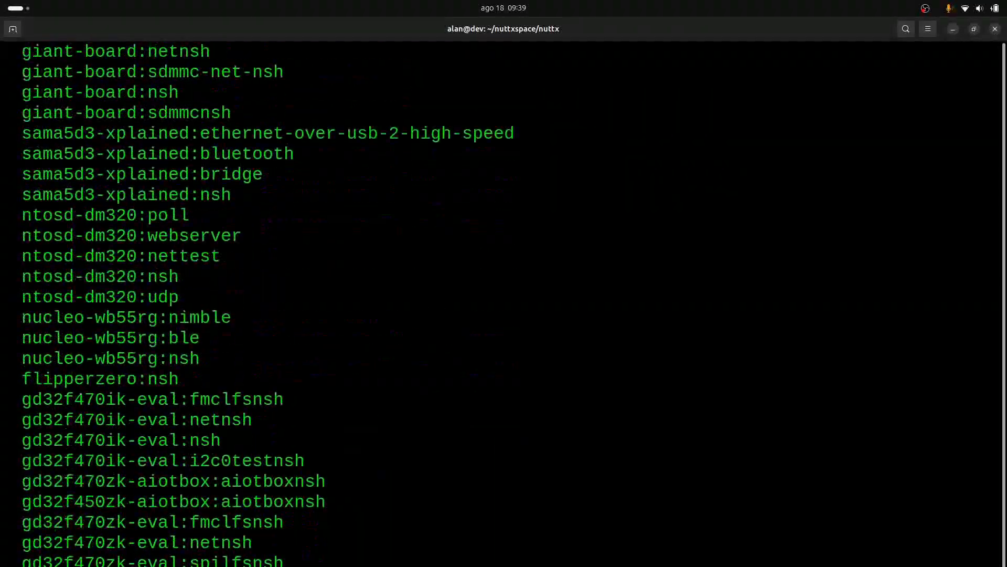
{"action": "scroll", "scroll_direction": "down", "scroll_amount": 3}
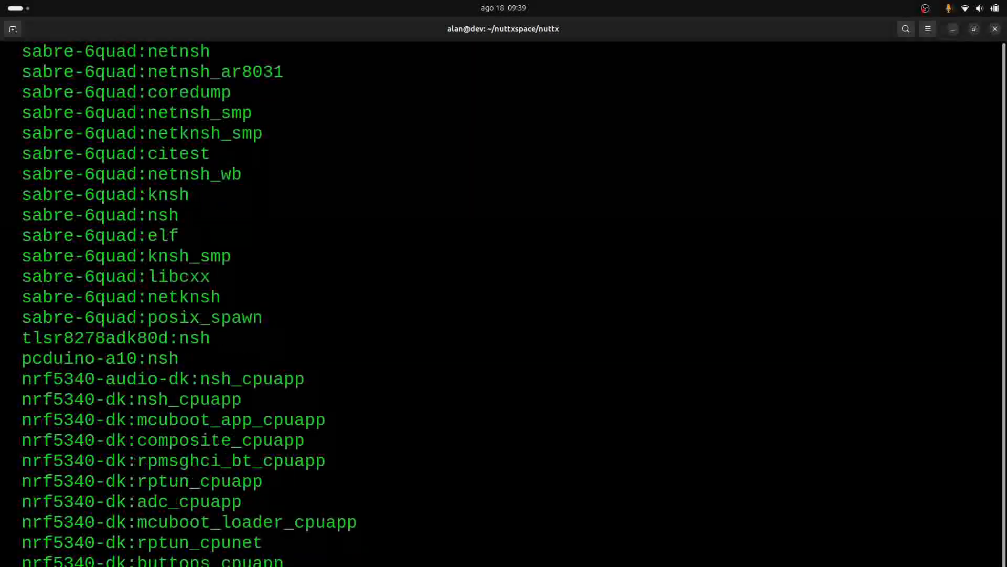
{"action": "scroll", "scroll_direction": "down", "scroll_amount": 3}
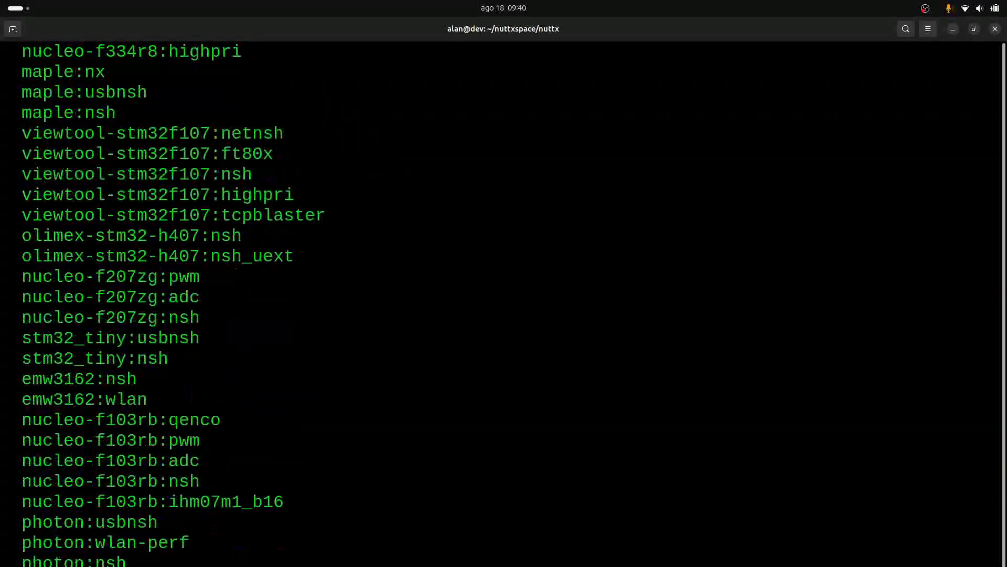
{"action": "scroll", "scroll_direction": "down", "scroll_amount": 3}
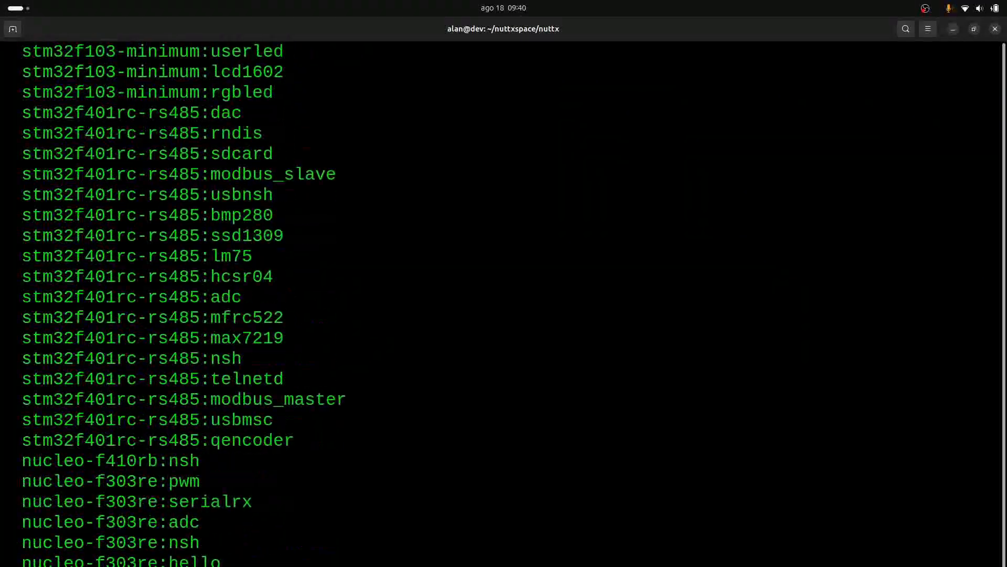
{"action": "scroll", "scroll_direction": "down", "scroll_amount": 3}
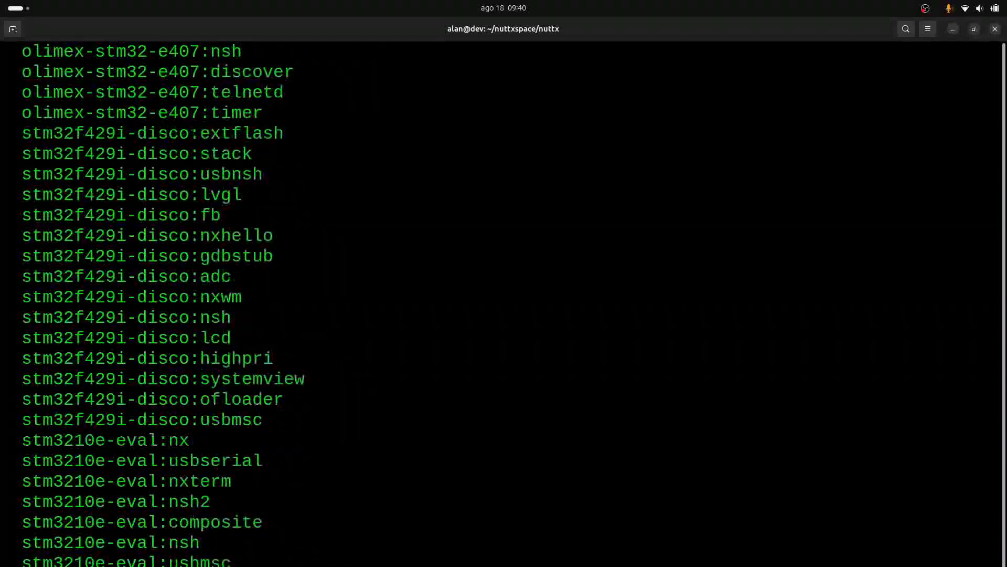
{"action": "scroll", "scroll_direction": "down", "scroll_amount": 3}
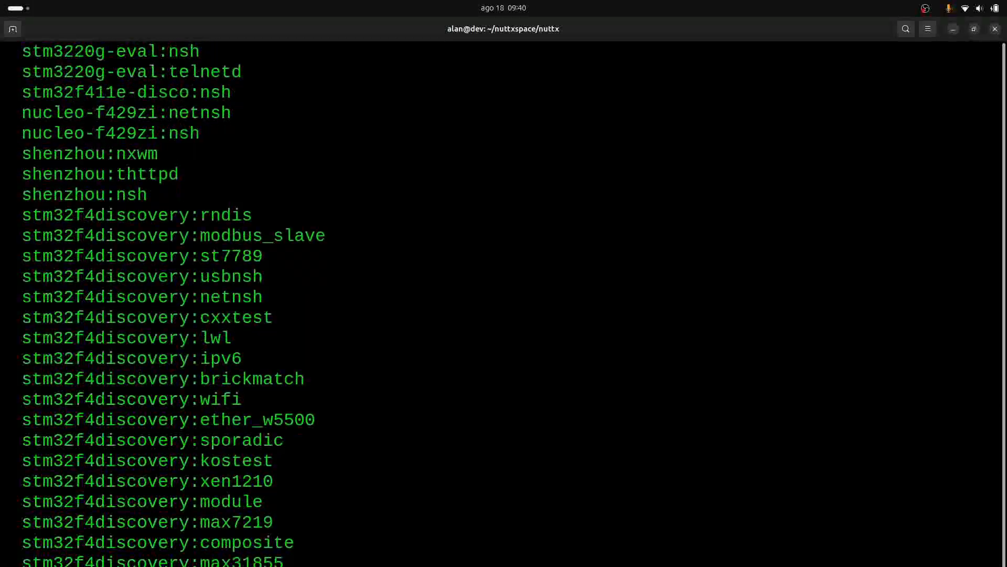
{"action": "scroll", "scroll_direction": "down", "scroll_amount": 3}
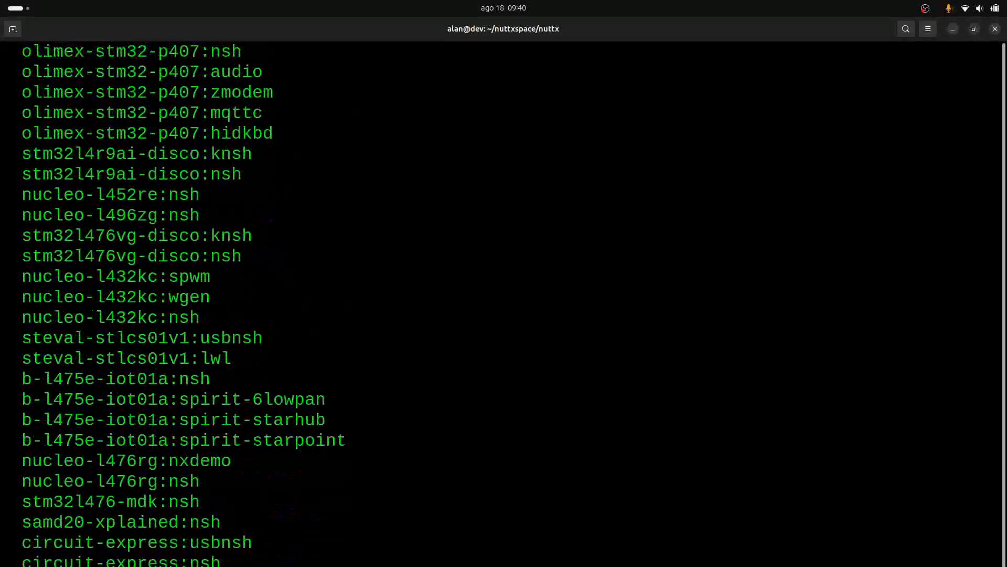
{"action": "scroll", "scroll_direction": "down", "scroll_amount": 3}
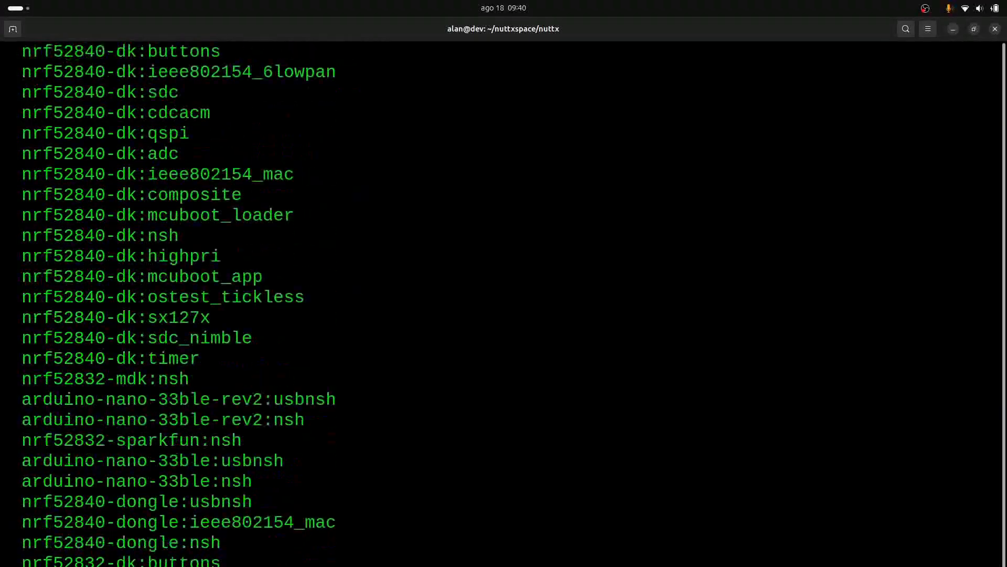
{"action": "scroll", "scroll_direction": "down", "scroll_amount": 3}
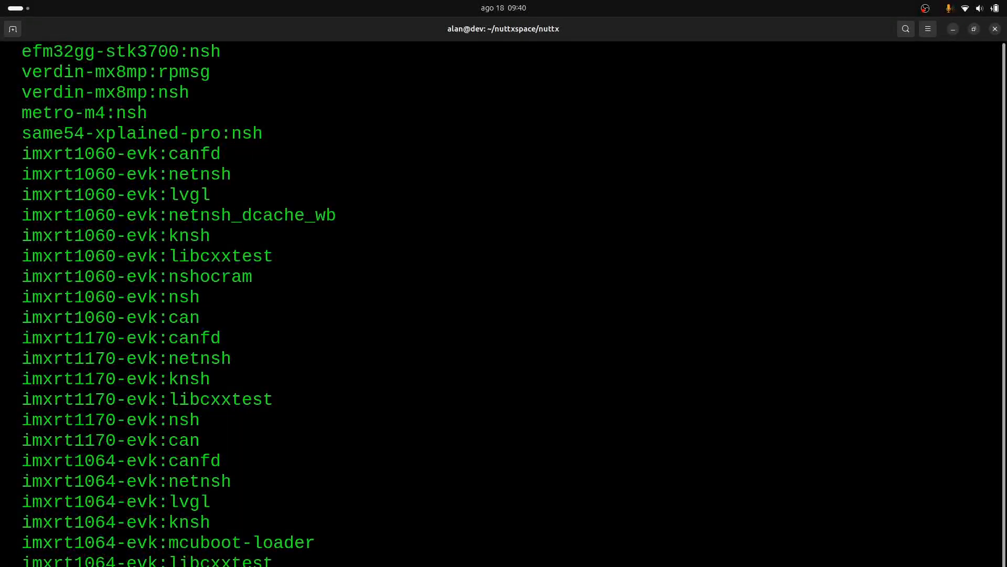
{"action": "key", "text": "q"}
{"action": "type", "text": "./tools/configure.sh -l stm32f4discovery:nsh"}
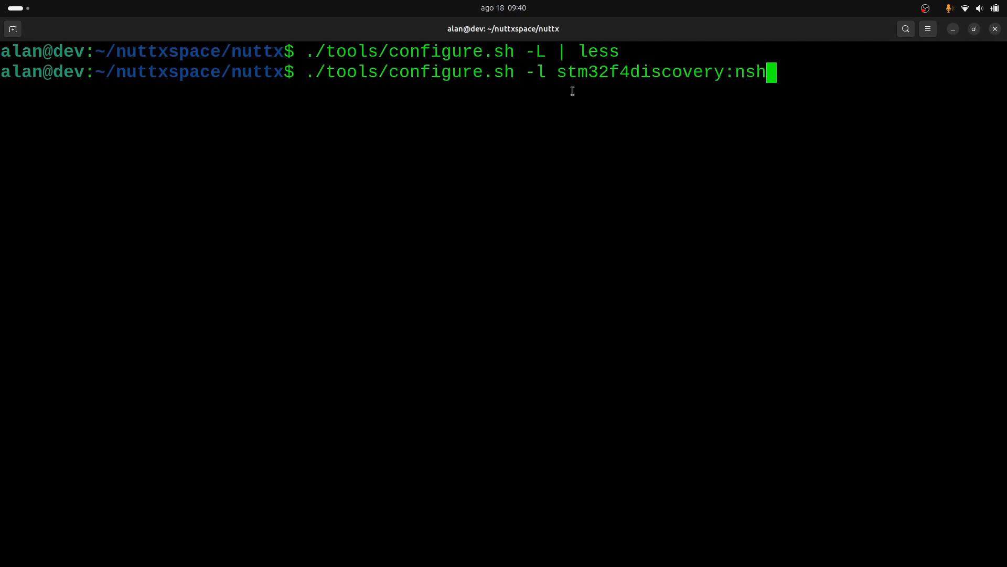
{"action": "mouse_move", "coordinate": [694, 107]}
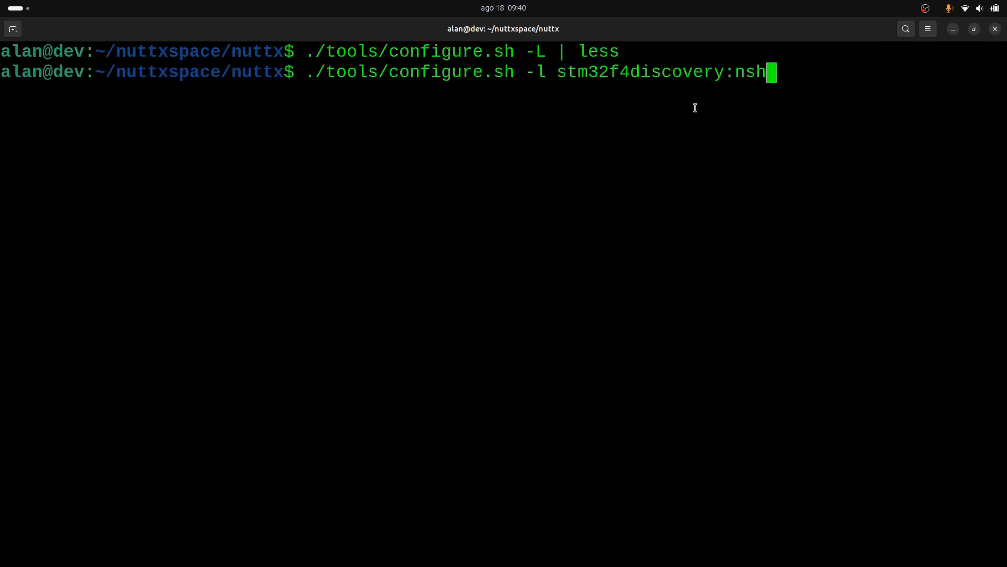
{"action": "mouse_move", "coordinate": [698, 108]}
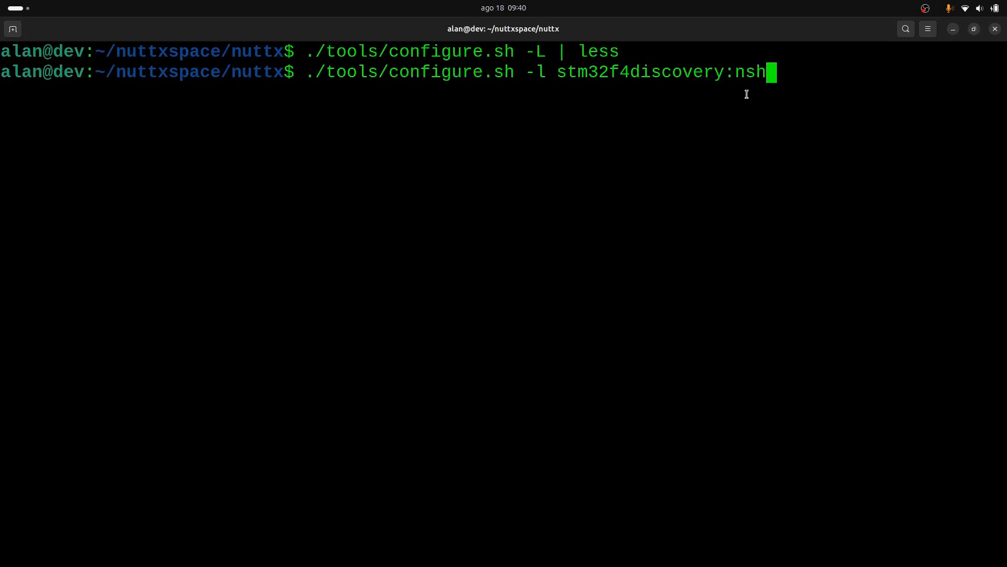
{"action": "mouse_move", "coordinate": [771, 93]}
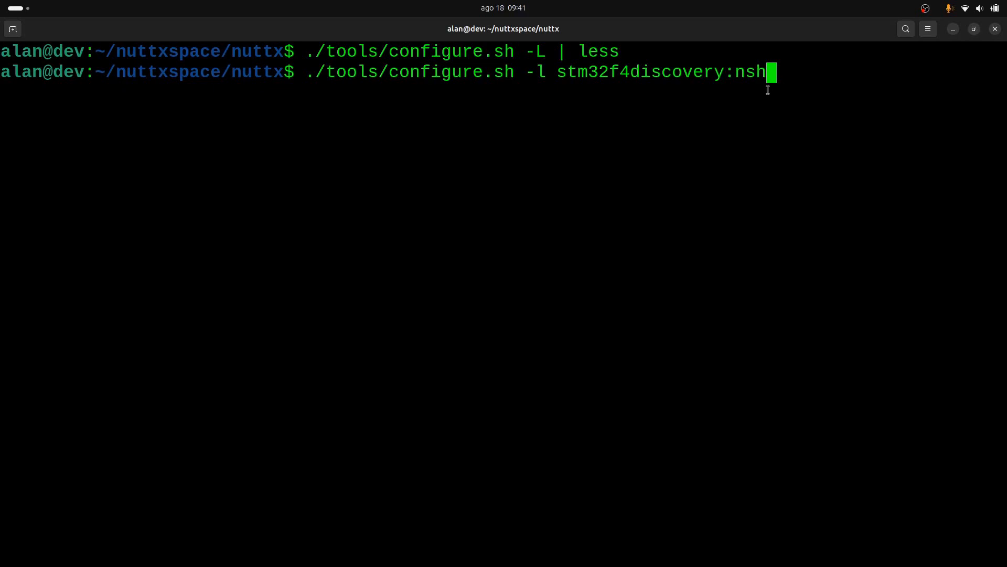
{"action": "mouse_move", "coordinate": [747, 85]}
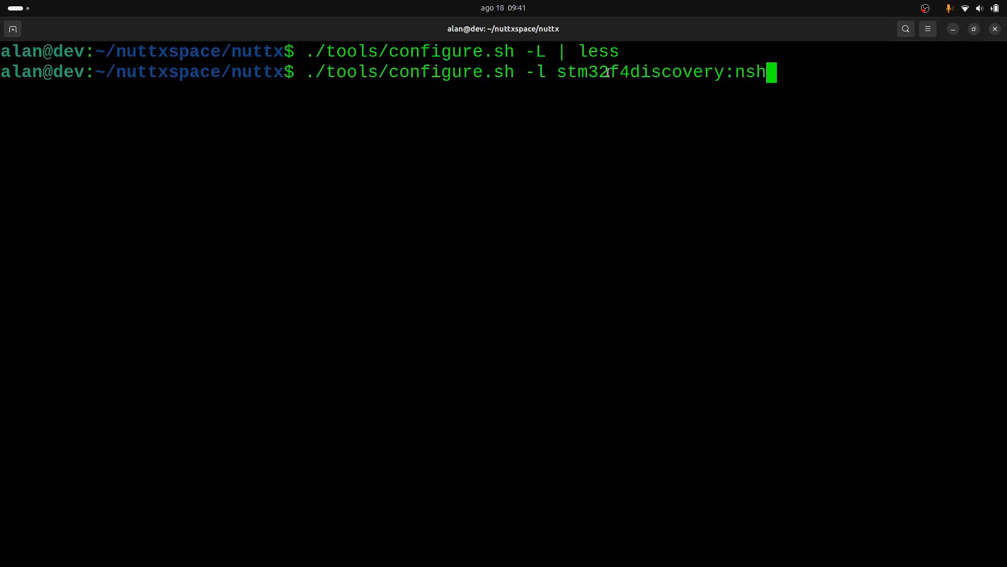
{"action": "mouse_move", "coordinate": [670, 95]}
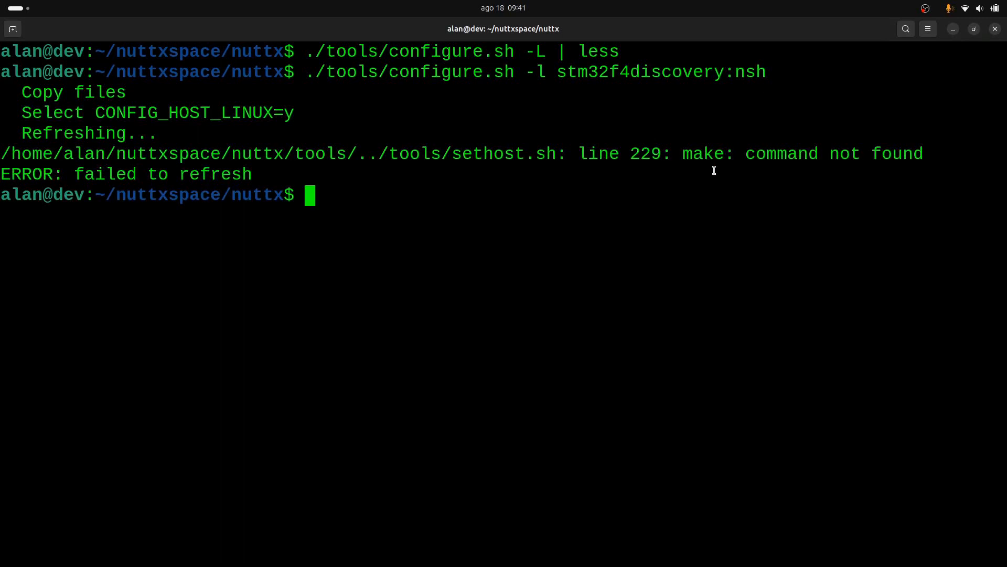
Step: Highlight the 'make: command not found' error from the stm32f4discovery:nsh configure run
{"action": "double_click", "coordinate": [702, 153]}
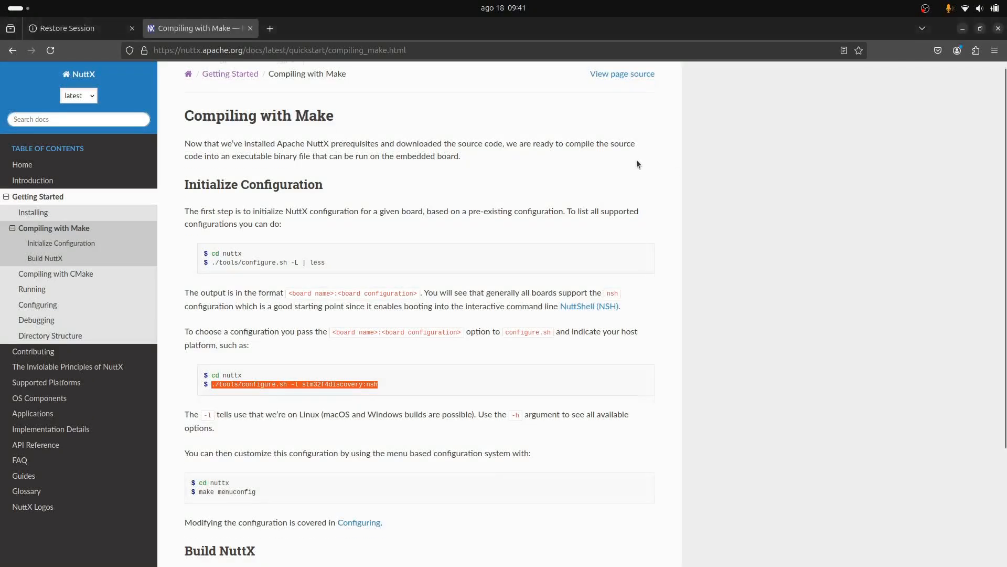
Step: Scroll the NuttX Installing page to the Linux prerequisite apt package list
{"action": "scroll", "scroll_direction": "down", "scroll_amount": 3}
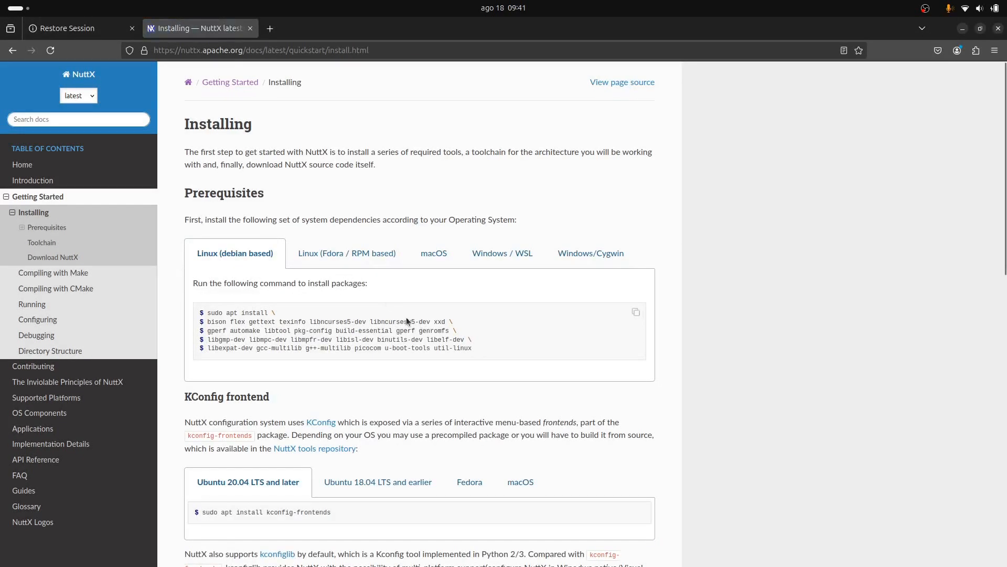
{"action": "mouse_move", "coordinate": [391, 359]}
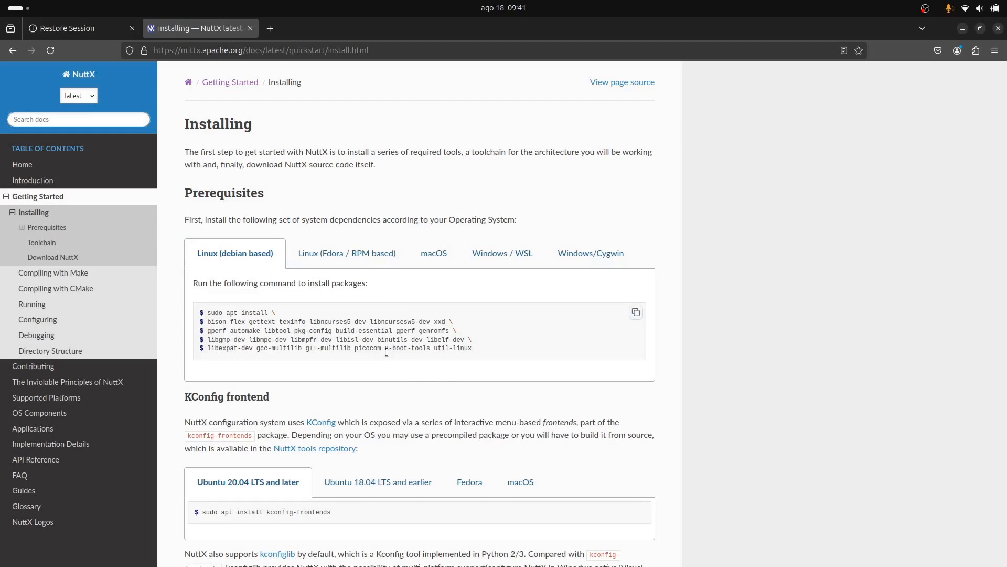
{"action": "mouse_move", "coordinate": [482, 365]}
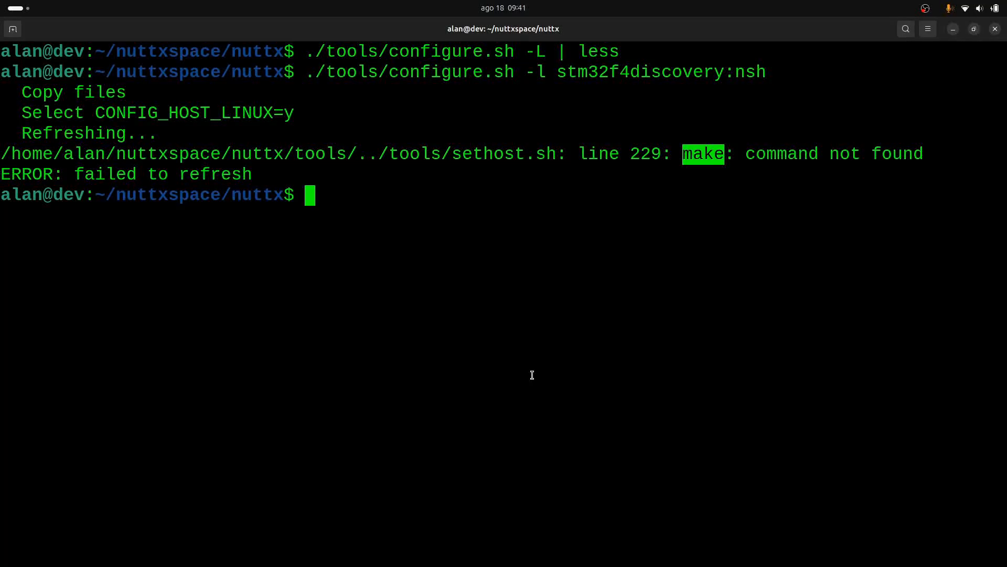
Step: Run 'sudo apt install build-essential' to install make and the compilers
{"action": "type", "text": "su"}
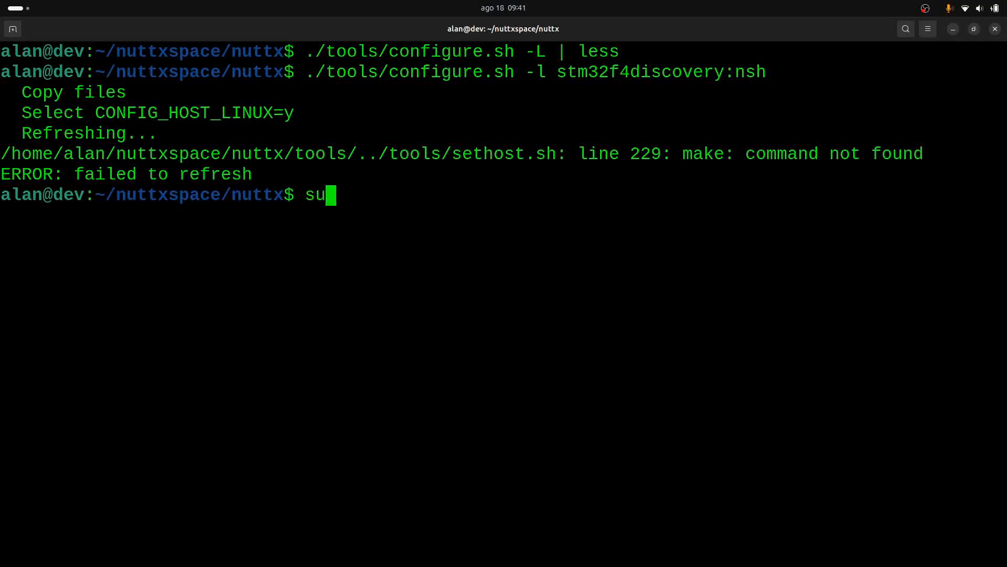
{"action": "type", "text": "do"}
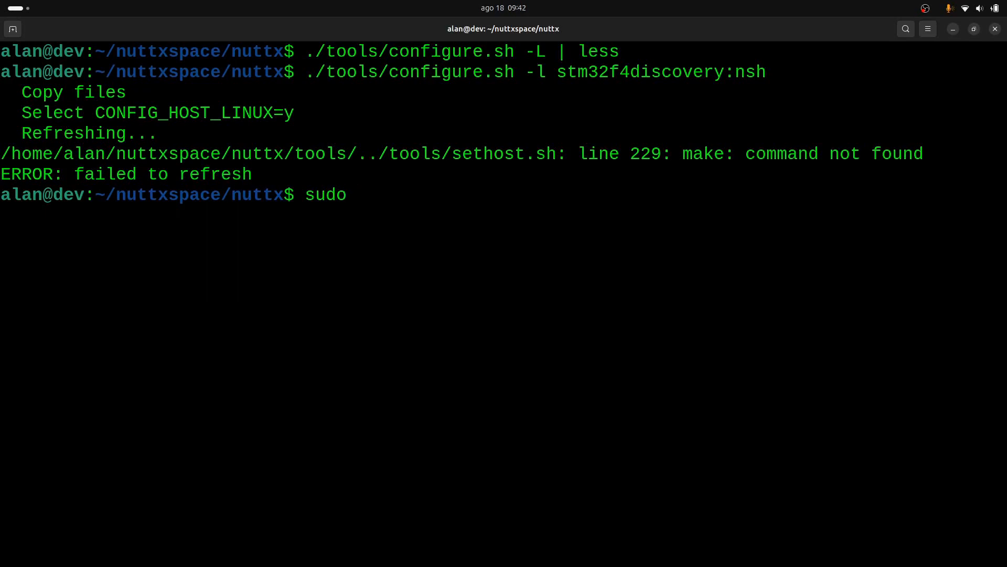
{"action": "type", "text": "apt"}
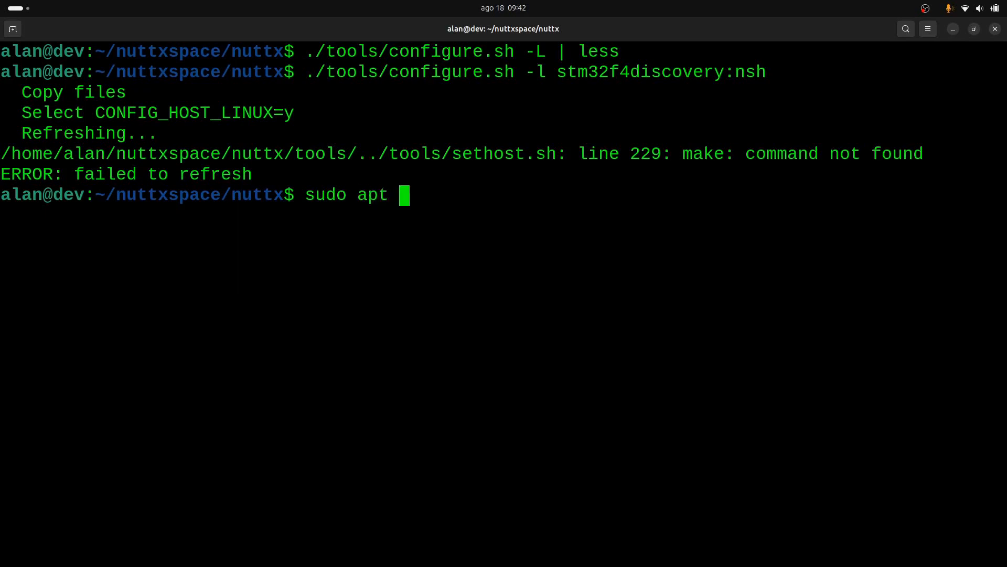
{"action": "type", "text": "install"}
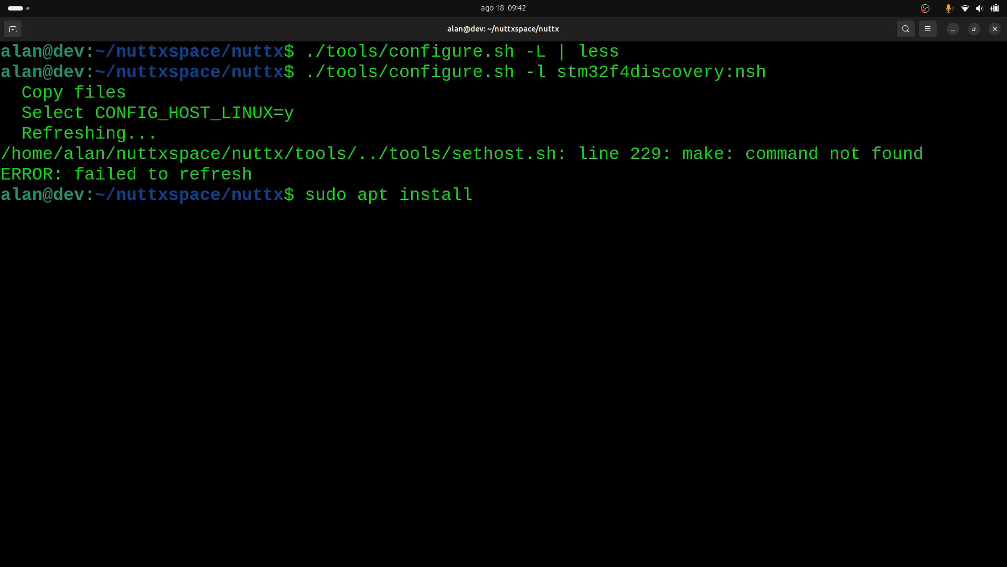
{"action": "type", "text": "bu"}
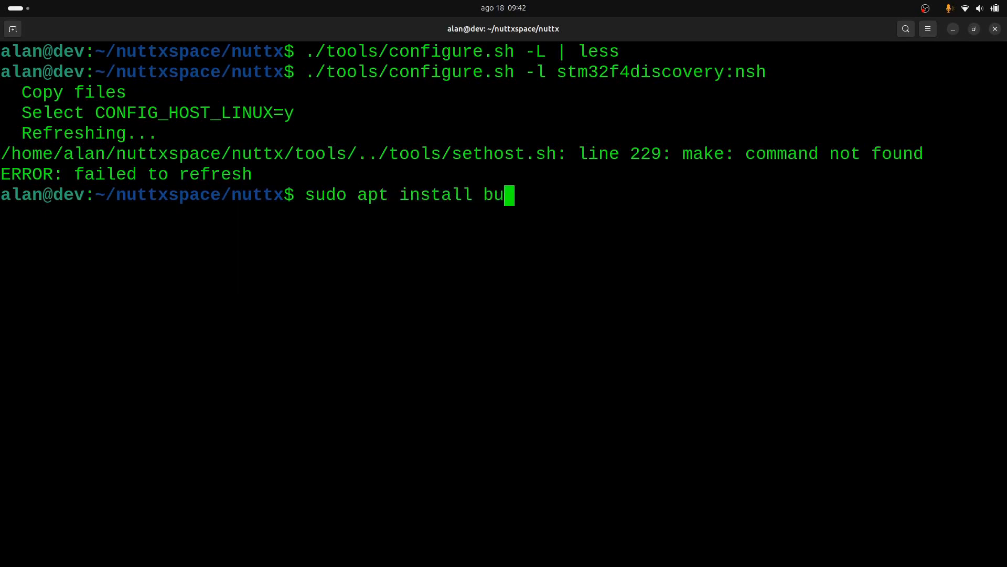
{"action": "type", "text": "ild-ess"}
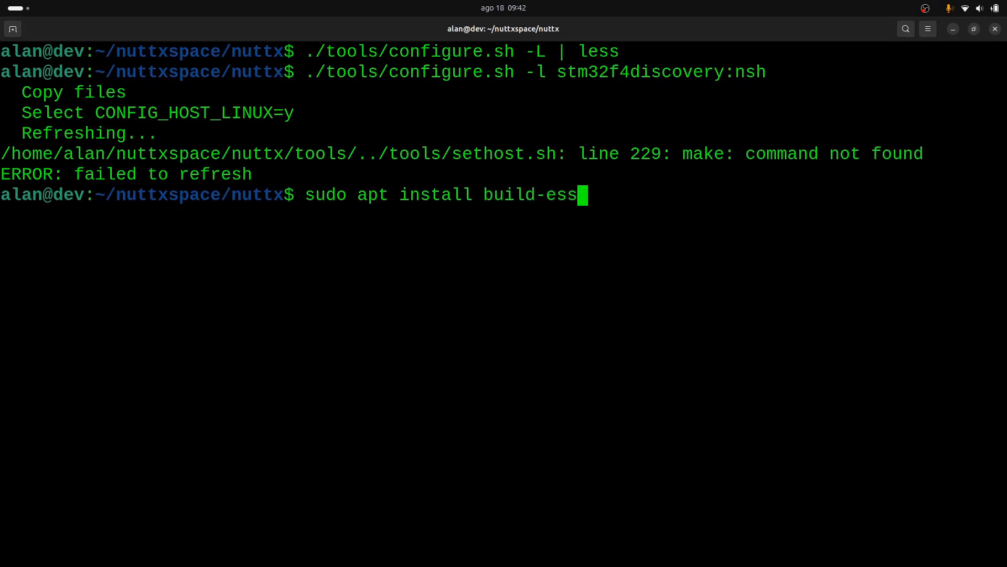
{"action": "type", "text": "ential"}
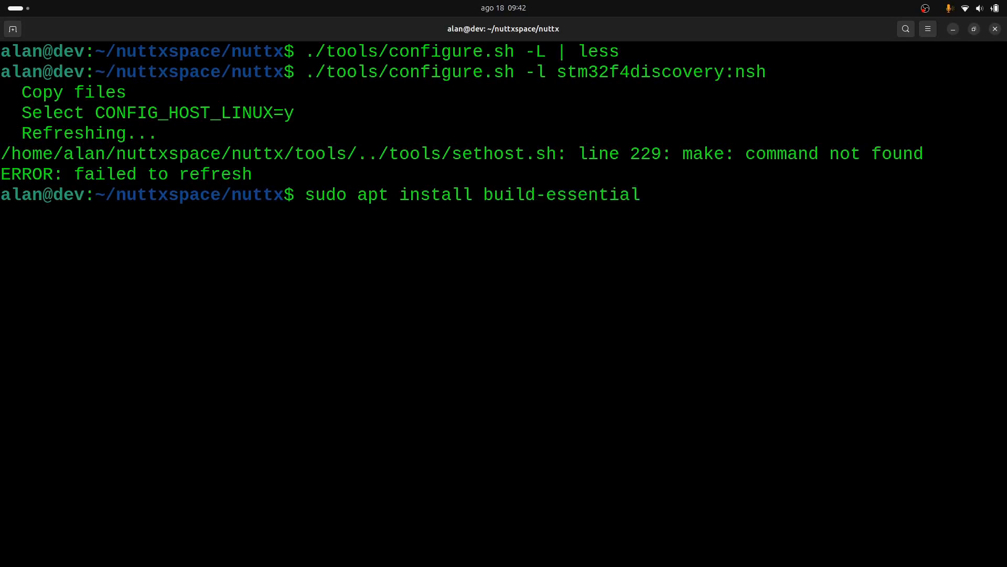
{"action": "key", "text": "Return"}
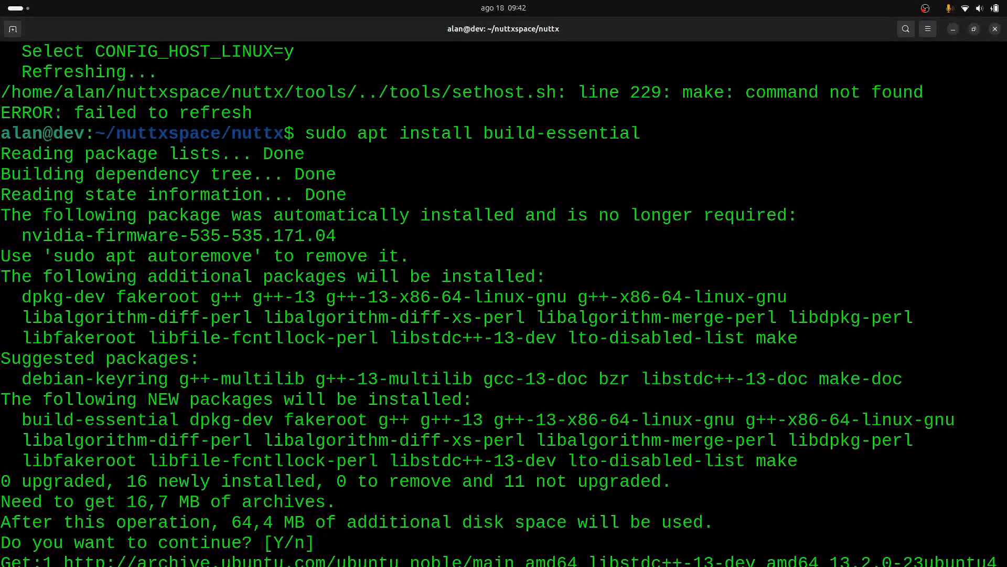
{"action": "scroll", "scroll_direction": "down", "scroll_amount": 3}
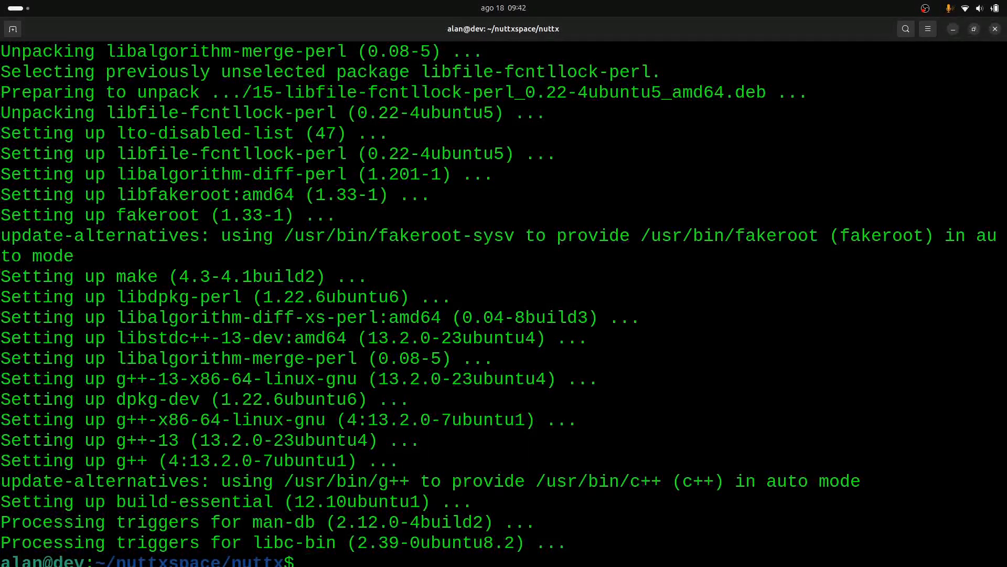
{"action": "type", "text": "sudo apt install build-essential"}
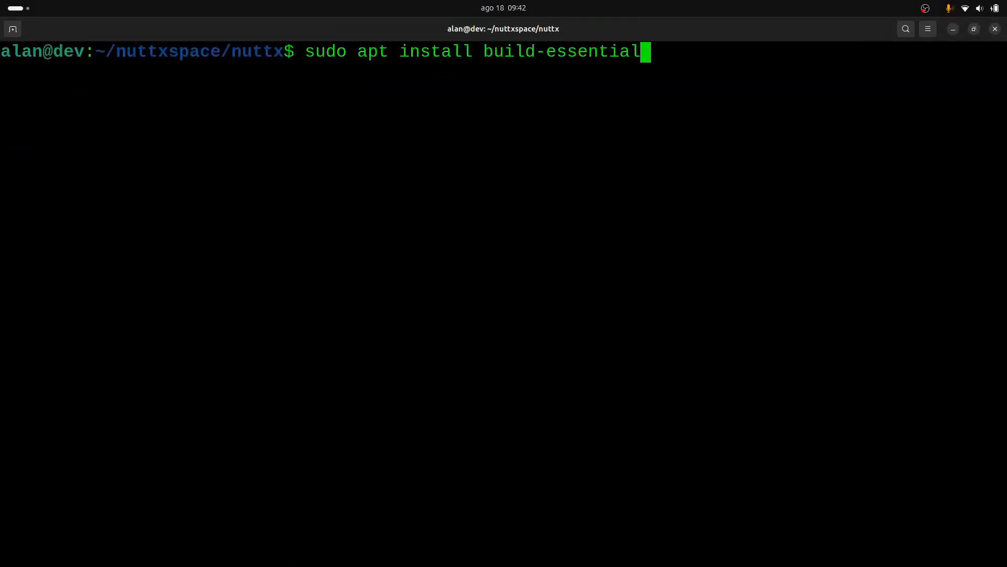
Step: Run 'make distclean', remove .config with 'rm .config', and rerun configure for stm32f4discovery:nsh
{"action": "type", "text": "./tools/configure.sh -l stm32f4discovery:nsh"}
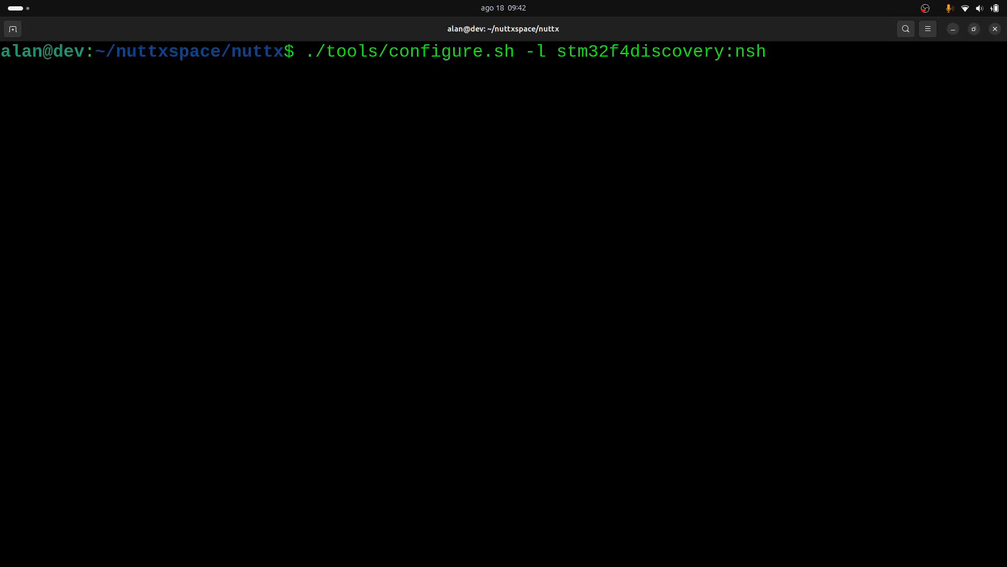
{"action": "type", "text": "m"}
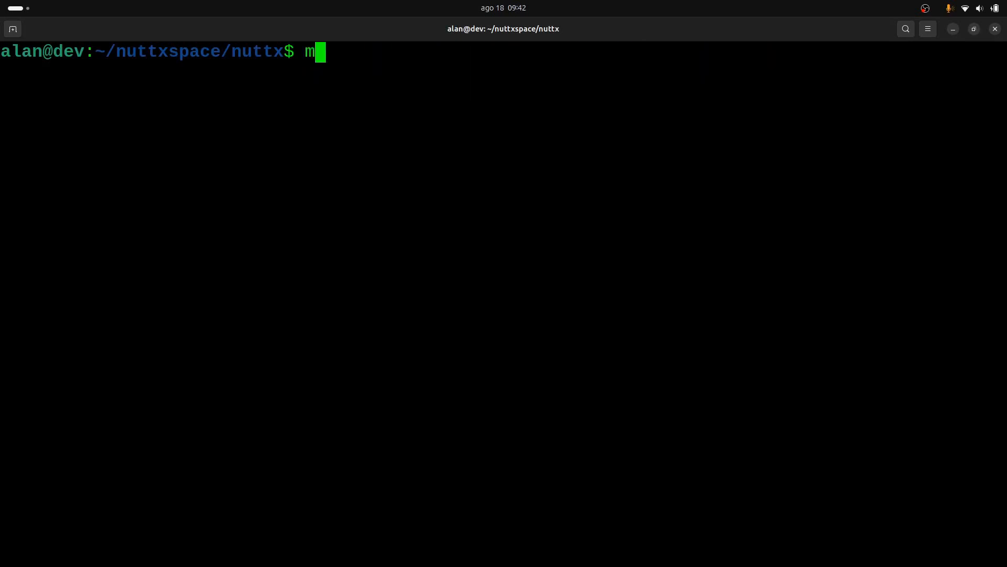
{"action": "type", "text": "ake distclean"}
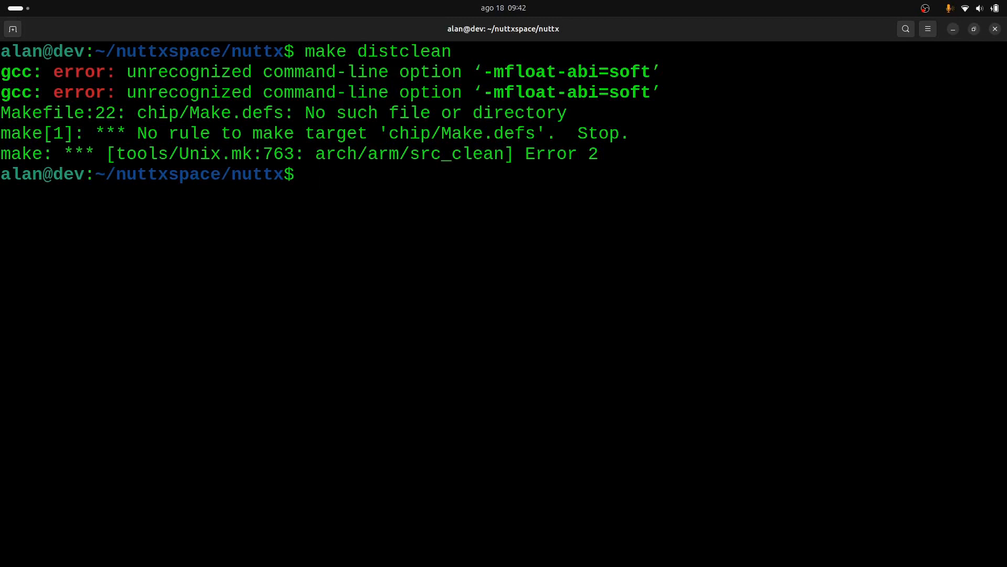
{"action": "type", "text": "rm ."}
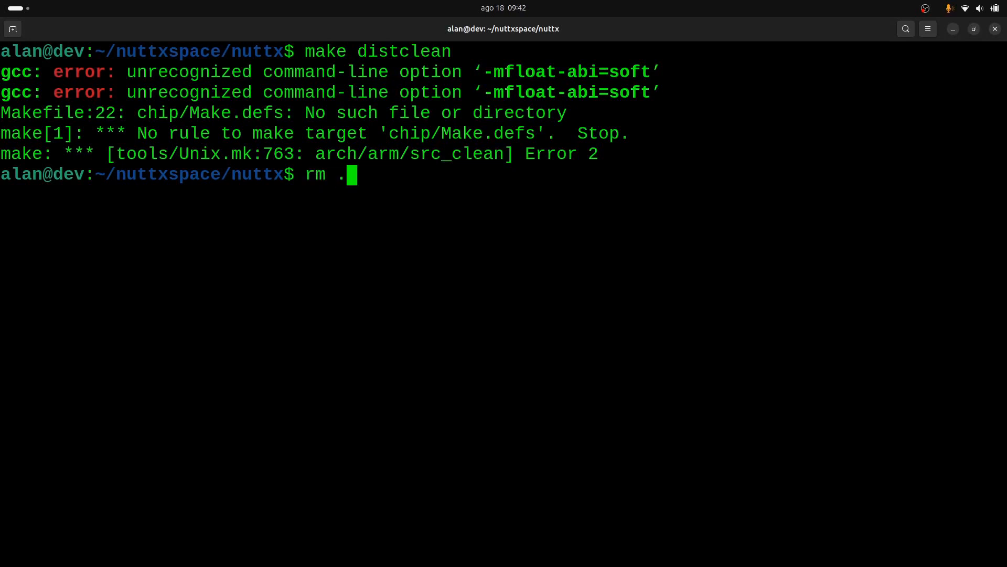
{"action": "type", "text": "config"}
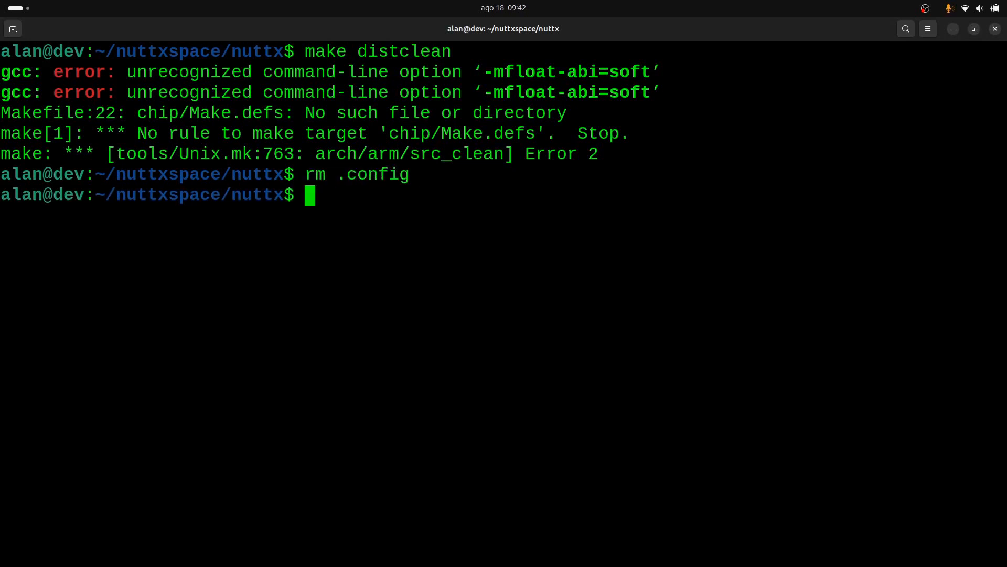
{"action": "type", "text": "./tools/configure.sh -l stm32f4discovery:nsh"}
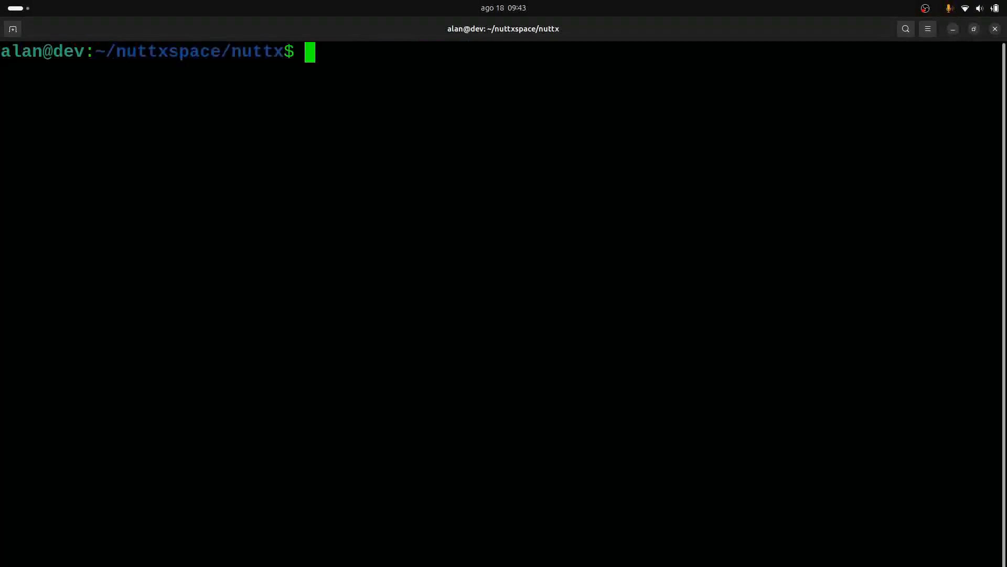
Step: Run menuconfig and browse System Type > STM32 Peripheral Support confirming USART2 enabled, then save
{"action": "type", "text": "make c"}
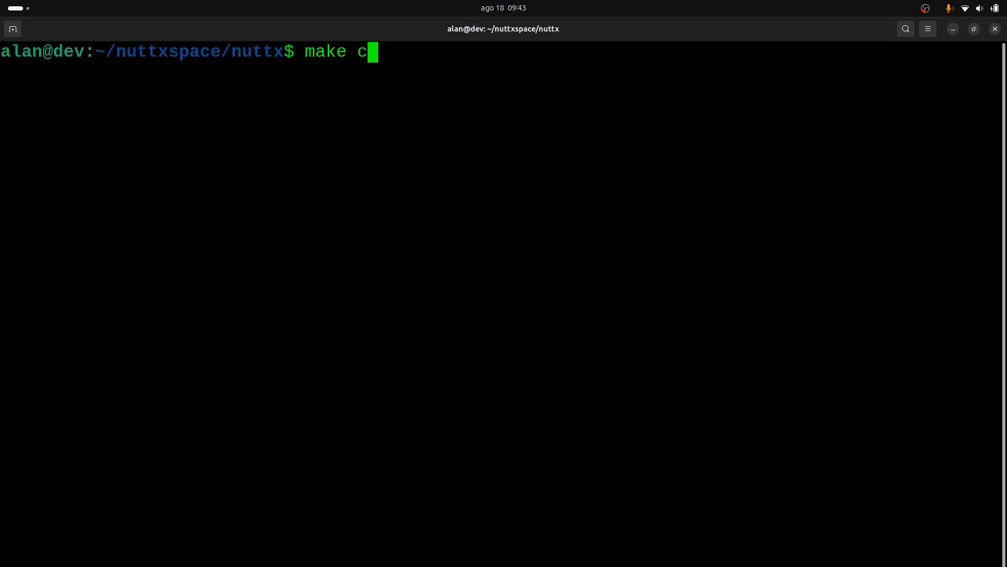
{"action": "type", "text": "lean"}
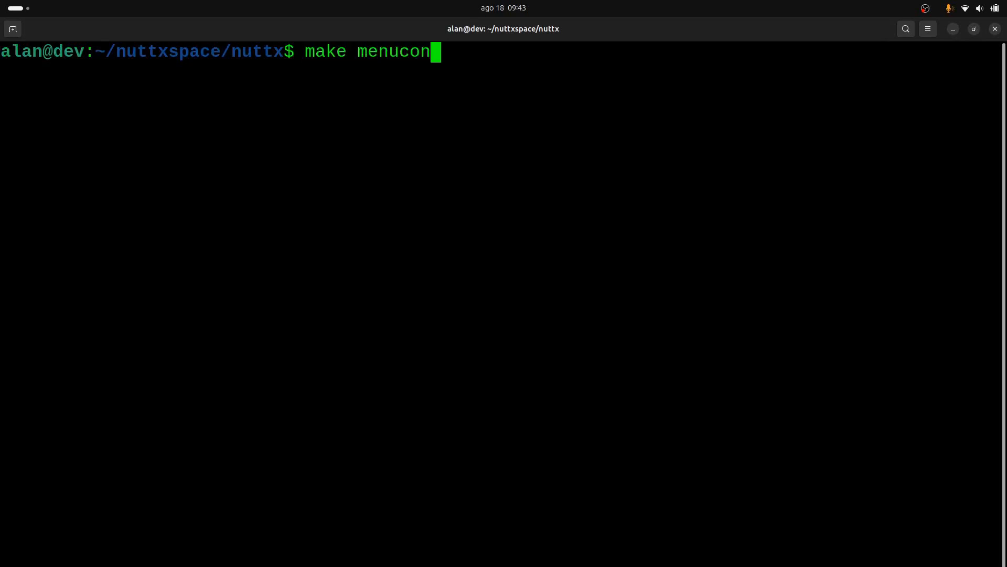
{"action": "key", "text": "Return"}
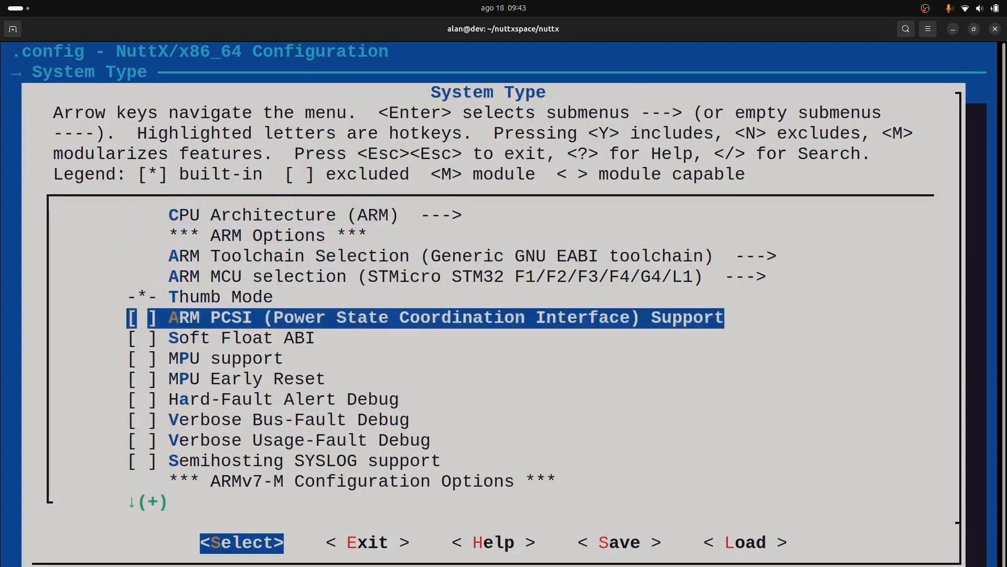
{"action": "scroll", "scroll_direction": "down", "scroll_amount": 3}
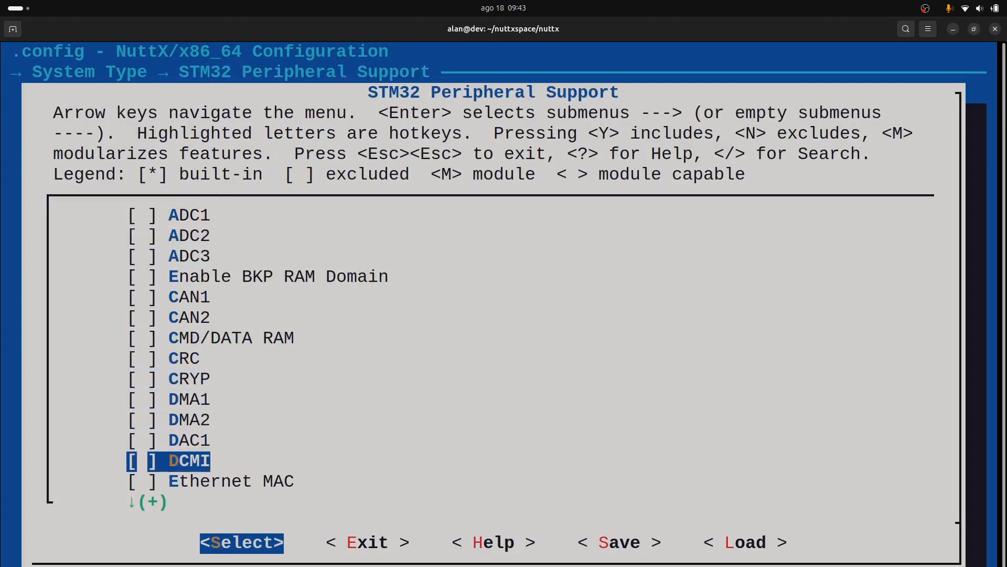
{"action": "scroll", "scroll_direction": "down", "scroll_amount": 3}
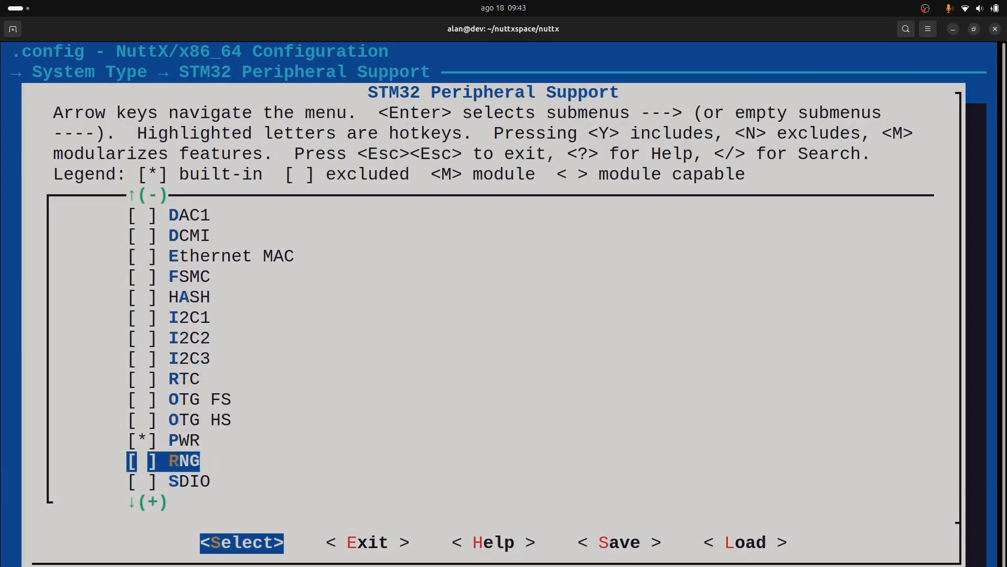
{"action": "scroll", "scroll_direction": "down", "scroll_amount": 3}
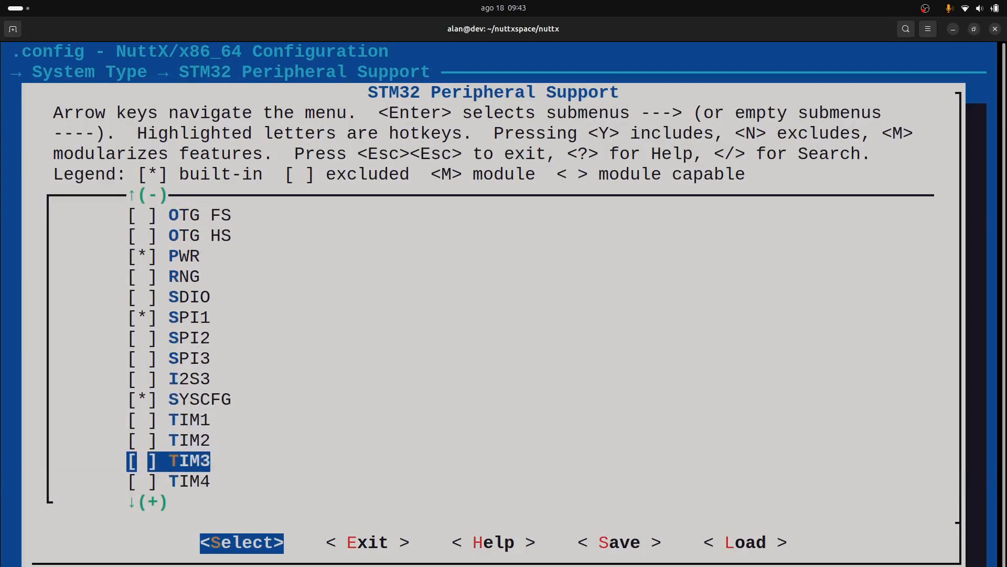
{"action": "scroll", "scroll_direction": "down", "scroll_amount": 3}
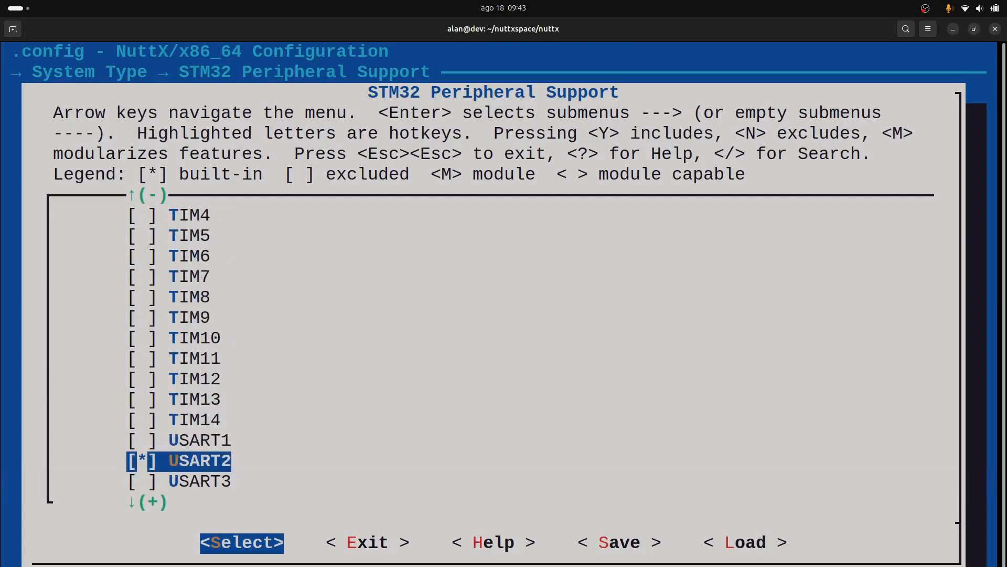
{"action": "scroll", "scroll_direction": "down", "scroll_amount": 3}
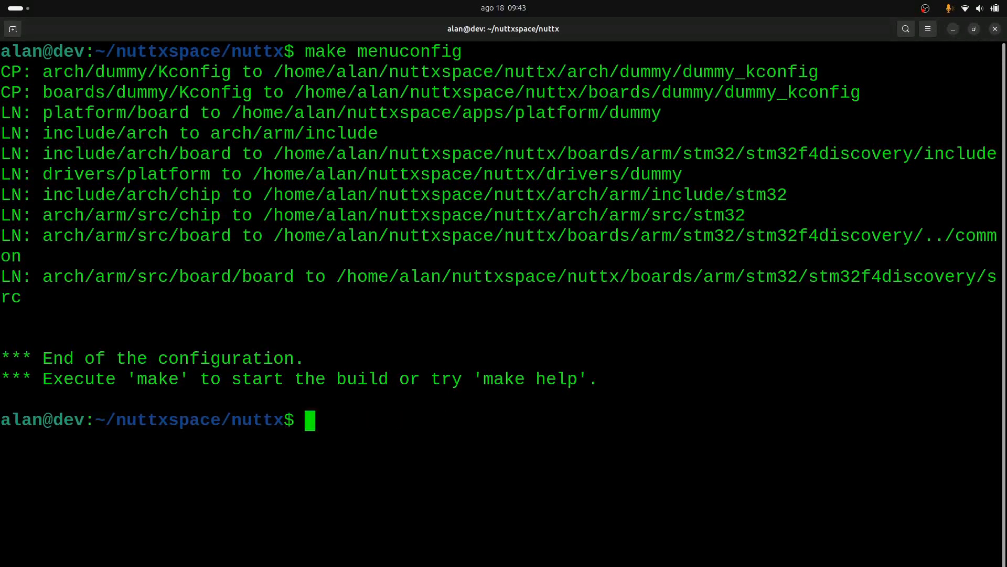
Step: Build NuttX with 'make -j', producing nuttx.hex and nuttx.bin
{"action": "type", "text": "make -"}
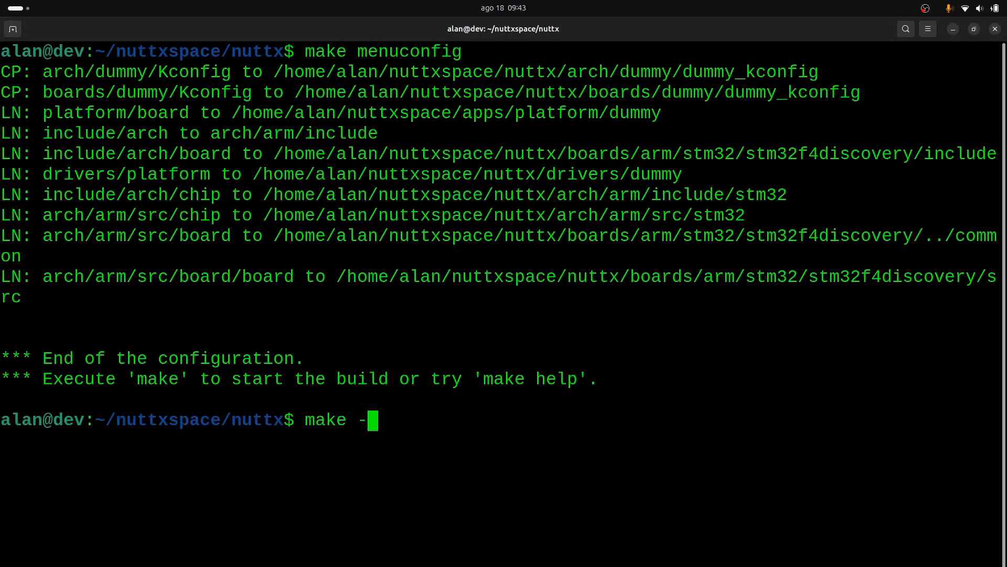
{"action": "type", "text": "j"}
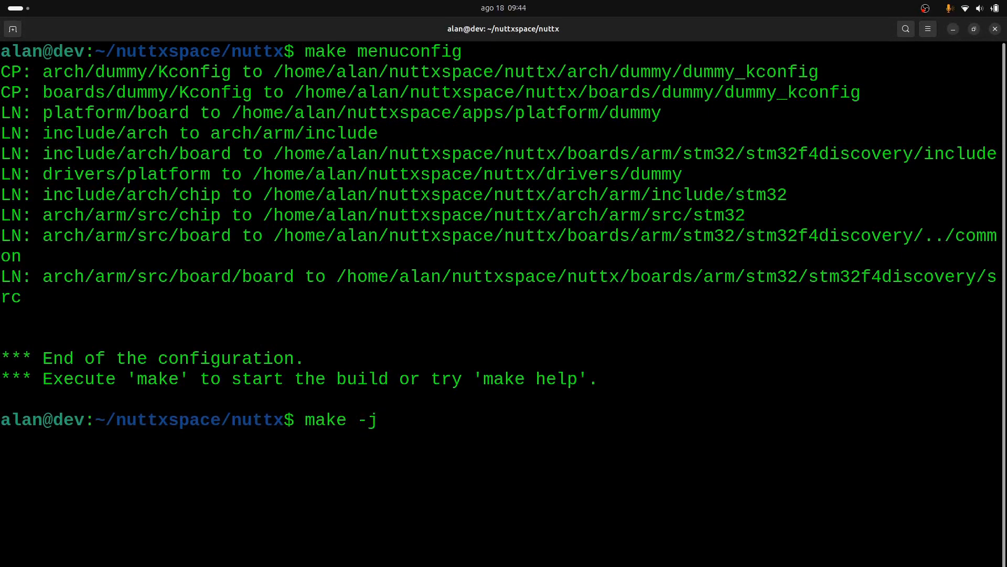
{"action": "key", "text": "Return"}
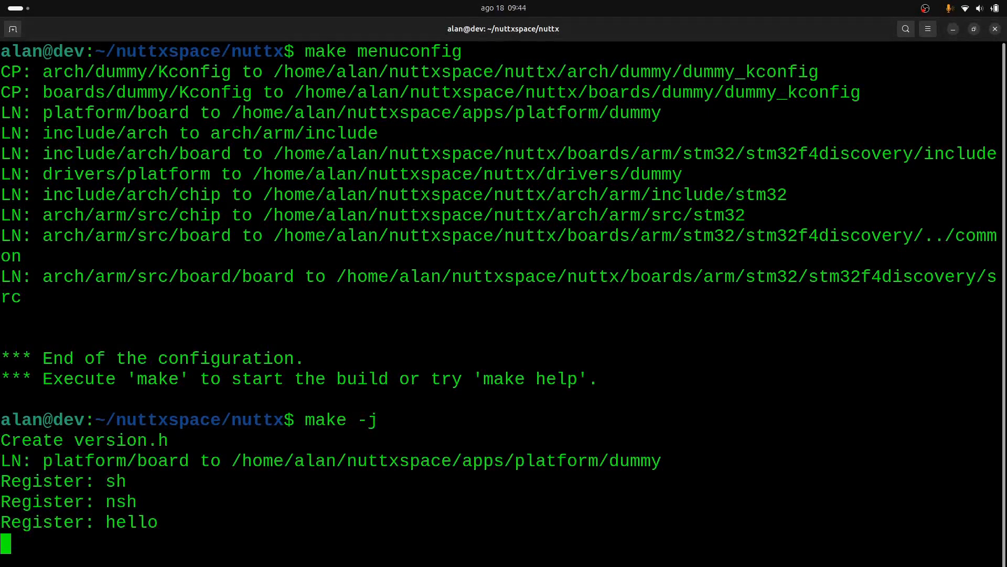
{"action": "scroll", "scroll_direction": "down", "scroll_amount": 3}
{"action": "type", "text": "openocd"}
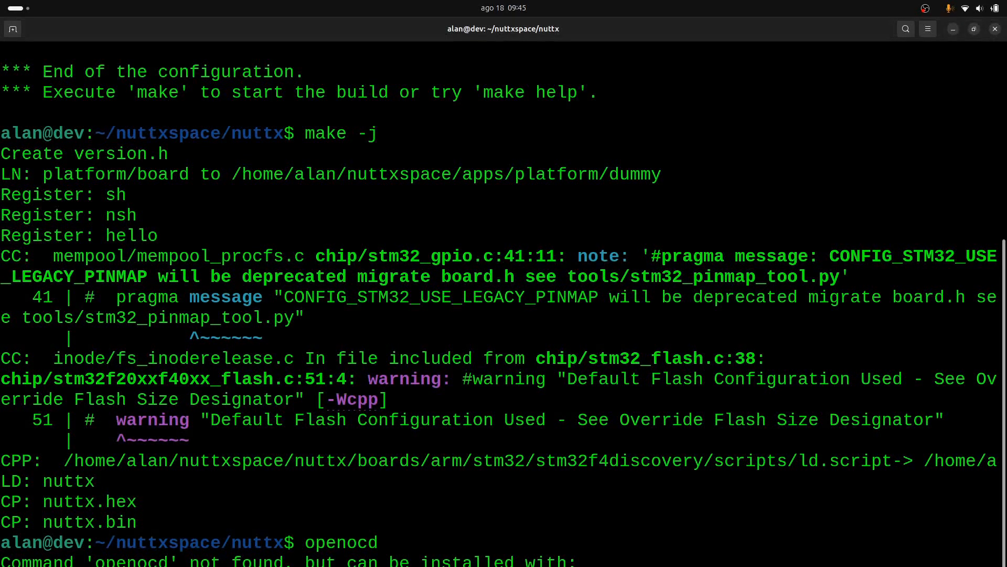
Step: Install openocd with 'sudo apt install openocd', answering Y to continue
{"action": "type", "text": "sudo apt install openocd"}
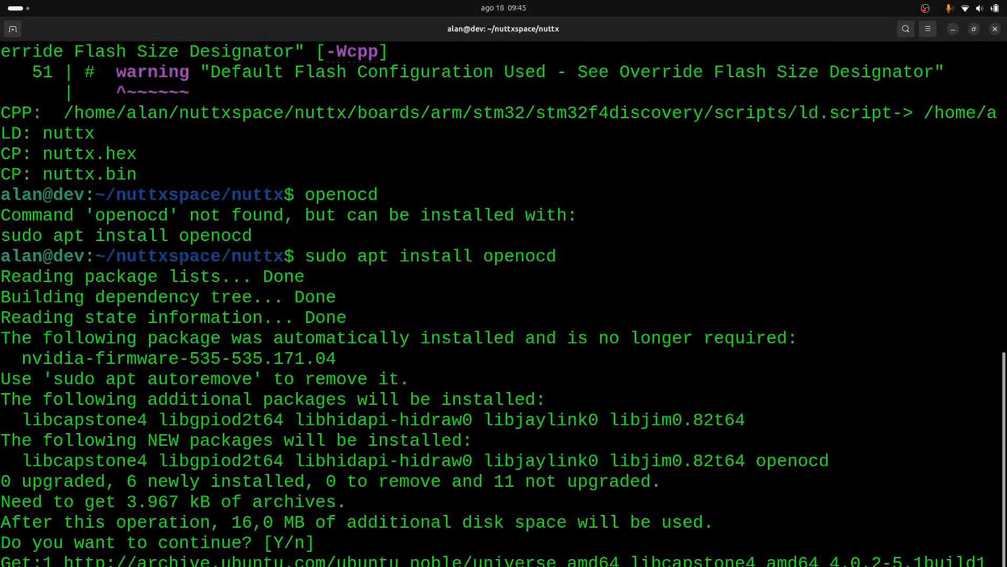
{"action": "type", "text": "Y"}
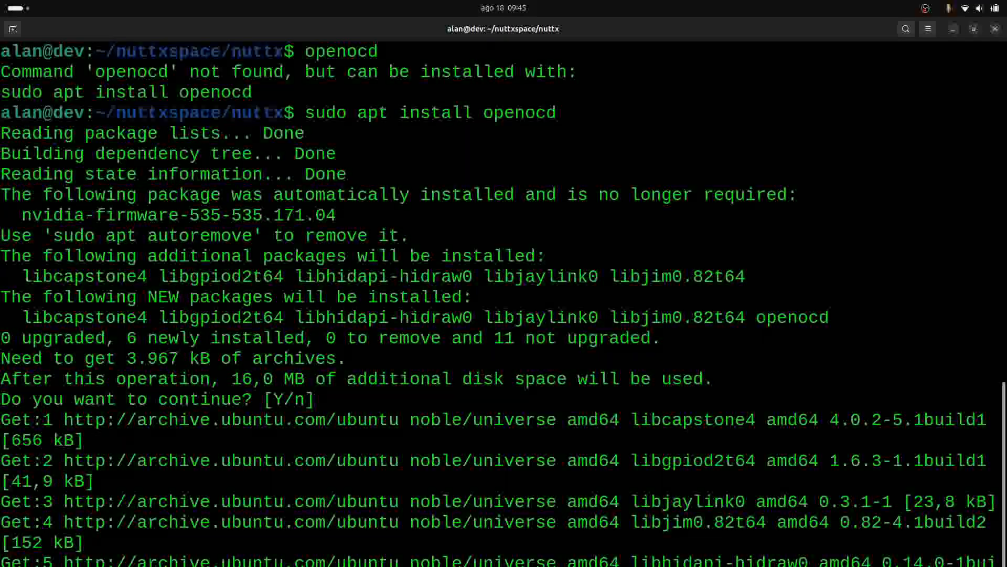
{"action": "scroll", "scroll_direction": "down", "scroll_amount": 3}
{"action": "type", "text": "l"}
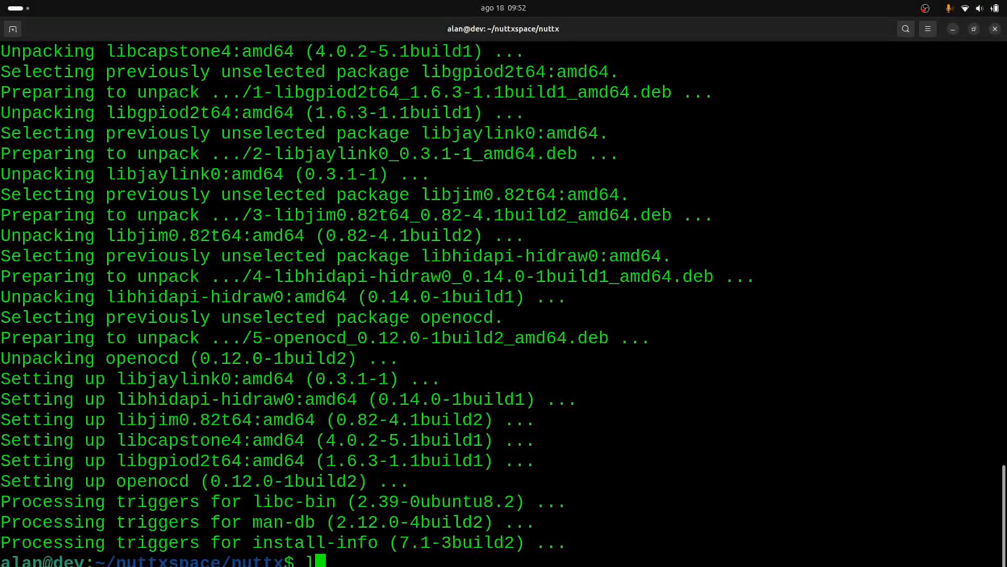
Step: List the nuttx directory contents with 'ls -l'
{"action": "type", "text": "s -"}
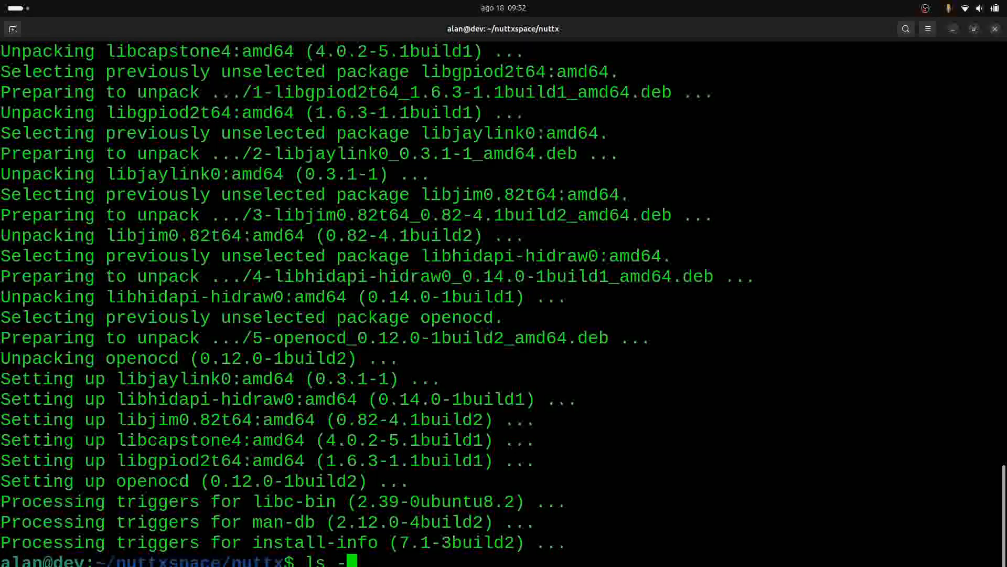
{"action": "type", "text": "l"}
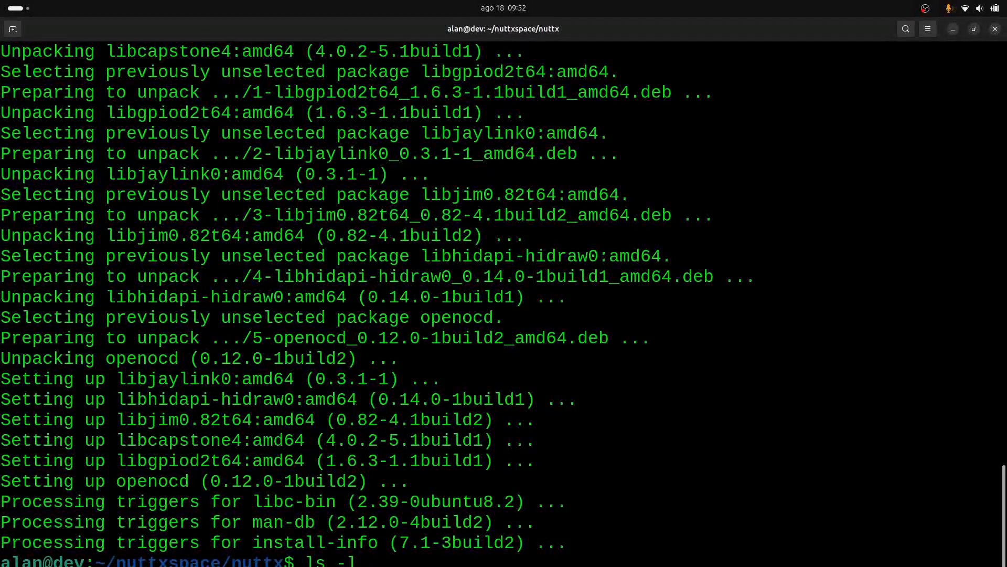
{"action": "key", "text": "Return"}
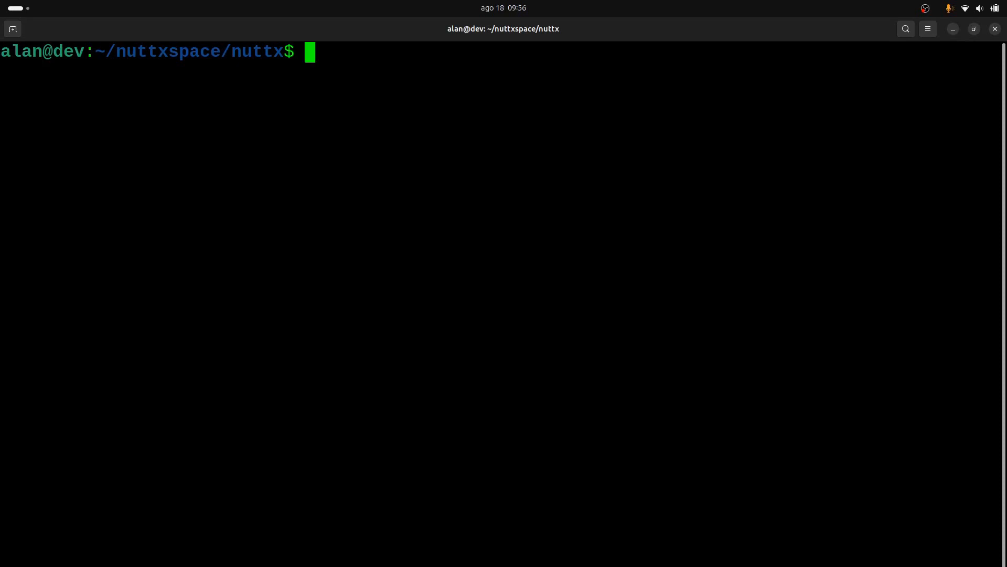
Step: Flash nuttx.bin to 0x08000000 with sudo openocd using stlink-v2.cfg and stm32f4x.cfg
{"action": "type", "text": "sudo openocd -f interface/stlink-v2.cfg -f target/stm32f4x.cfg -c init -c \"reset halt\" -c \"flash write_image erase nuttx.bin 0x08000000\""}
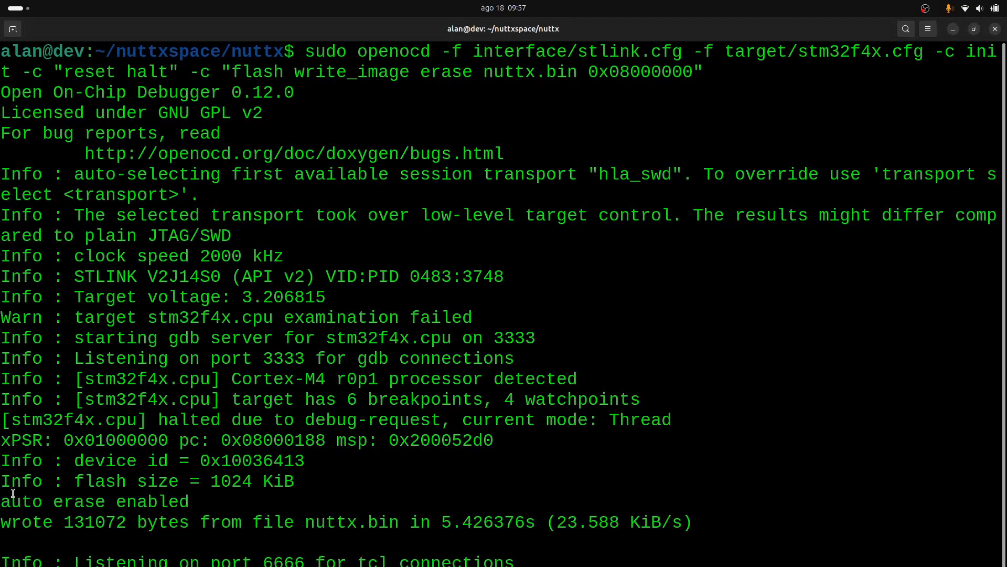
{"action": "double_click", "coordinate": [26, 521]}
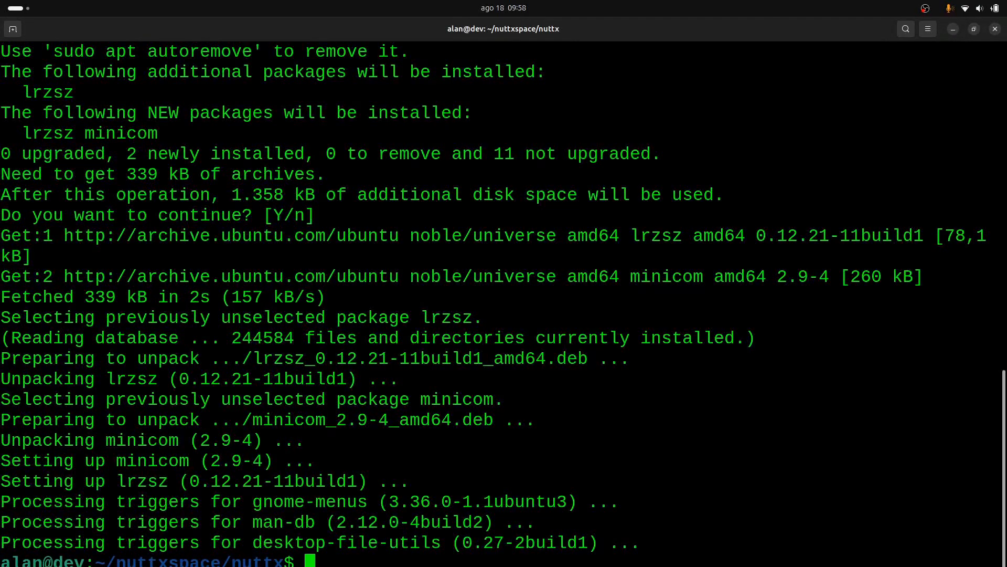
Step: Begin the sudo command for launching minicom after installing it and clearing the screen
{"action": "type", "text": "sudo"}
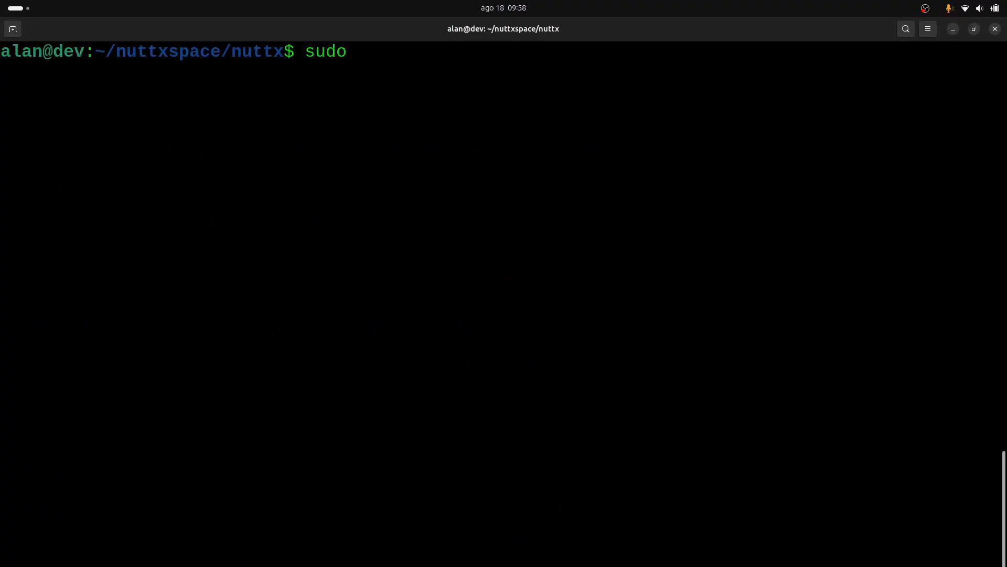
Step: Run 'sudo minicom -s' and set the serial device (option A) to /dev/ttyUSB0
{"action": "type", "text": "minicom"}
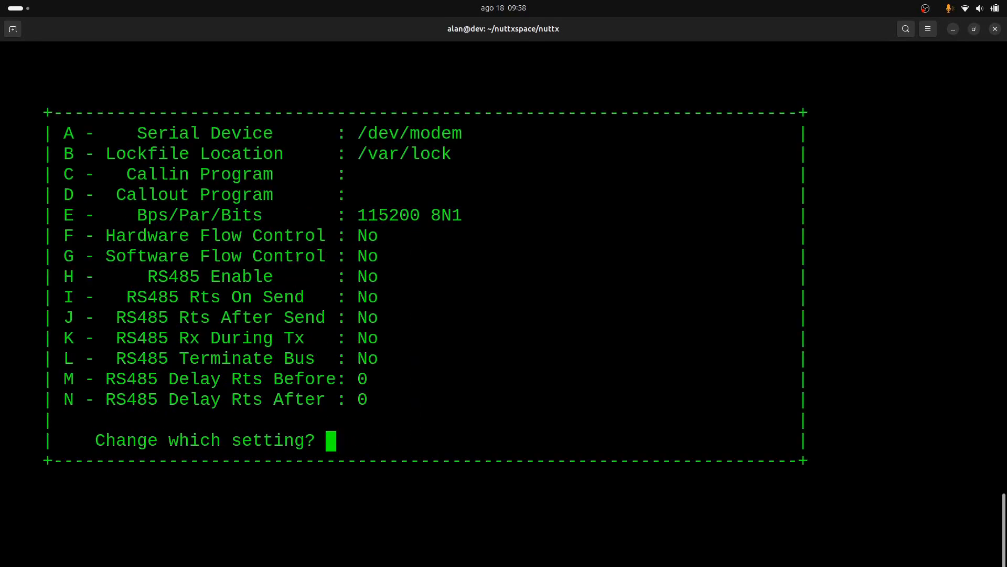
{"action": "type", "text": "A"}
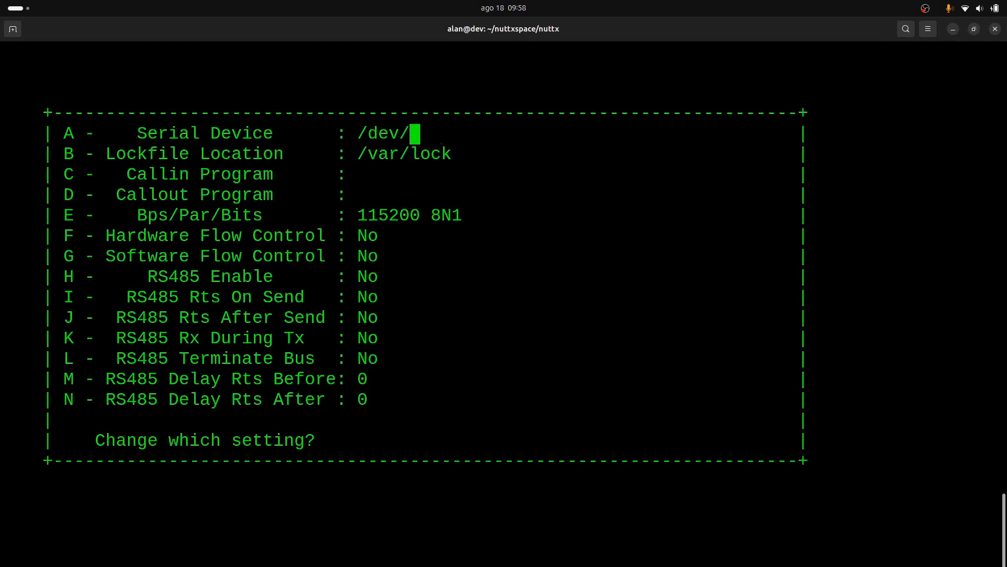
{"action": "type", "text": "ttyUS"}
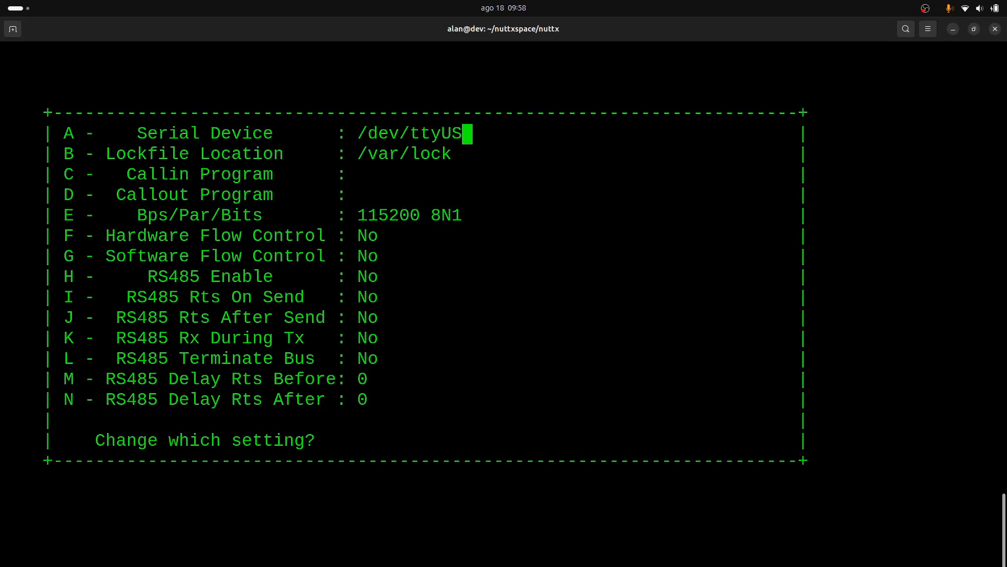
{"action": "type", "text": "B0"}
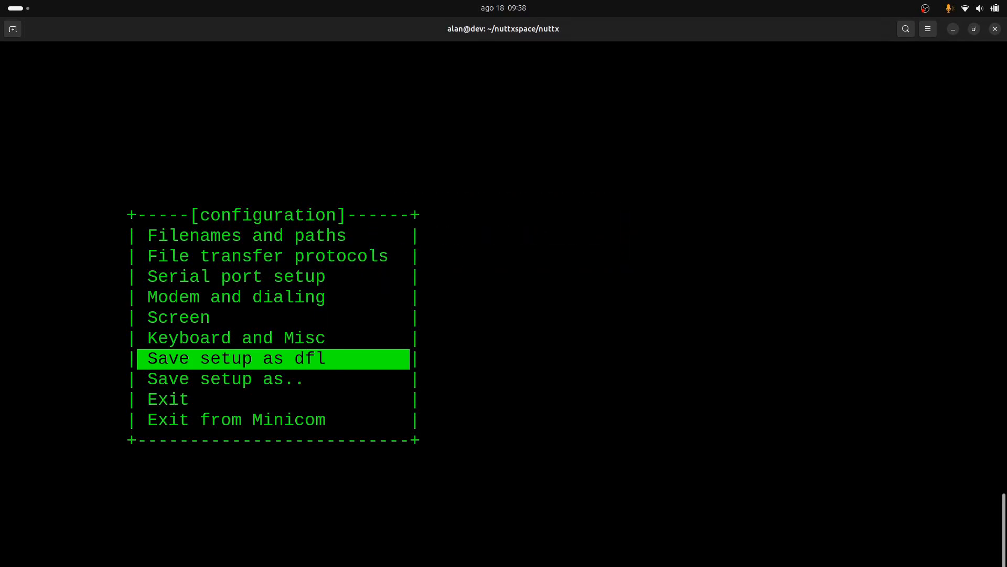
Step: Save the minicom setup as default and connect to reach the NuttX-12.6.0-RC1 nsh> prompt
{"action": "key", "text": "Down"}
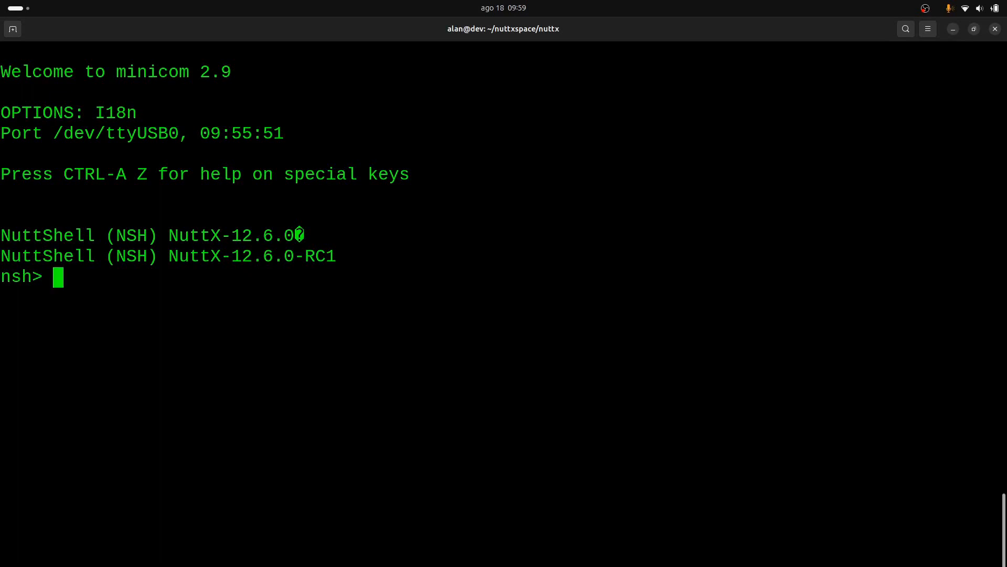
Step: Enter '?' at the nsh> prompt to list NuttShell commands and builtin apps like hello
{"action": "type", "text": "?"}
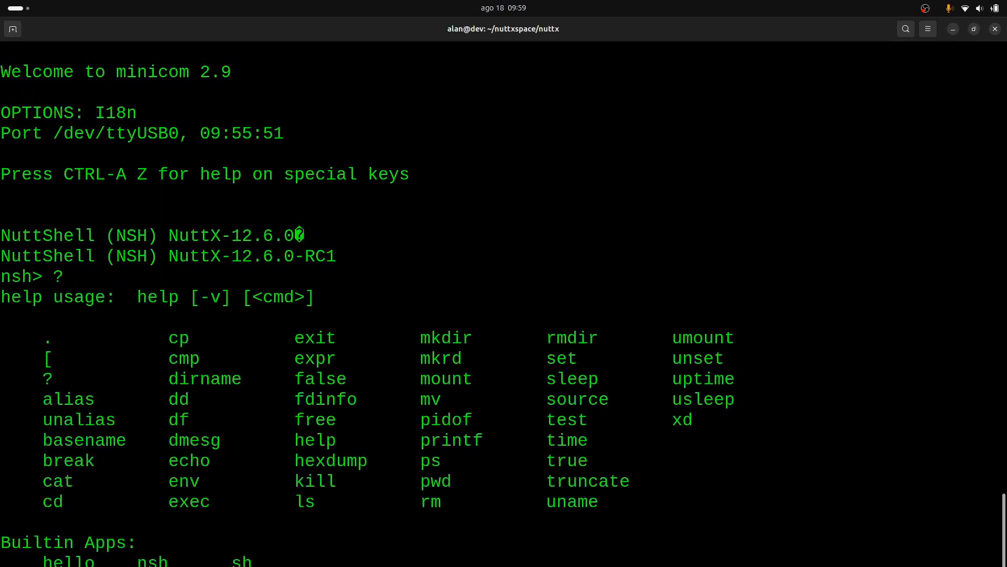